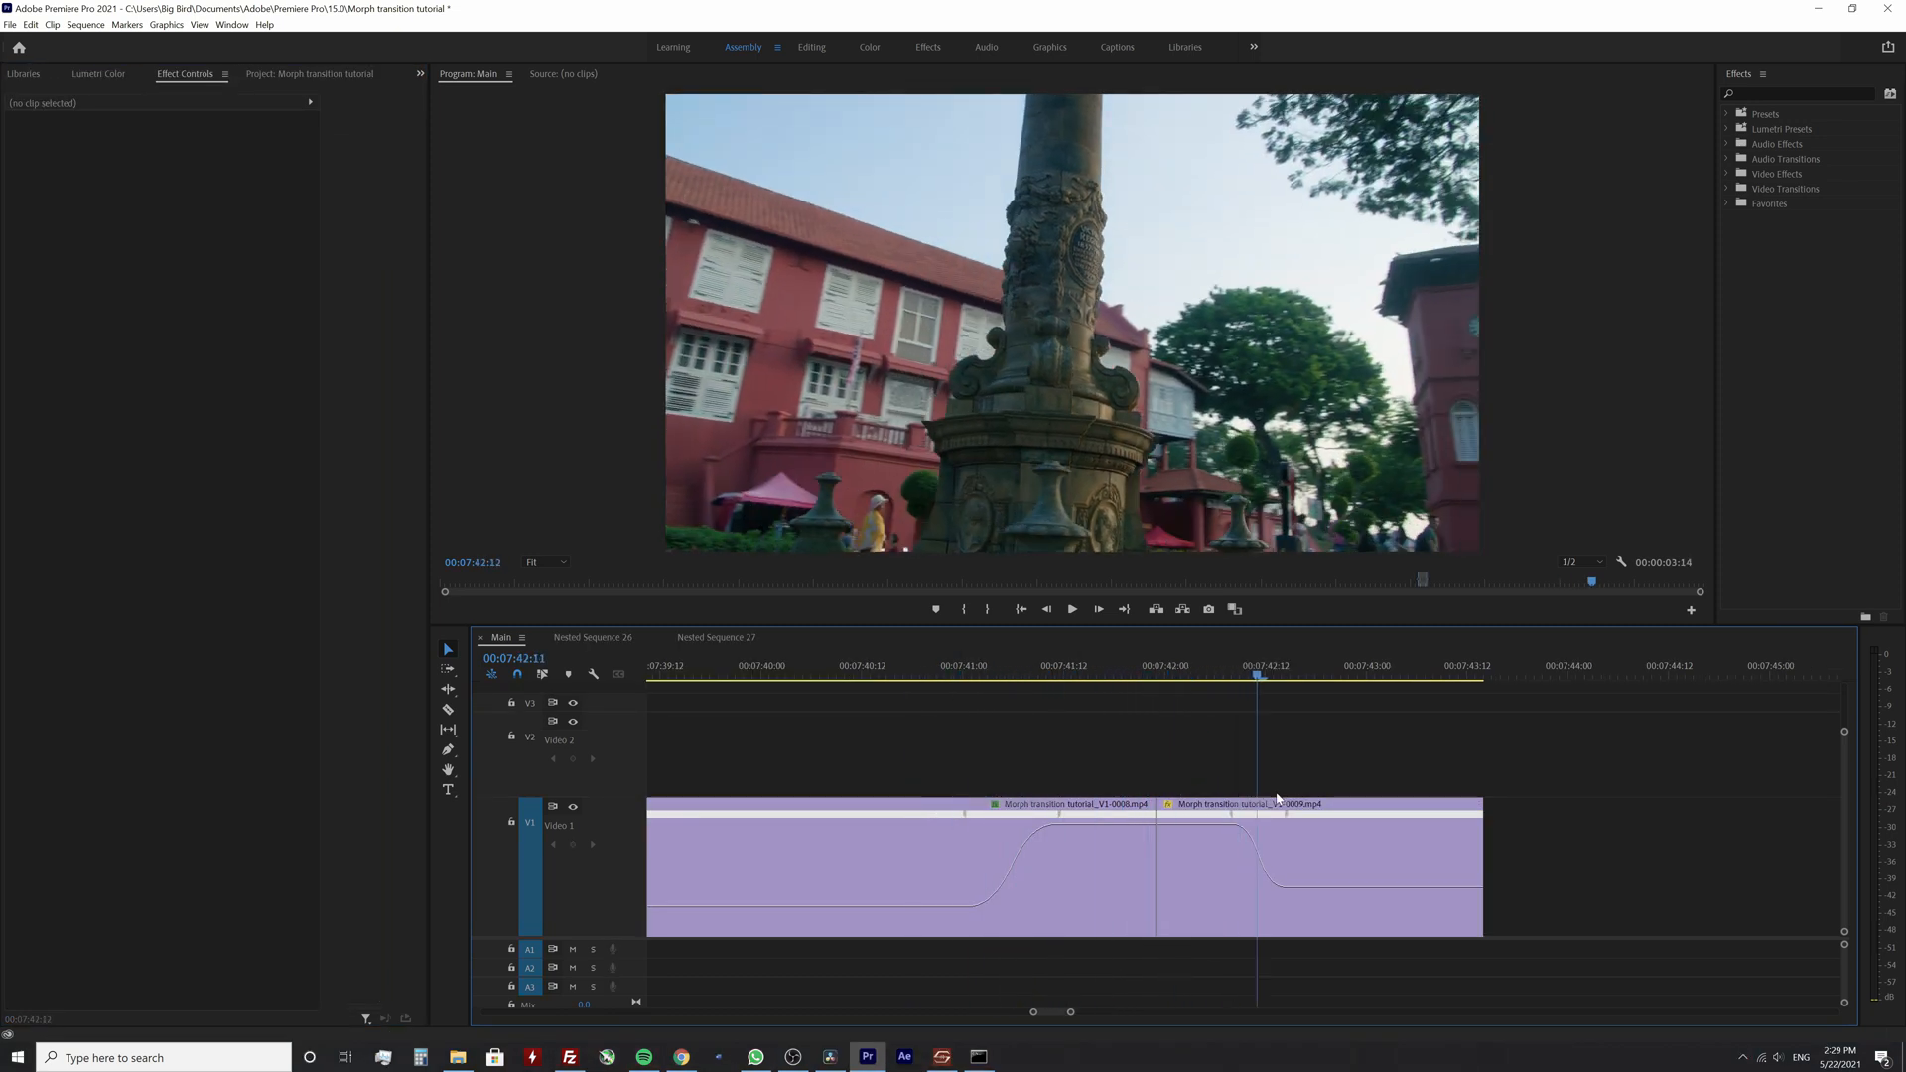
Select the speed-ramped clip on V1 and bring up its context menu
left_click(868, 665)
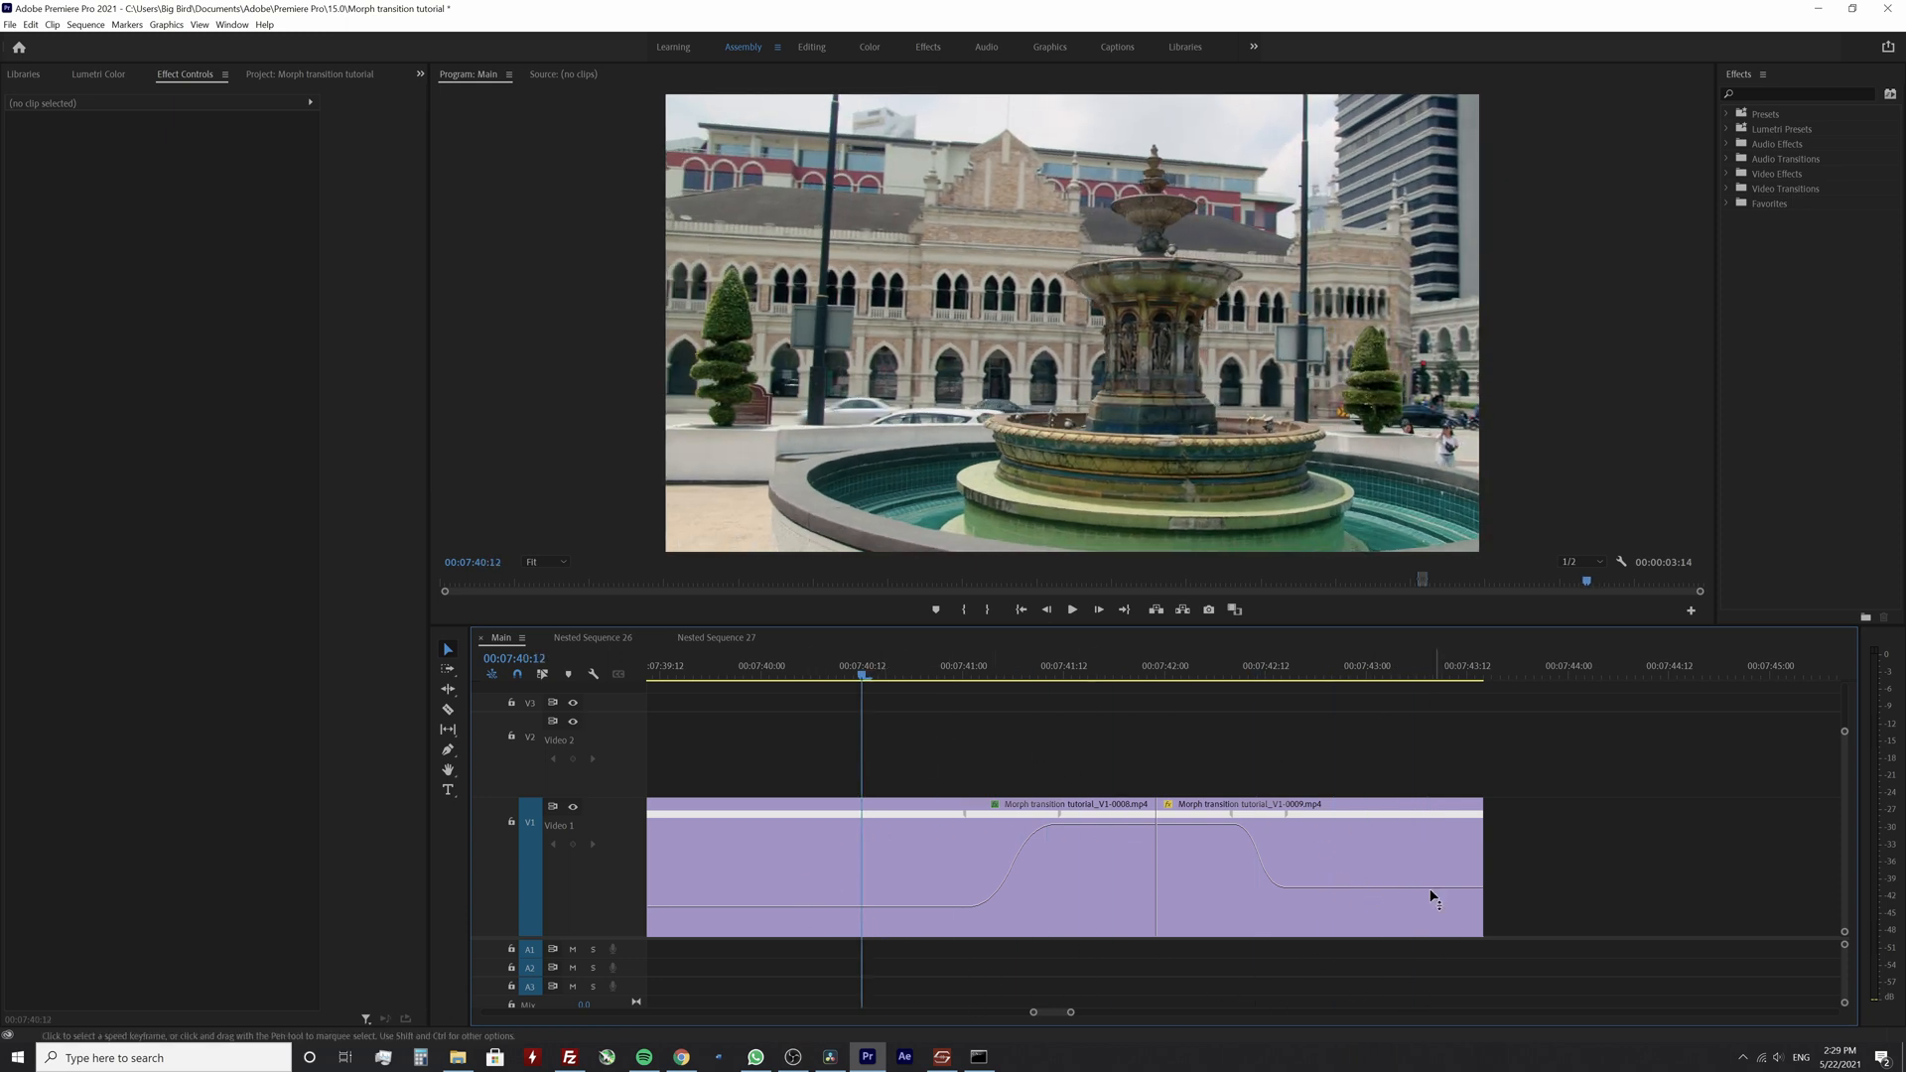
right_click(1070, 863)
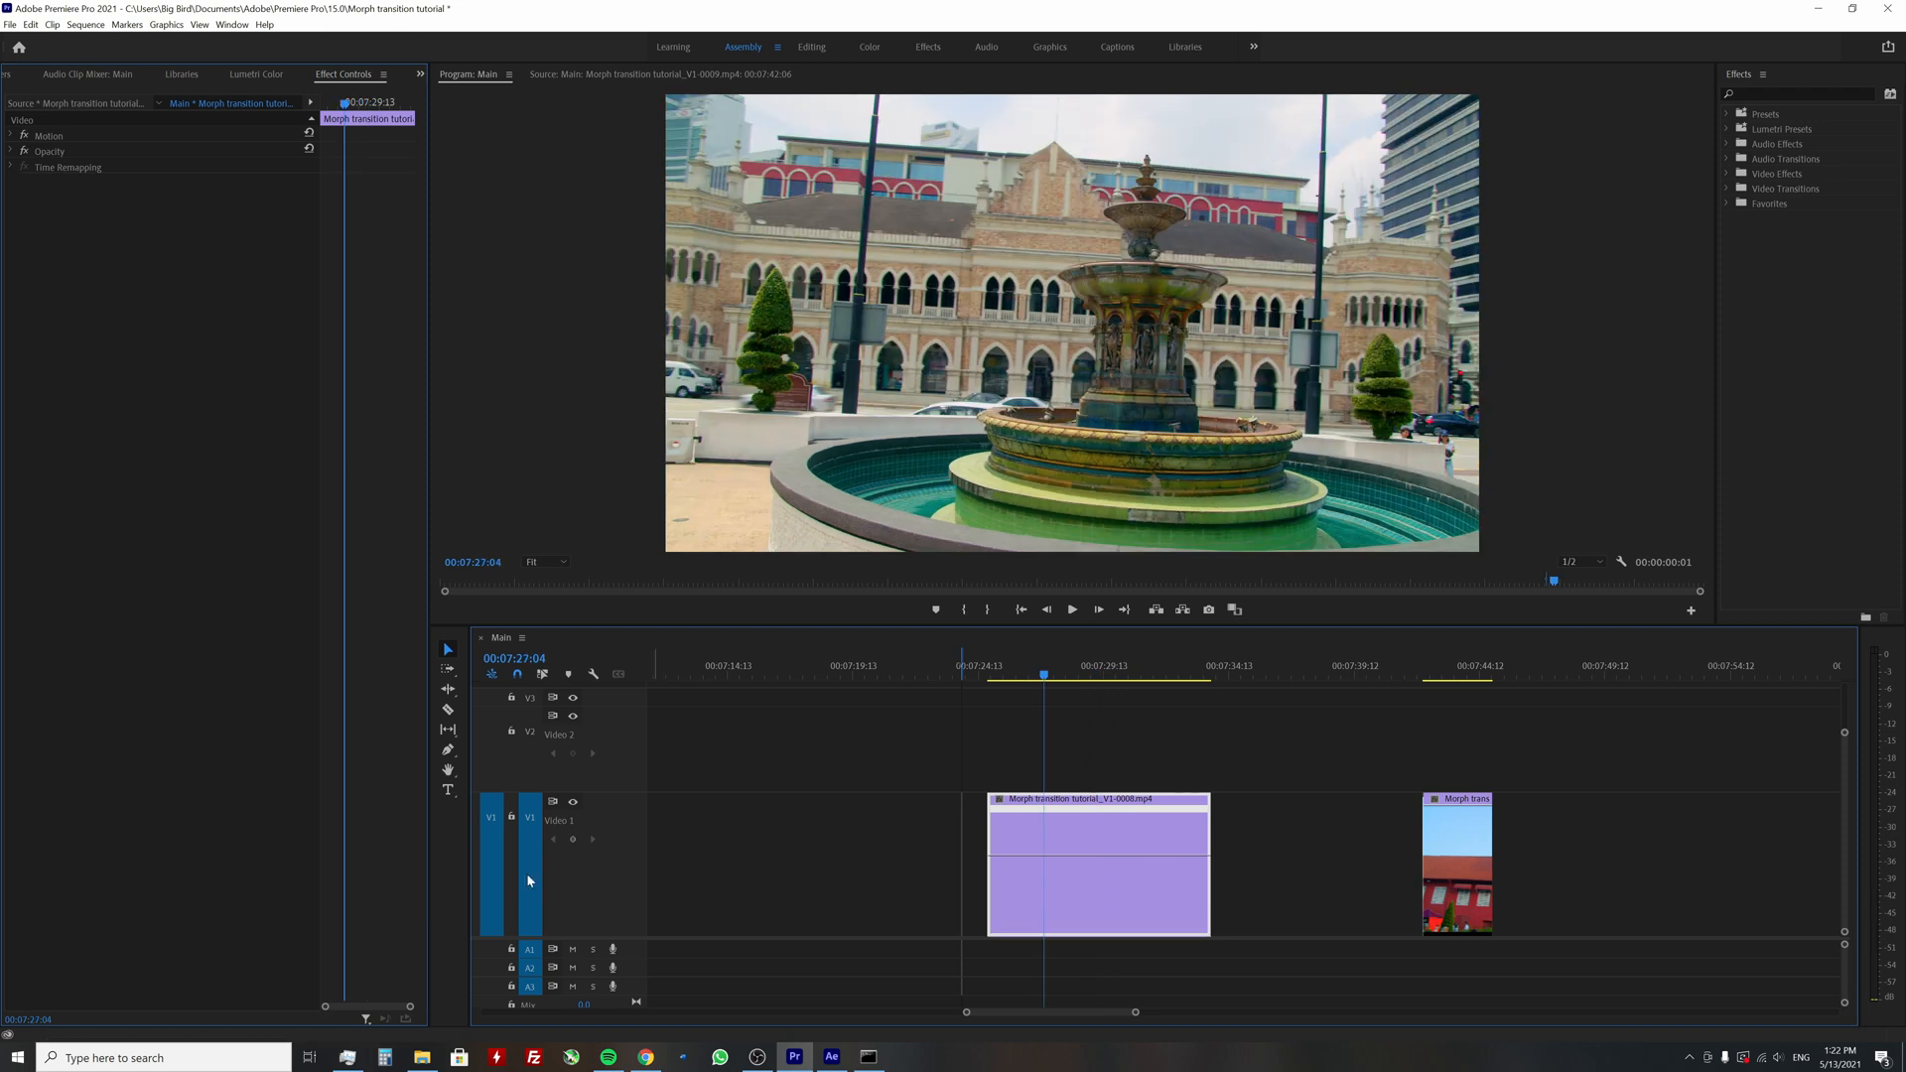
mouse_move(1116, 862)
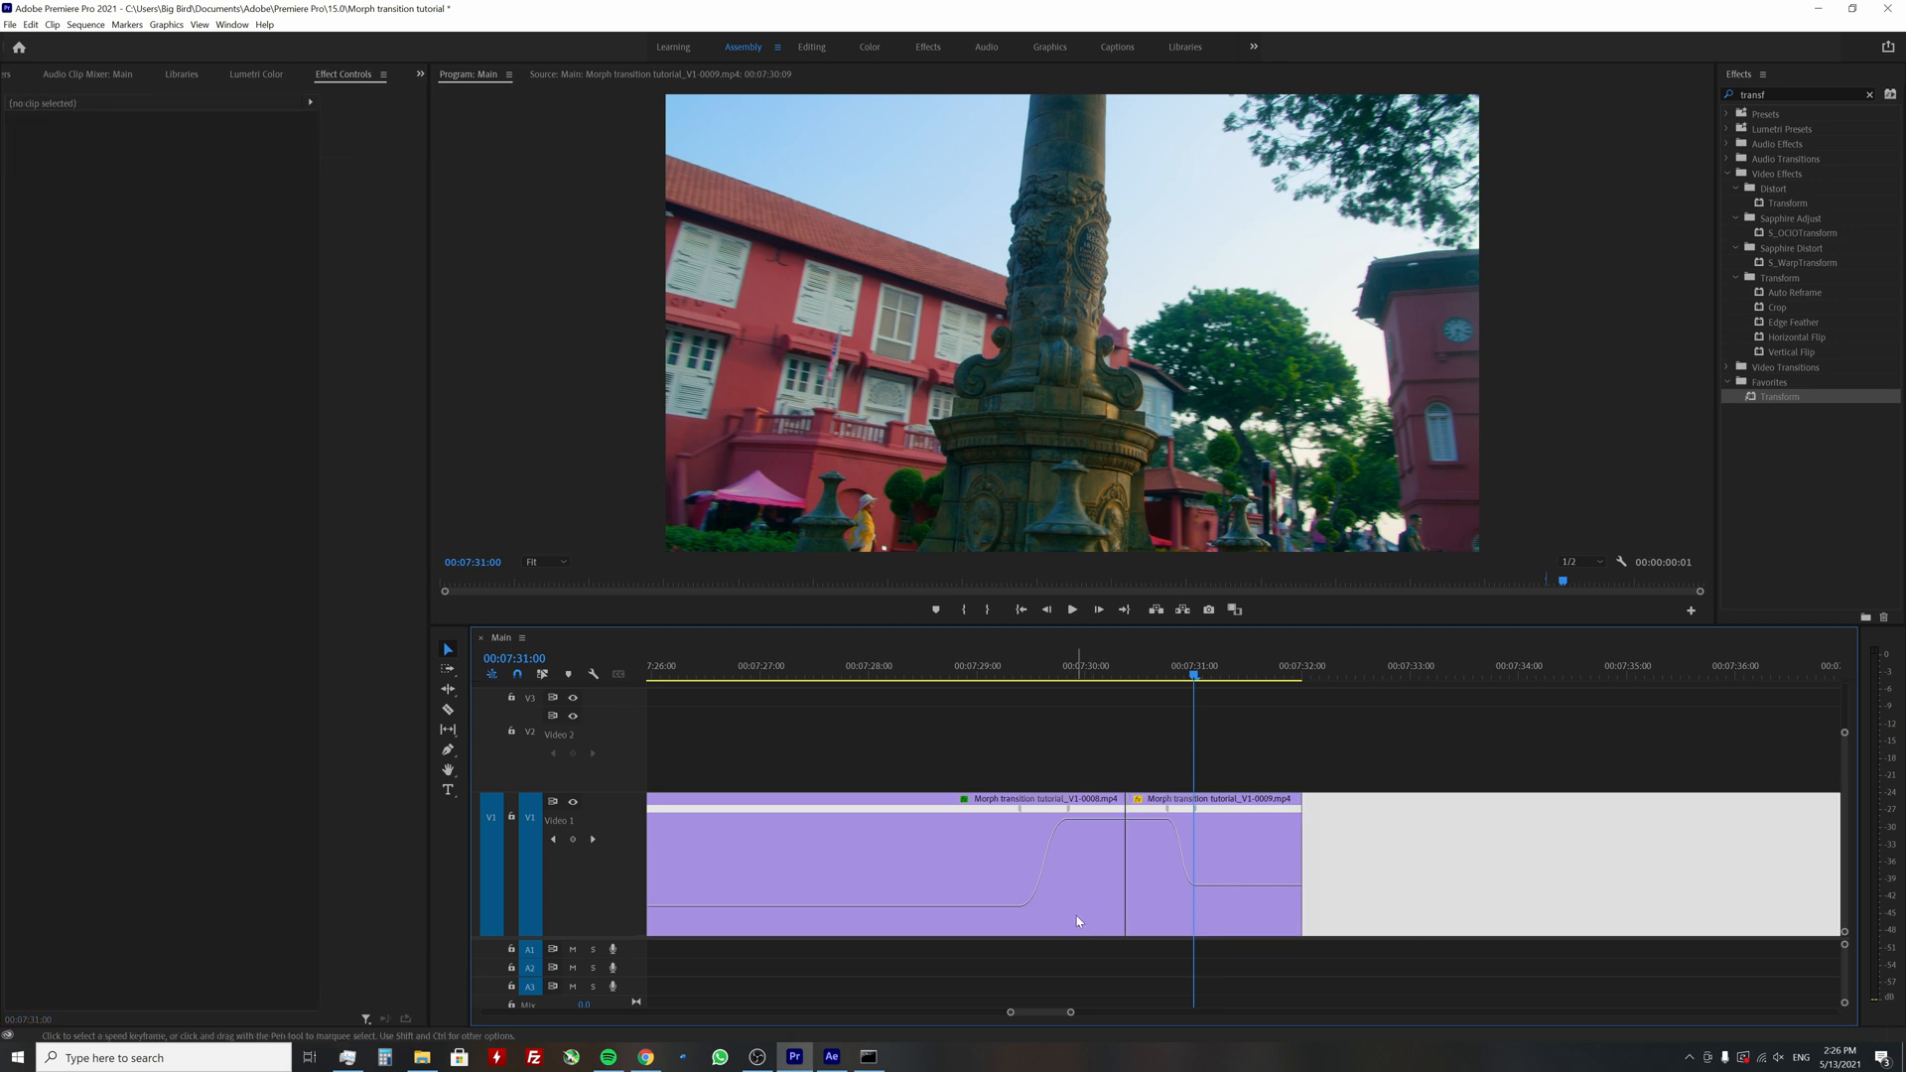
Nest the clips into their own sequences and Alt-drag copies of both nests onto V2
right_click(1076, 920)
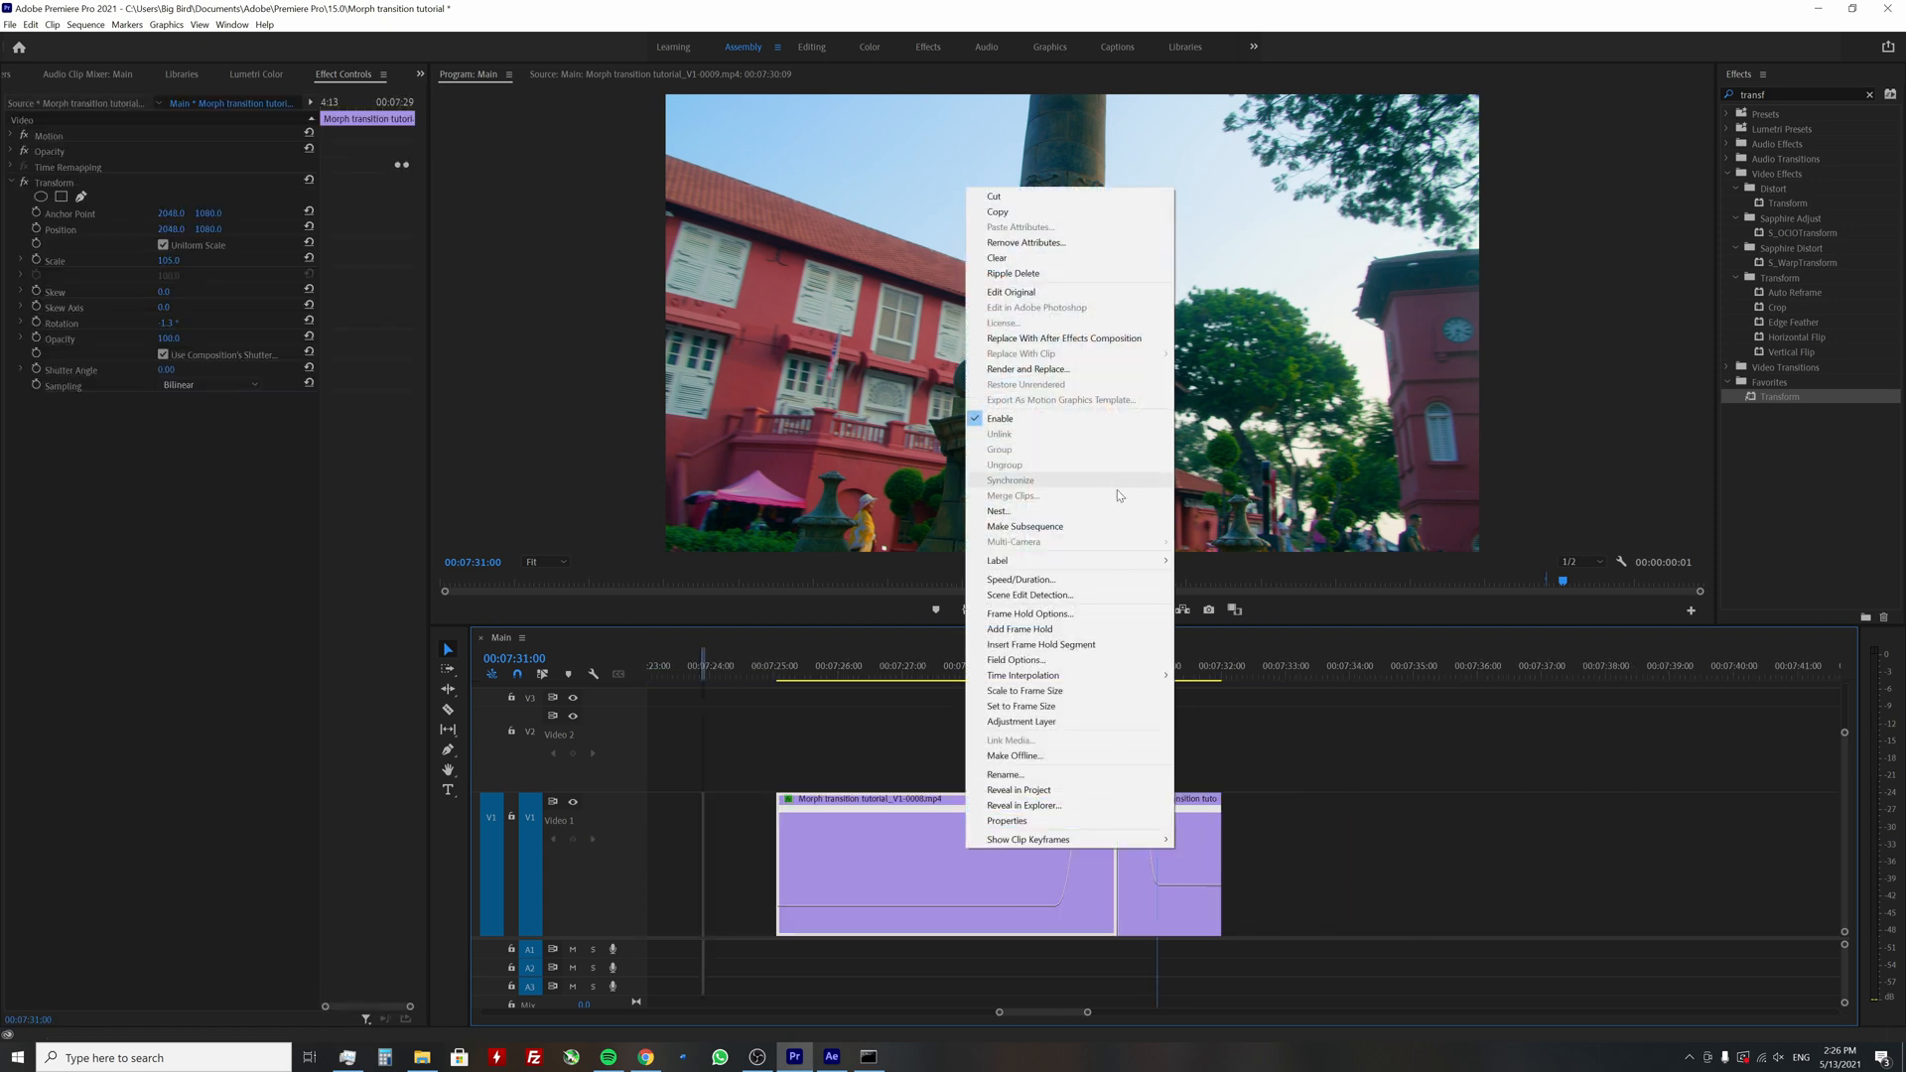
left_click(997, 510)
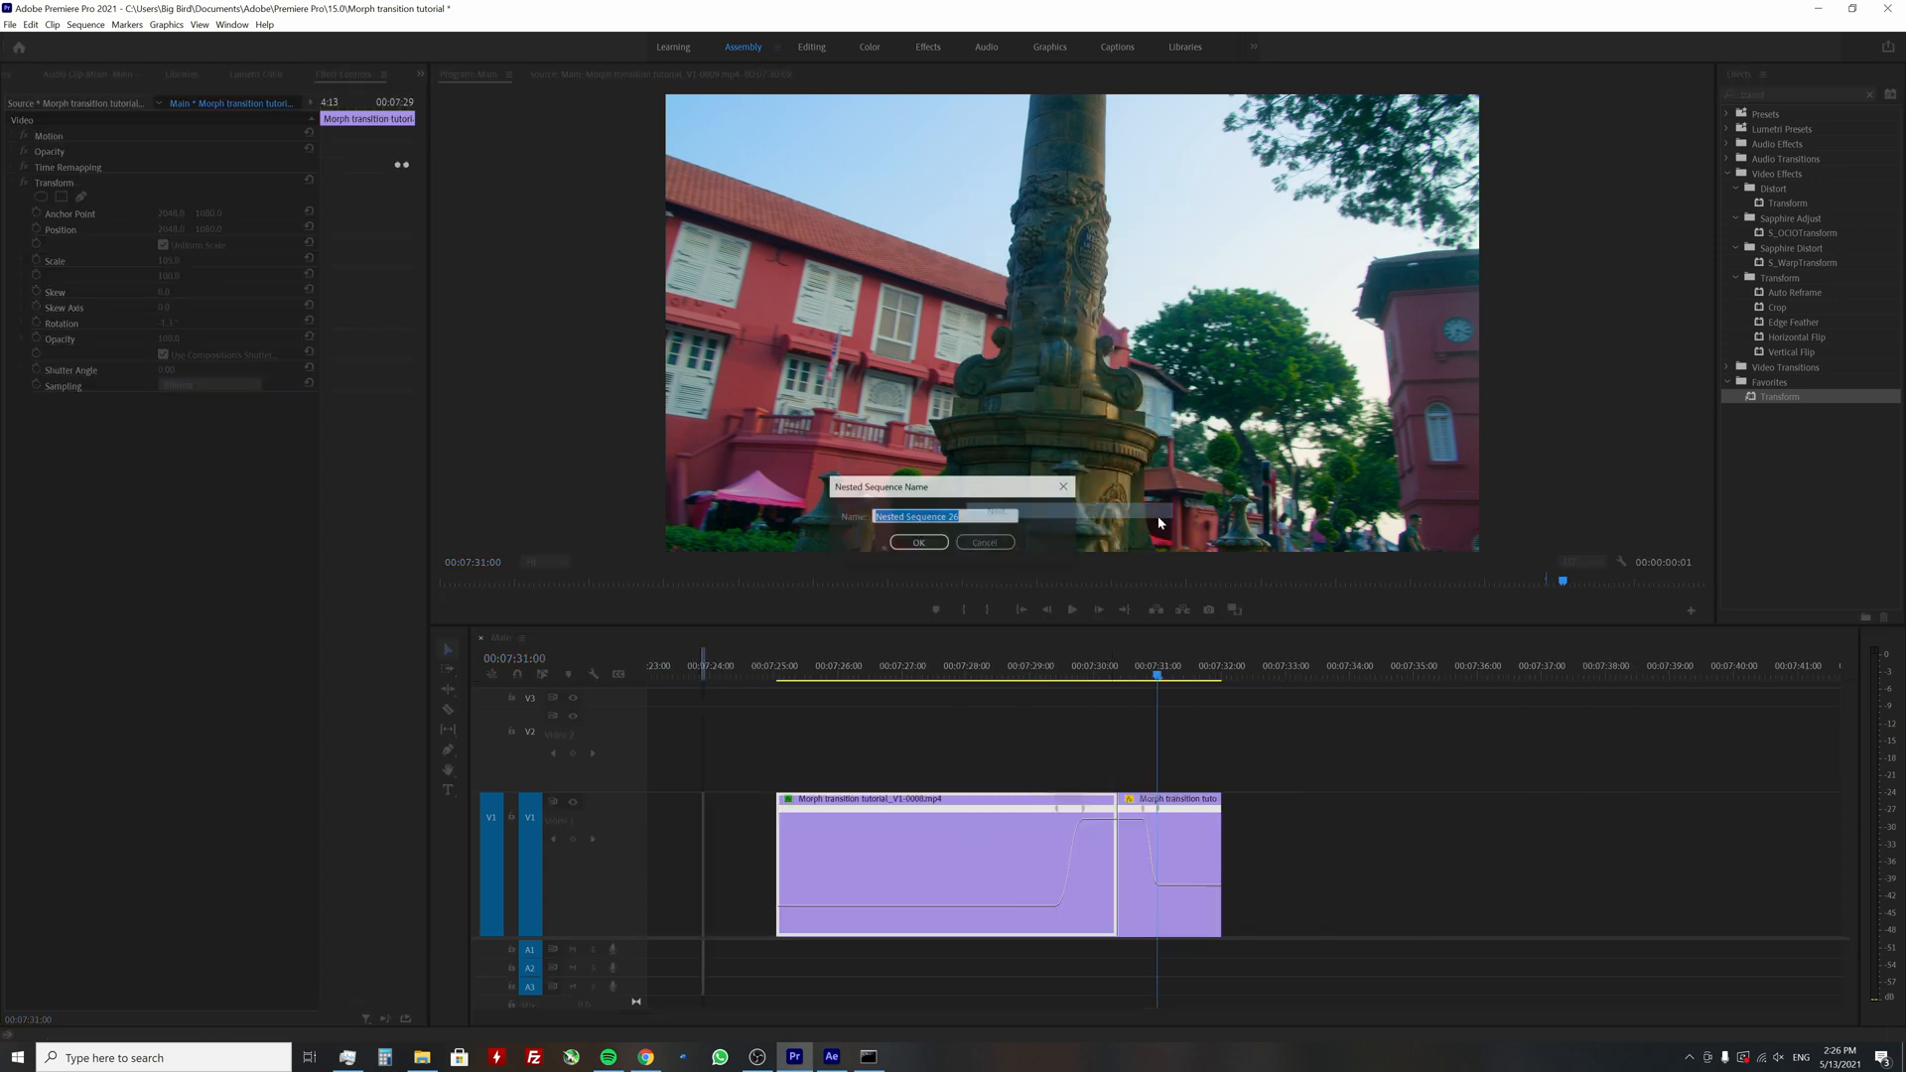
left_click(917, 542)
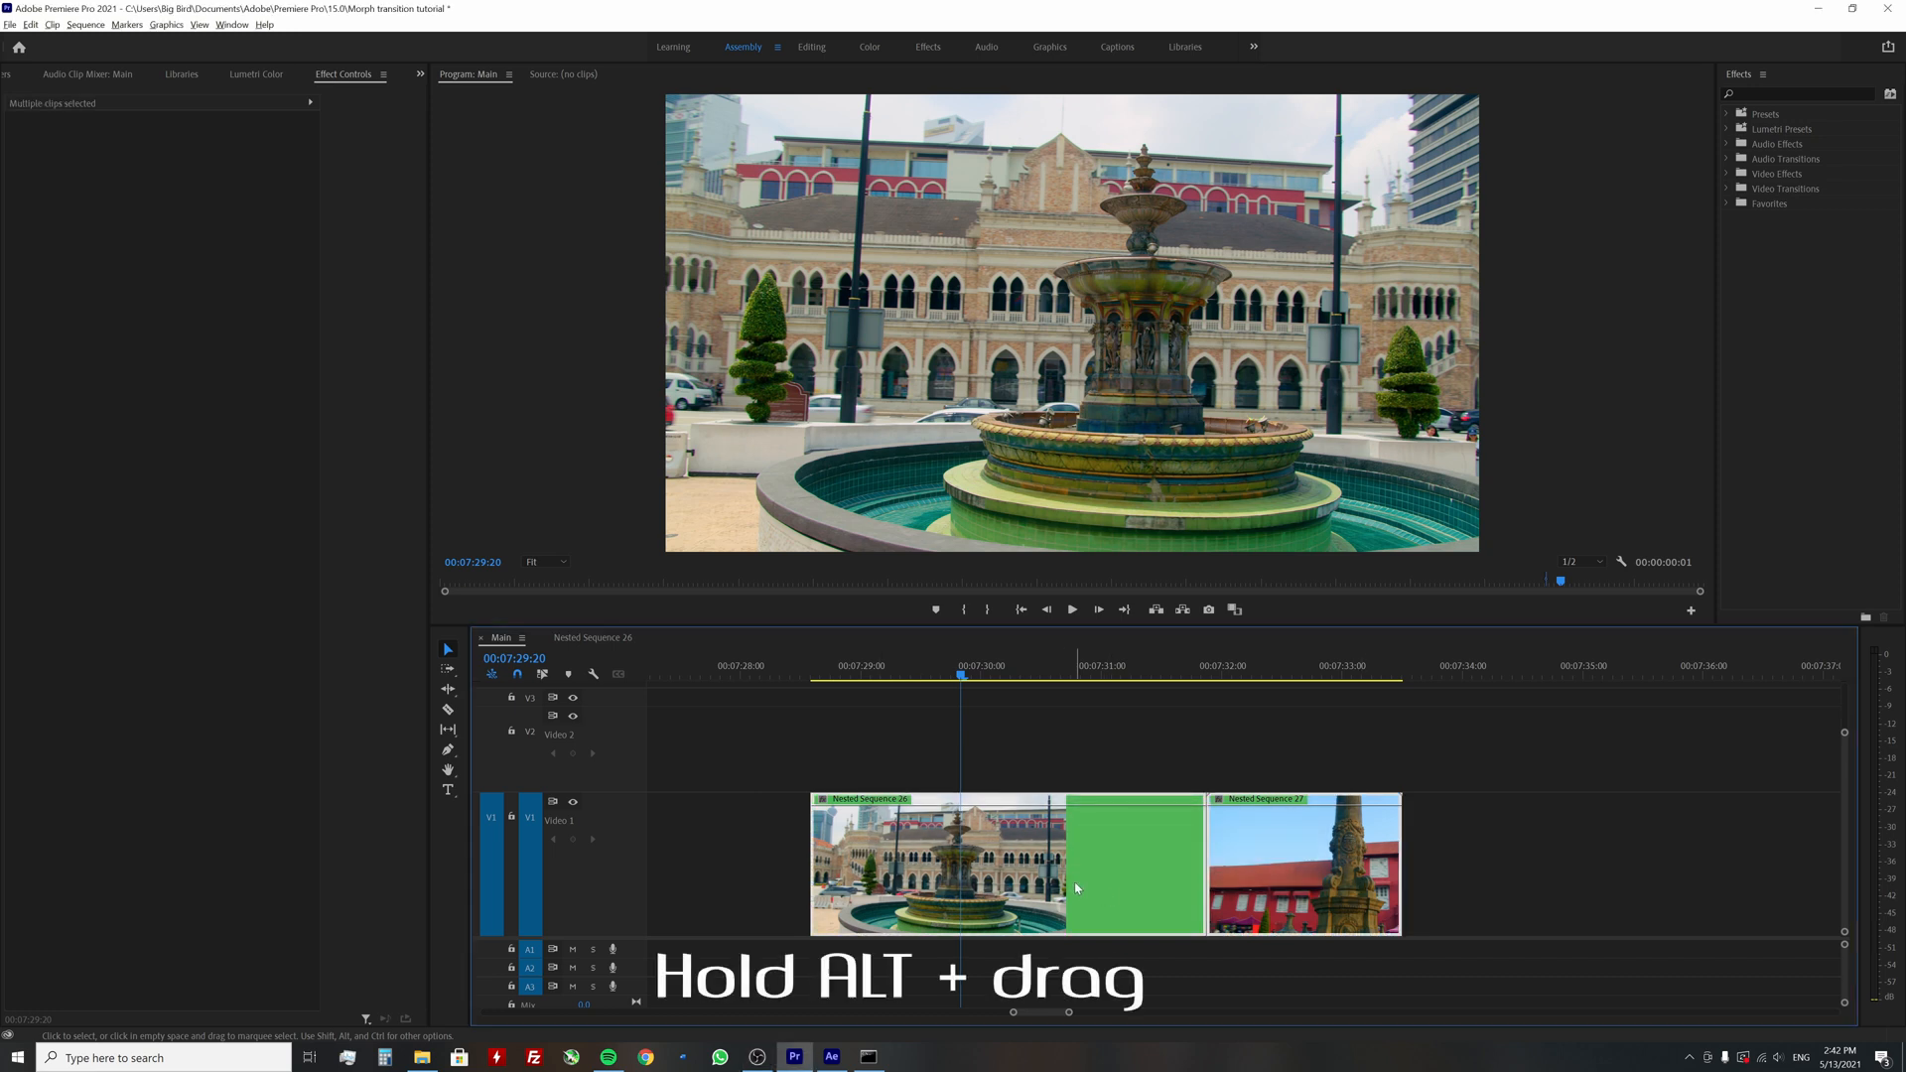
left_click_drag(1076, 866, 1076, 751)
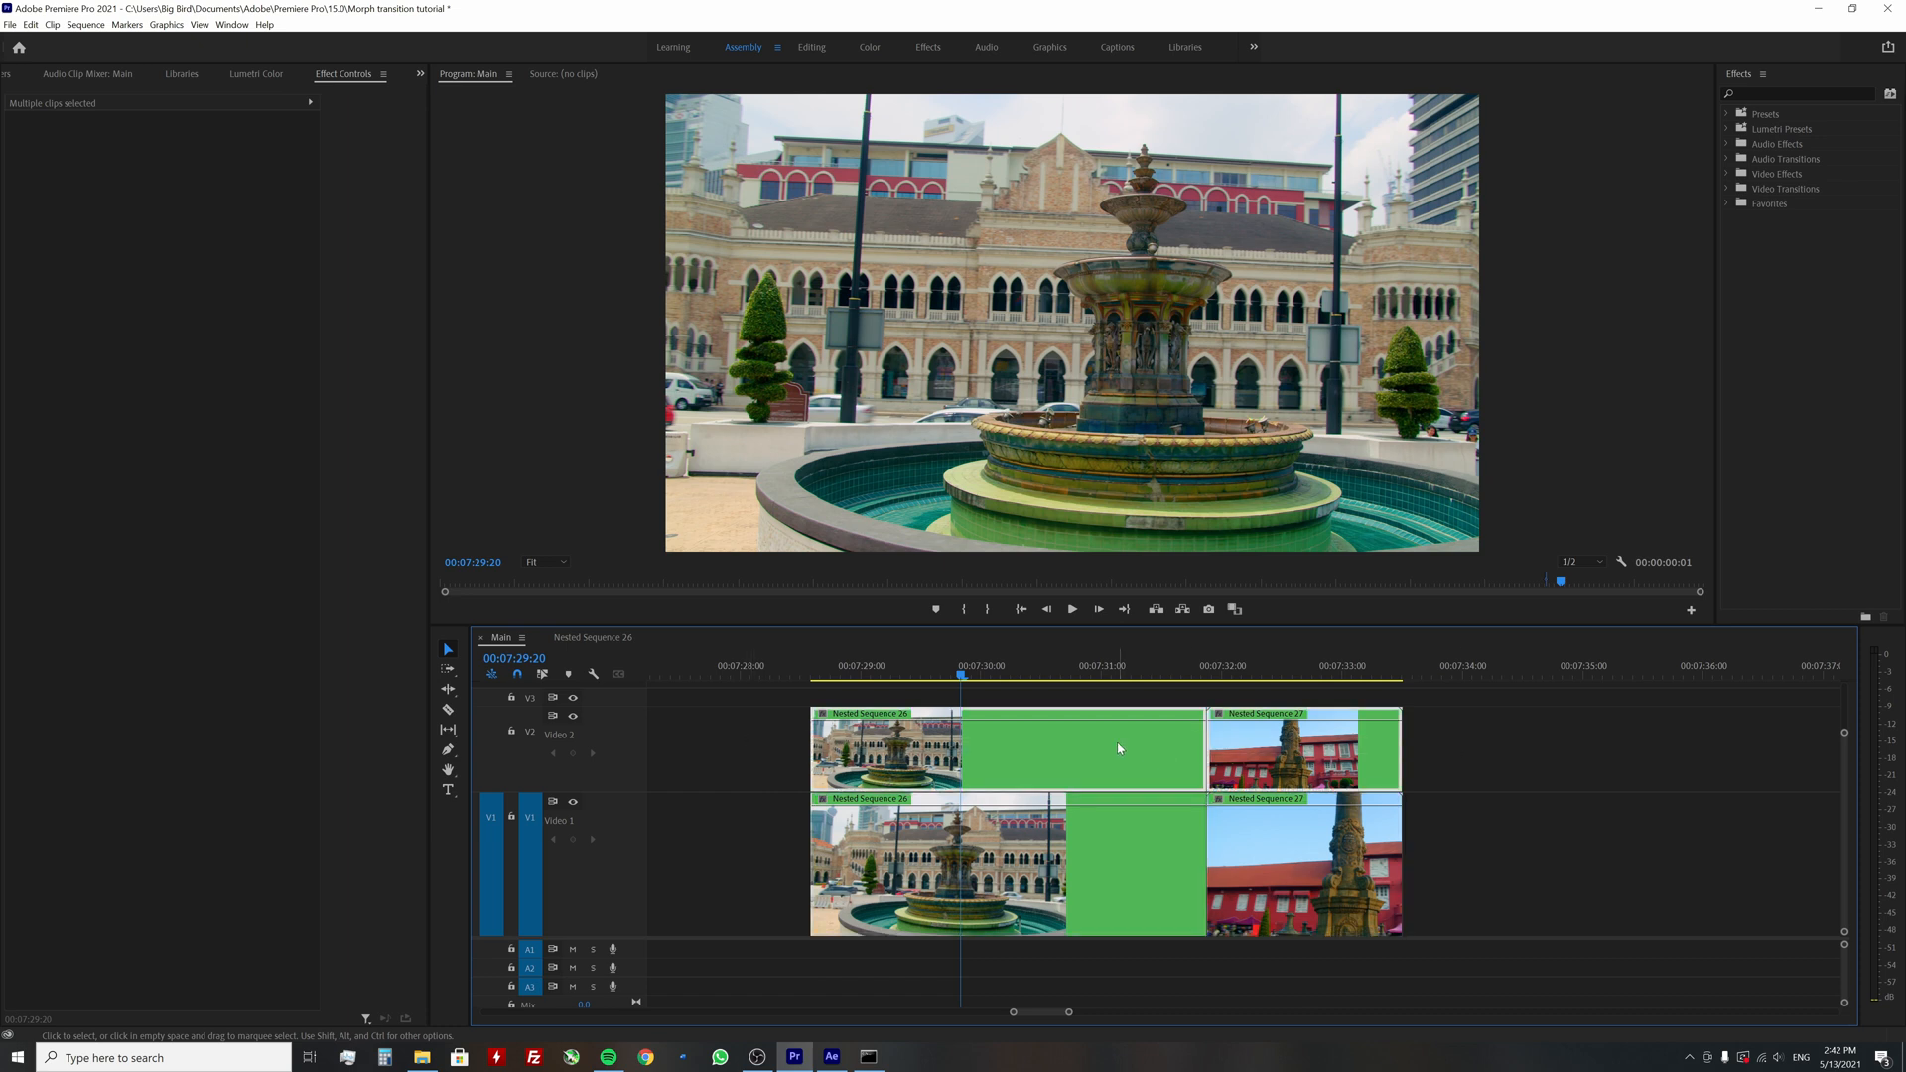
Replace the copied V2 nested clips with an After Effects composition
right_click(1116, 748)
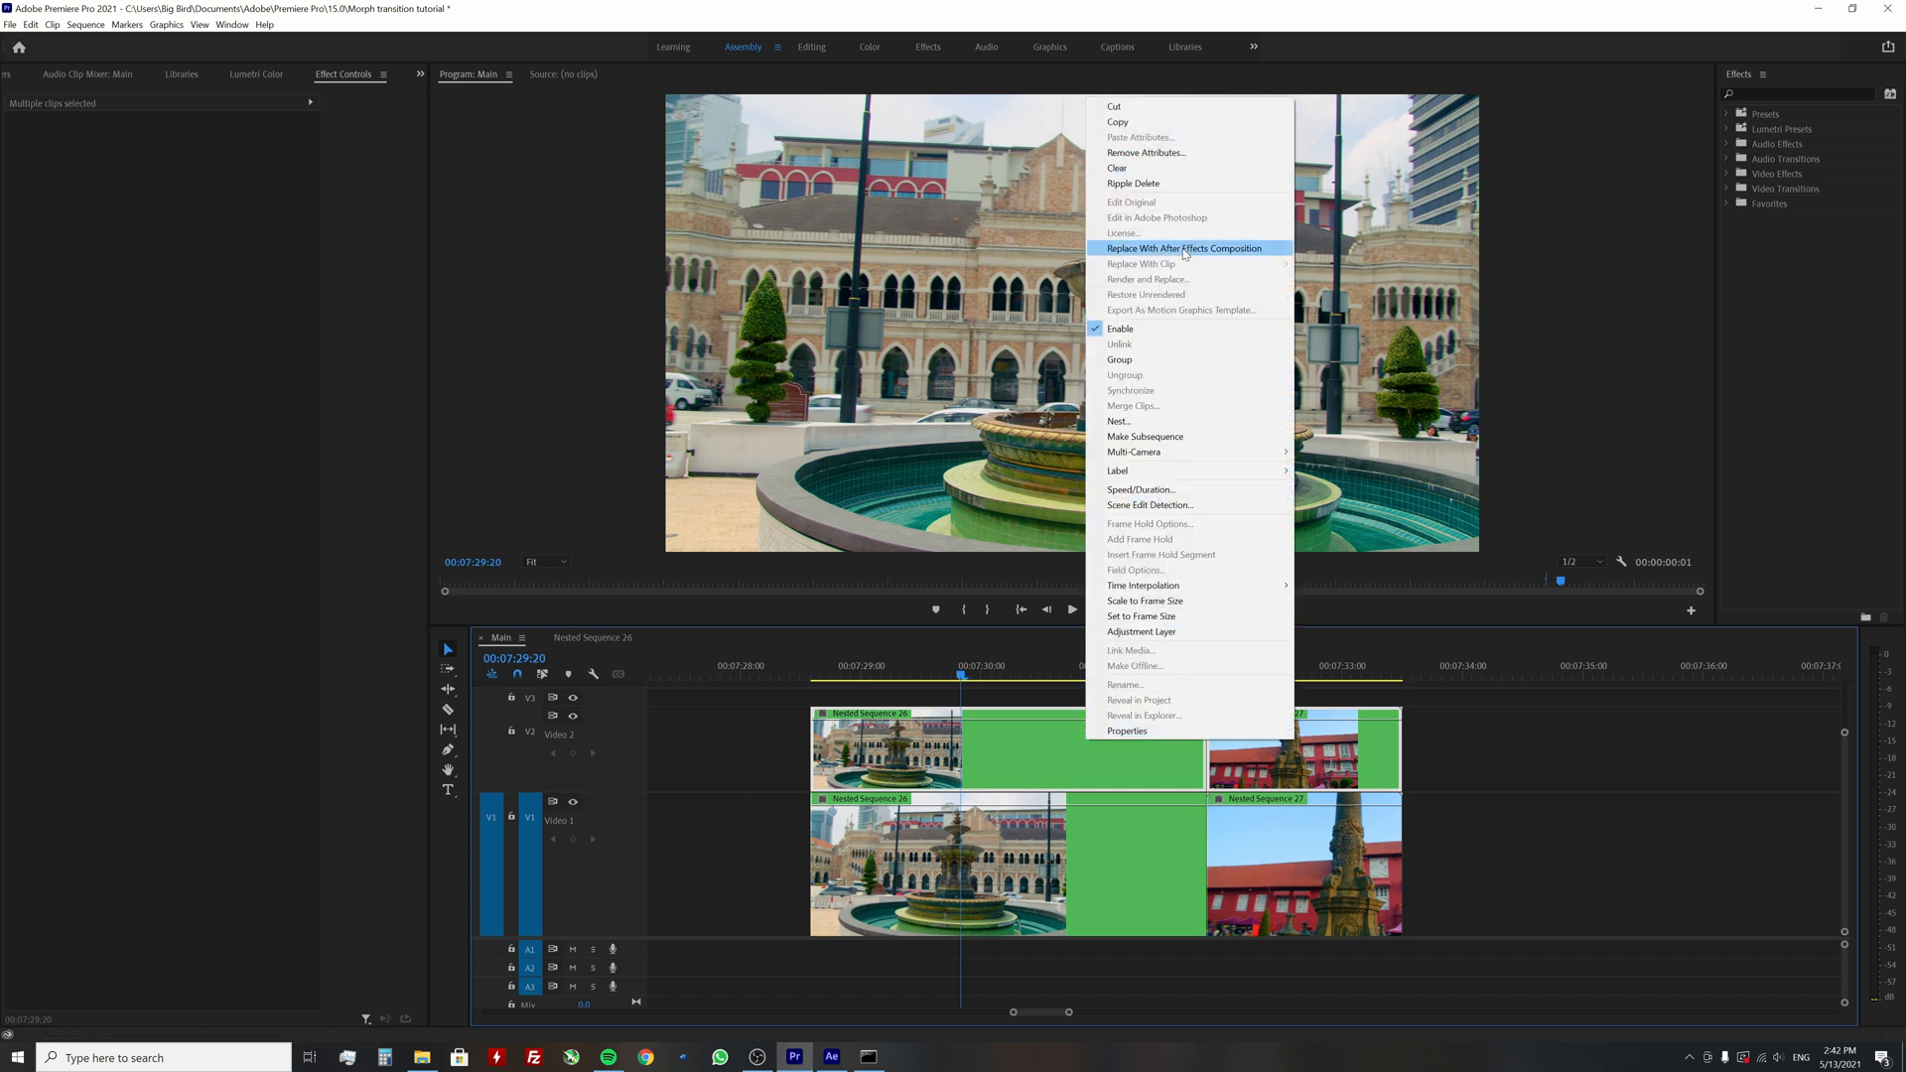
left_click(1184, 248)
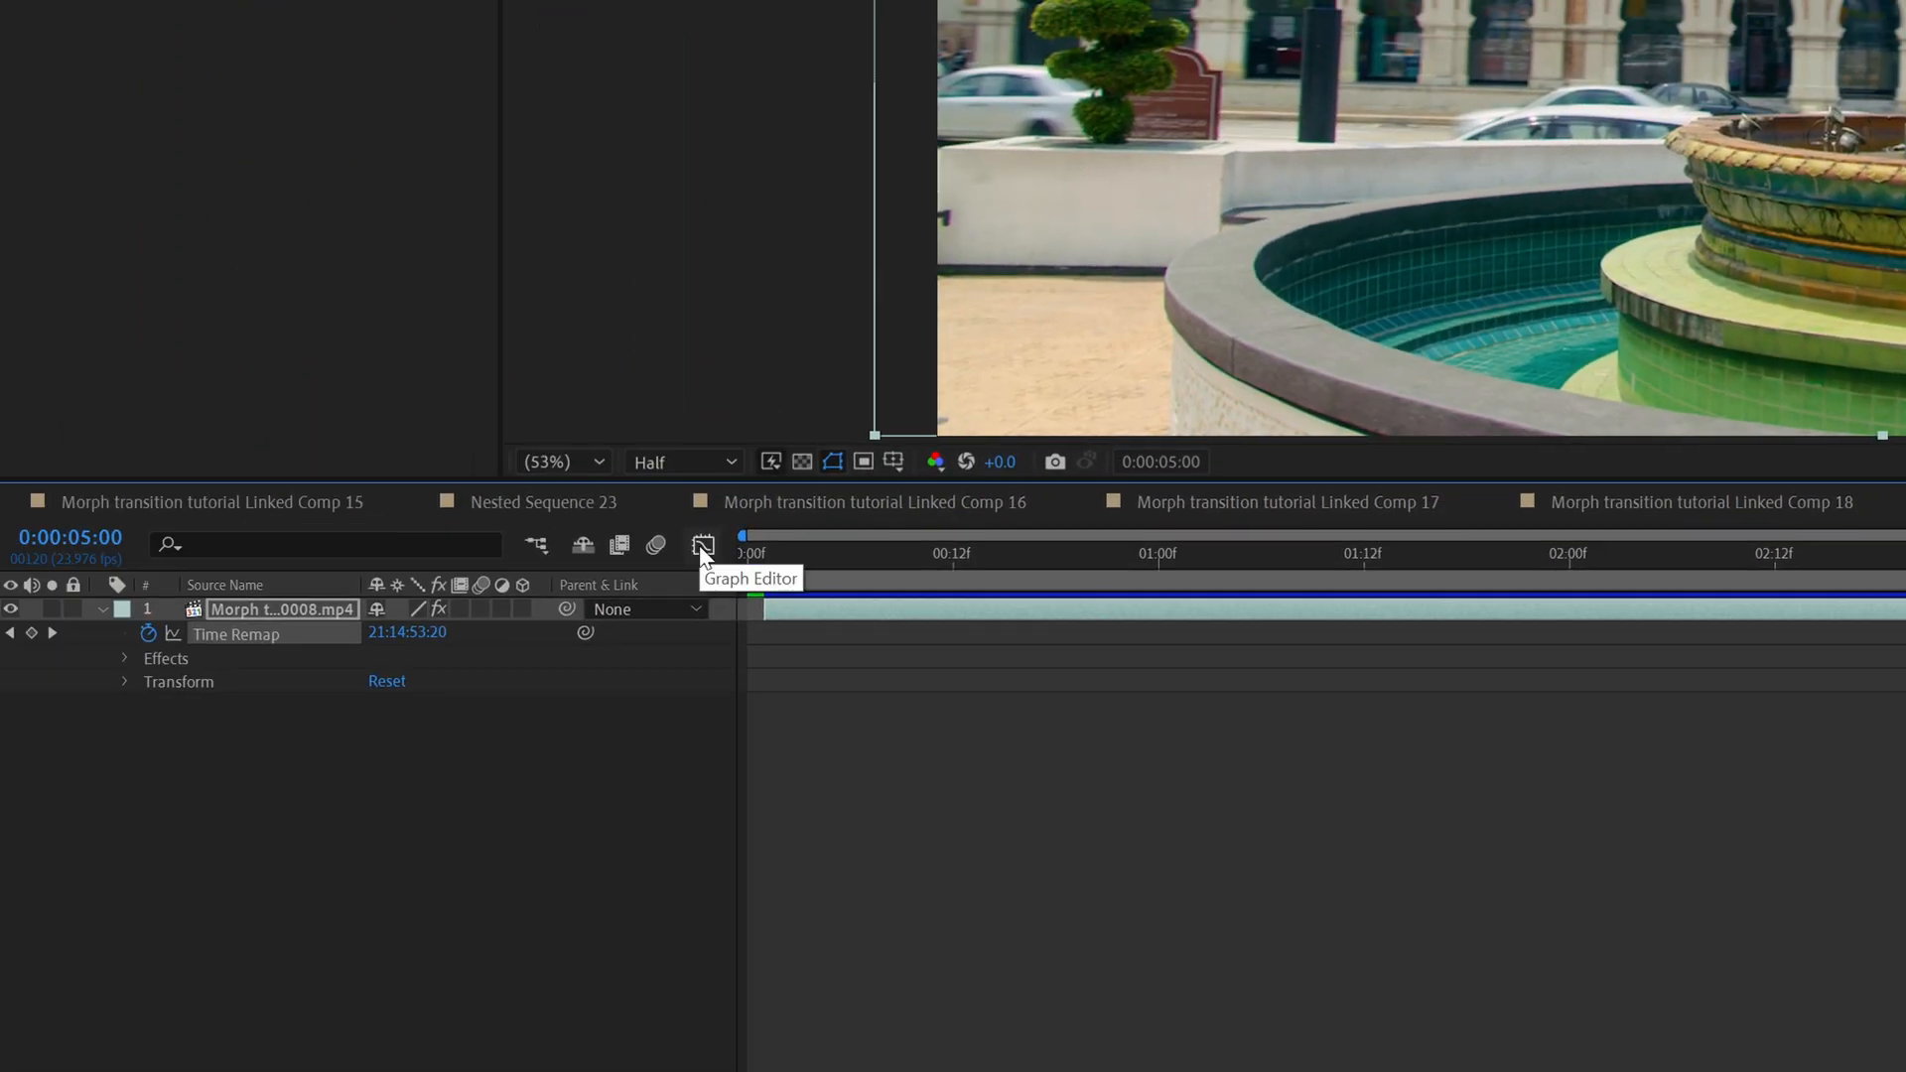
Show the fountain layer's Time Remap keyframes in the Graph Editor as a speed graph
left_click(704, 546)
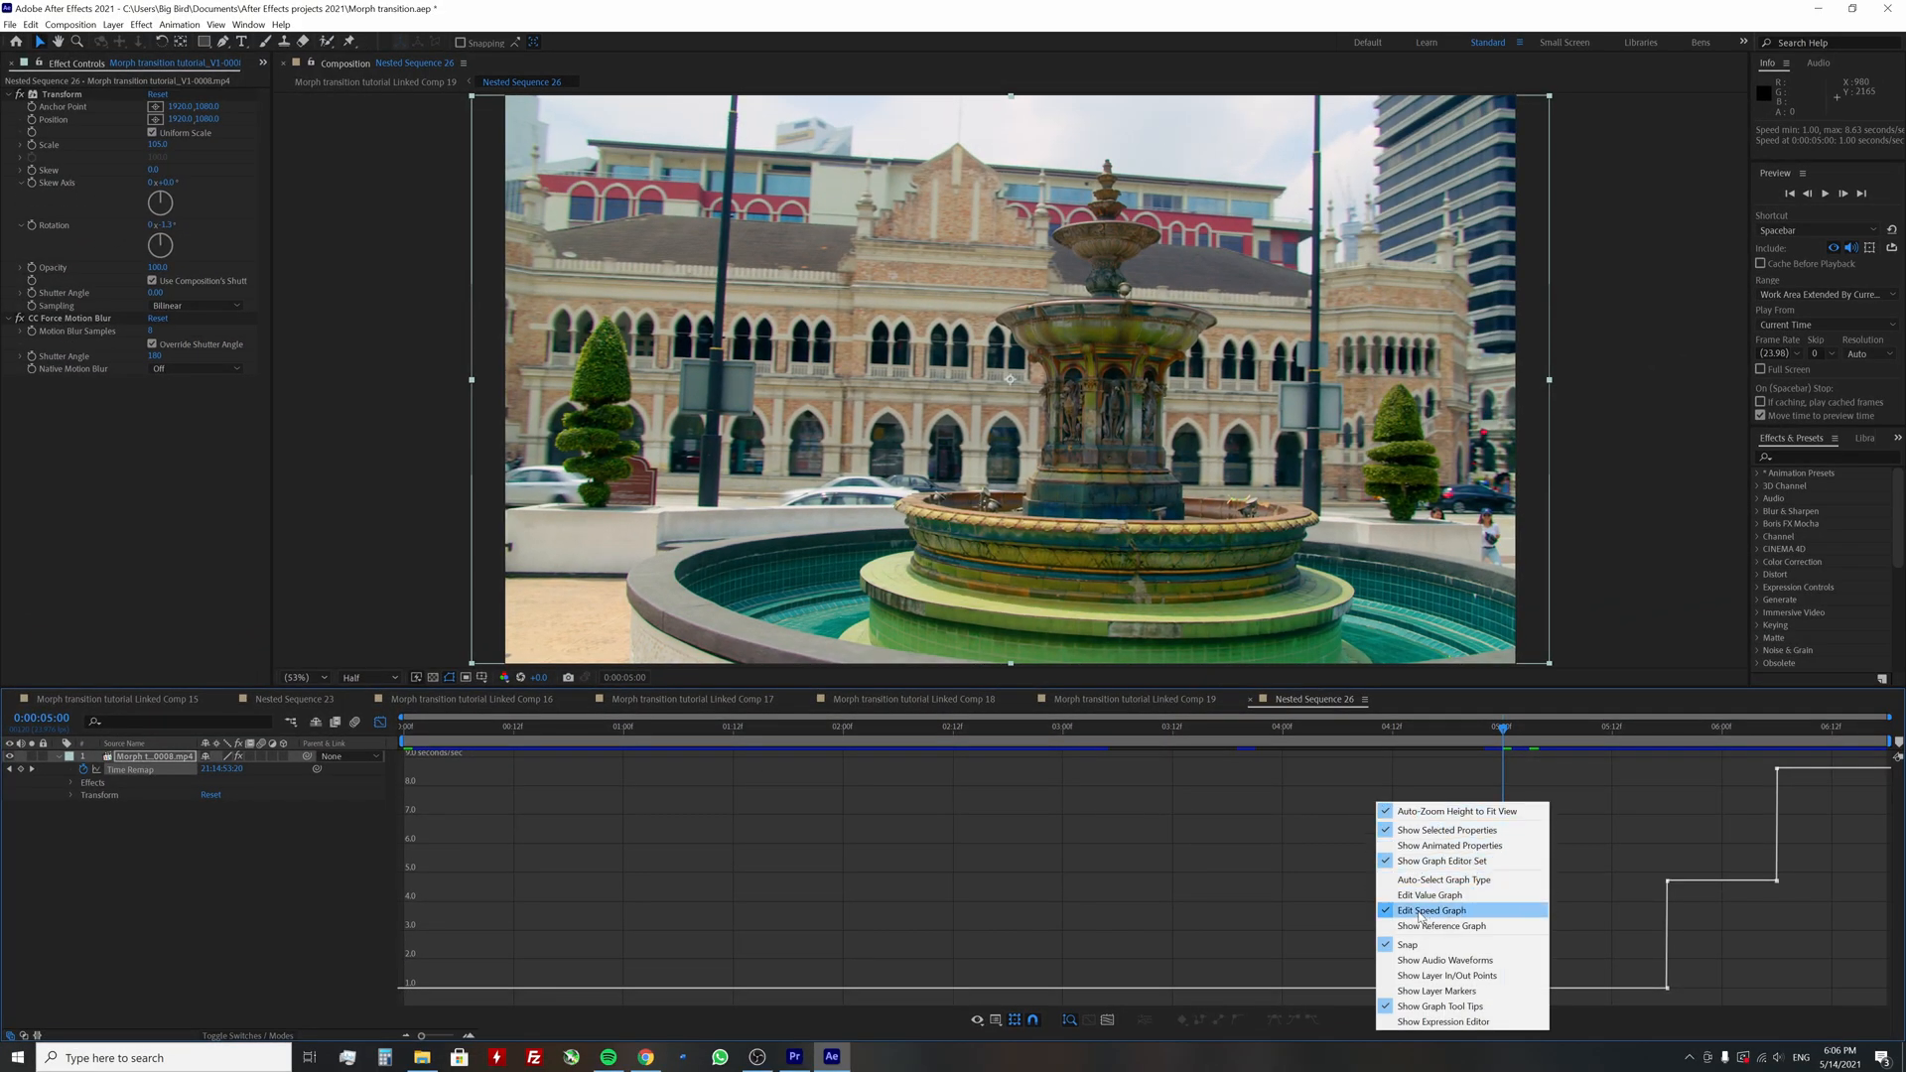
left_click(1432, 910)
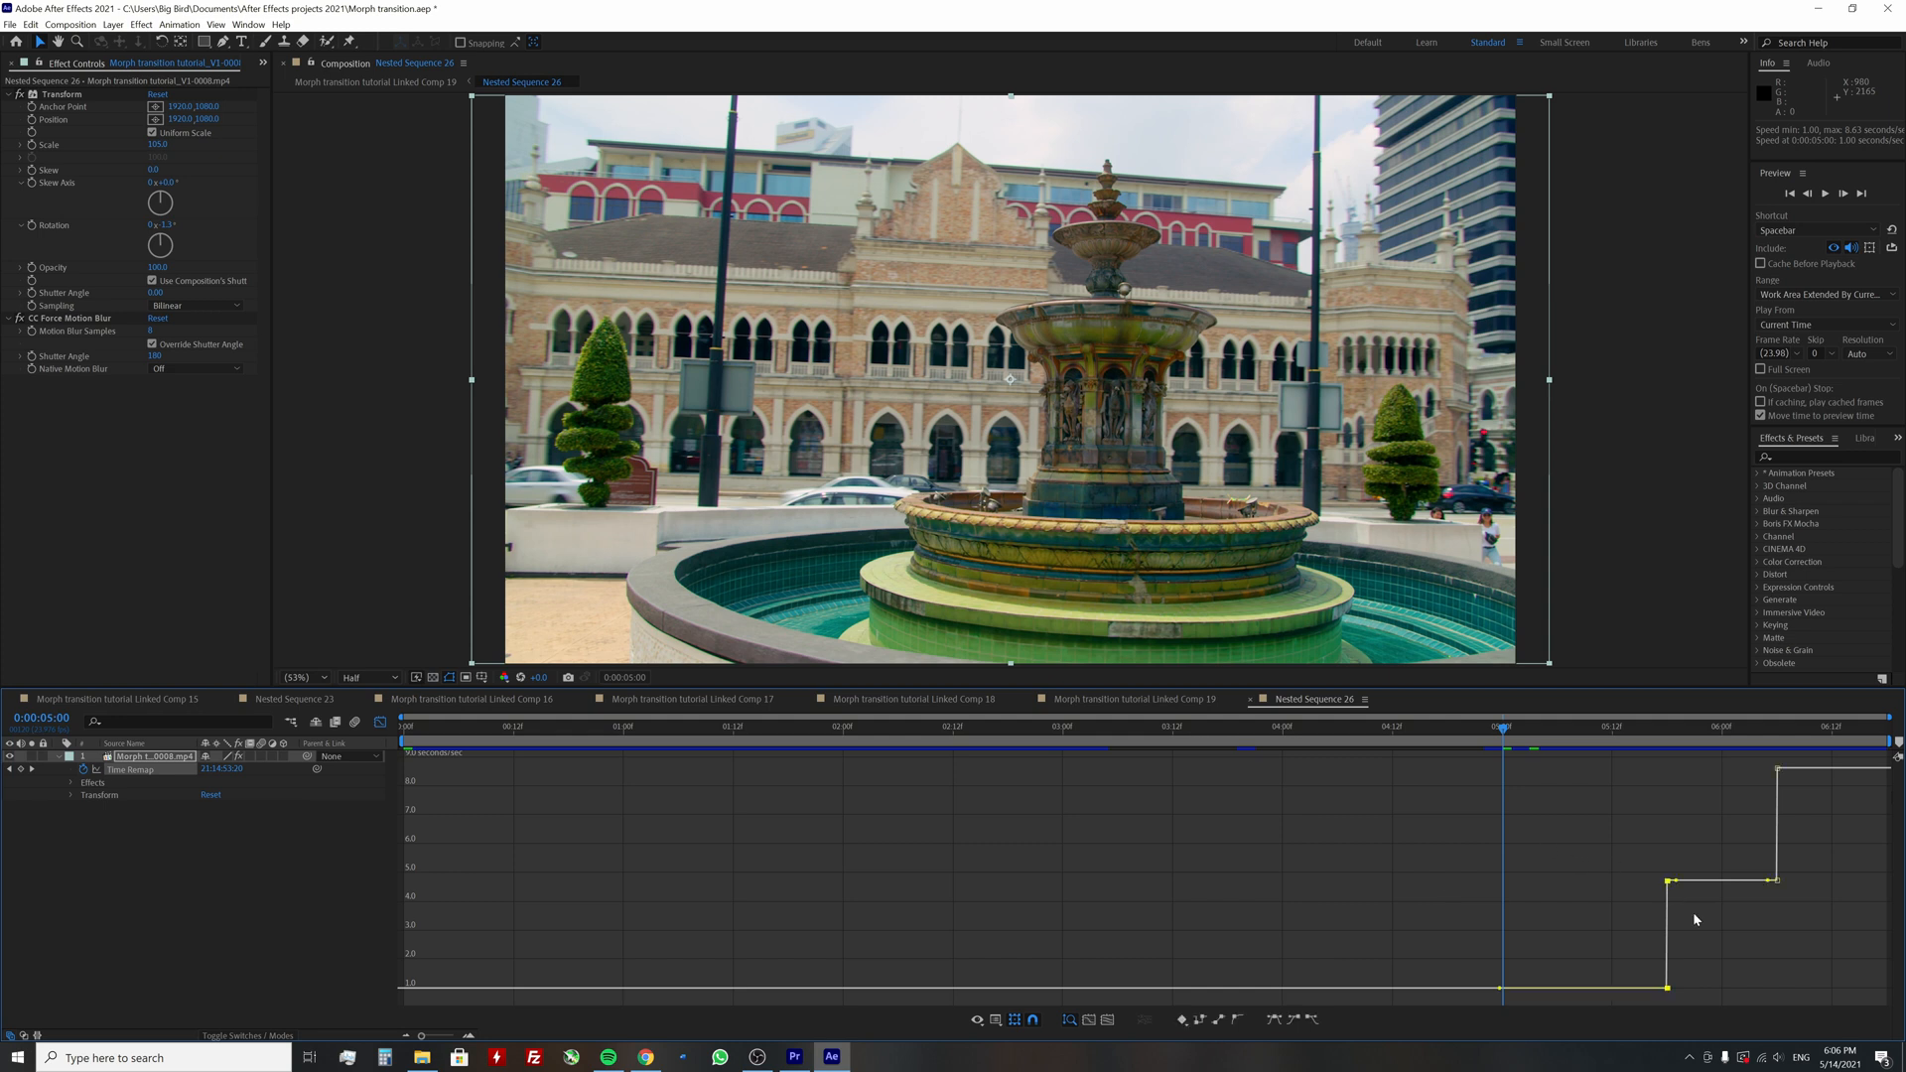
mouse_move(1679, 885)
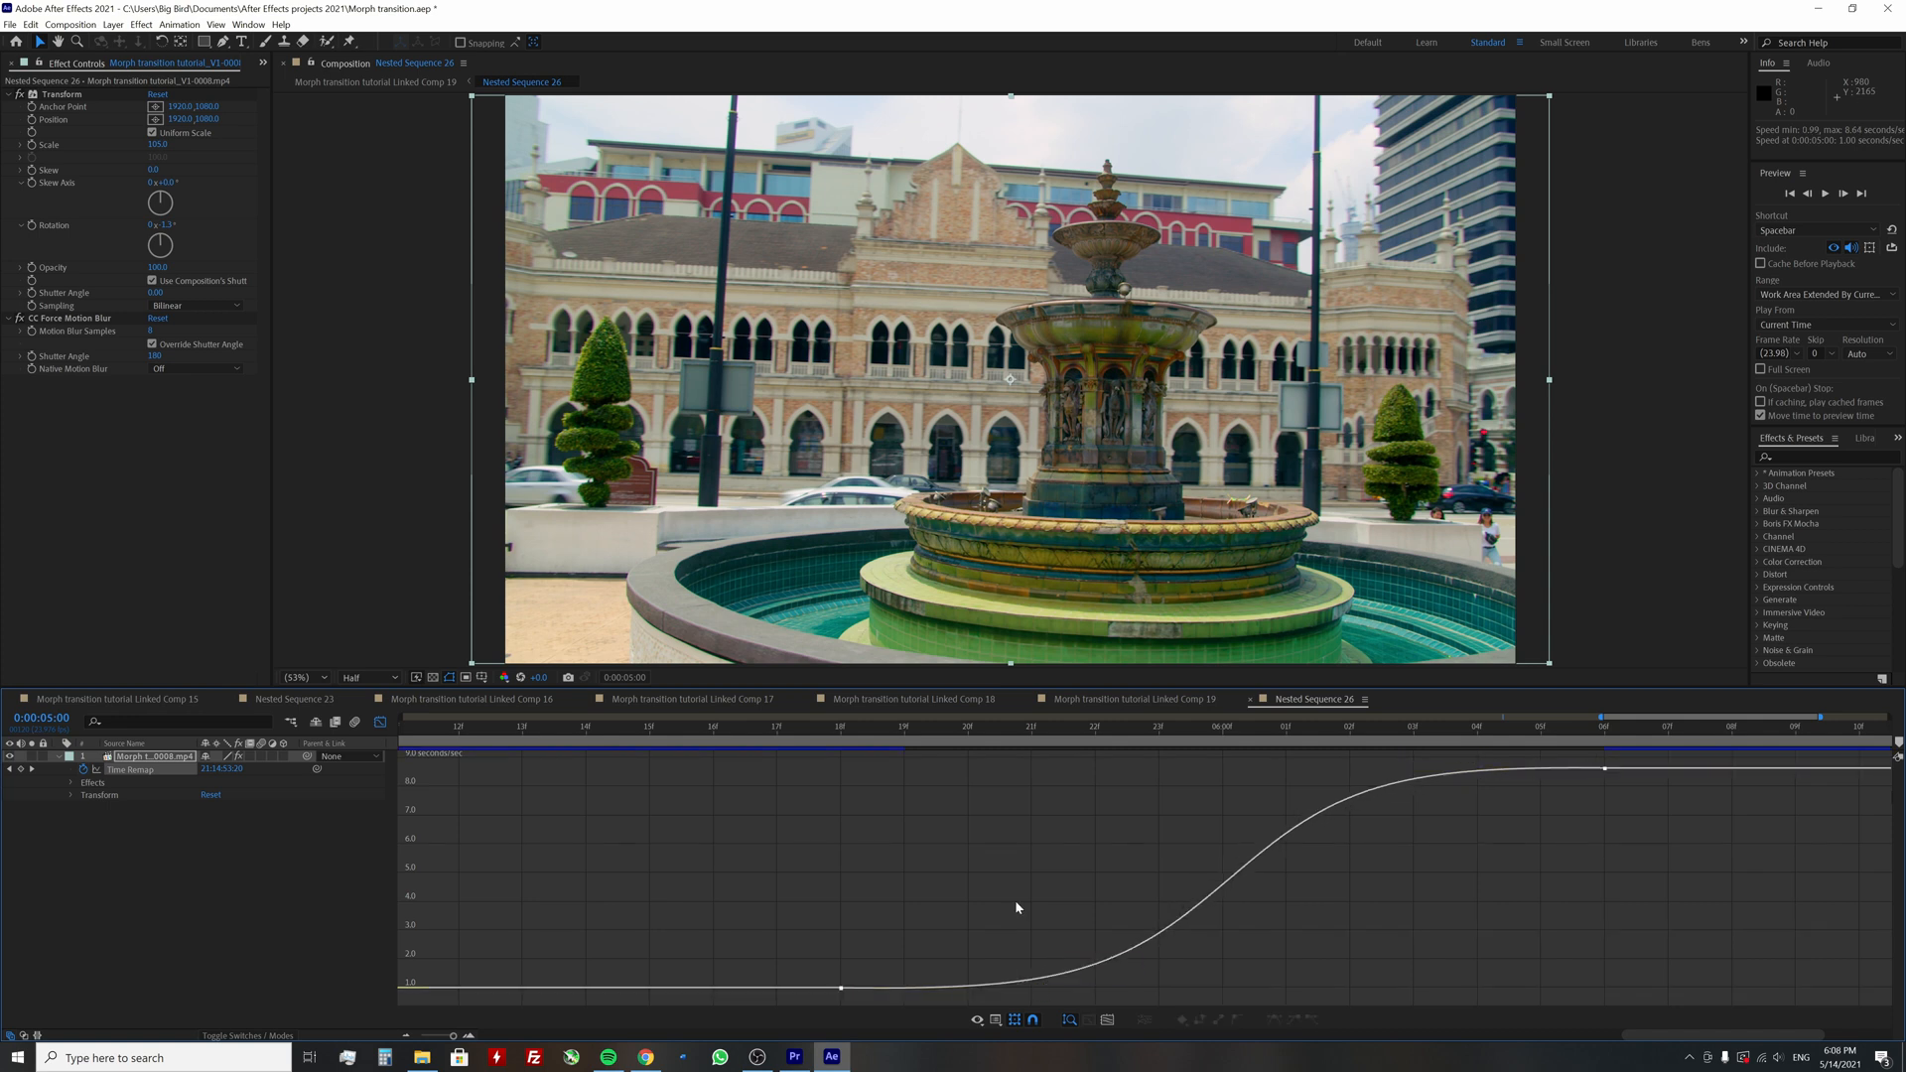
mouse_move(871, 793)
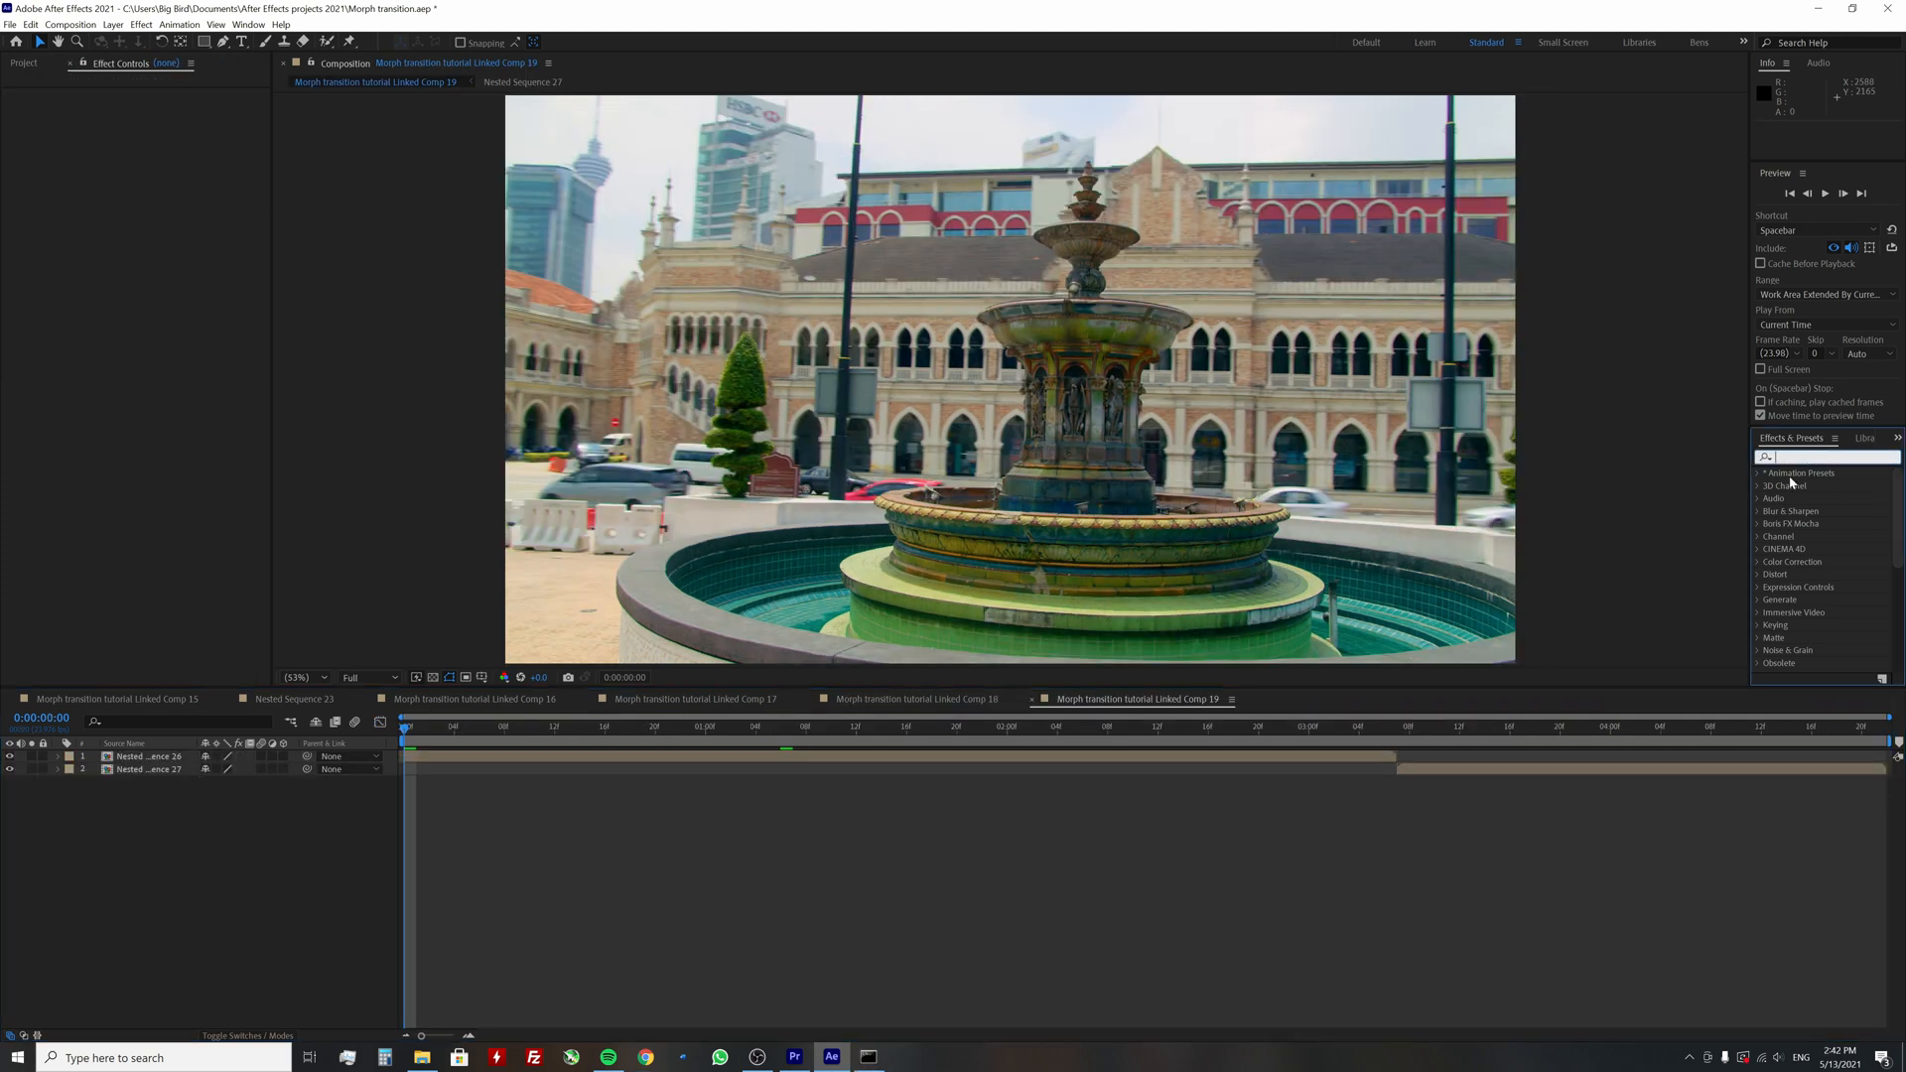
Search Effects & Presets for 'warp' to find Warp Stabilizer
type("warp")
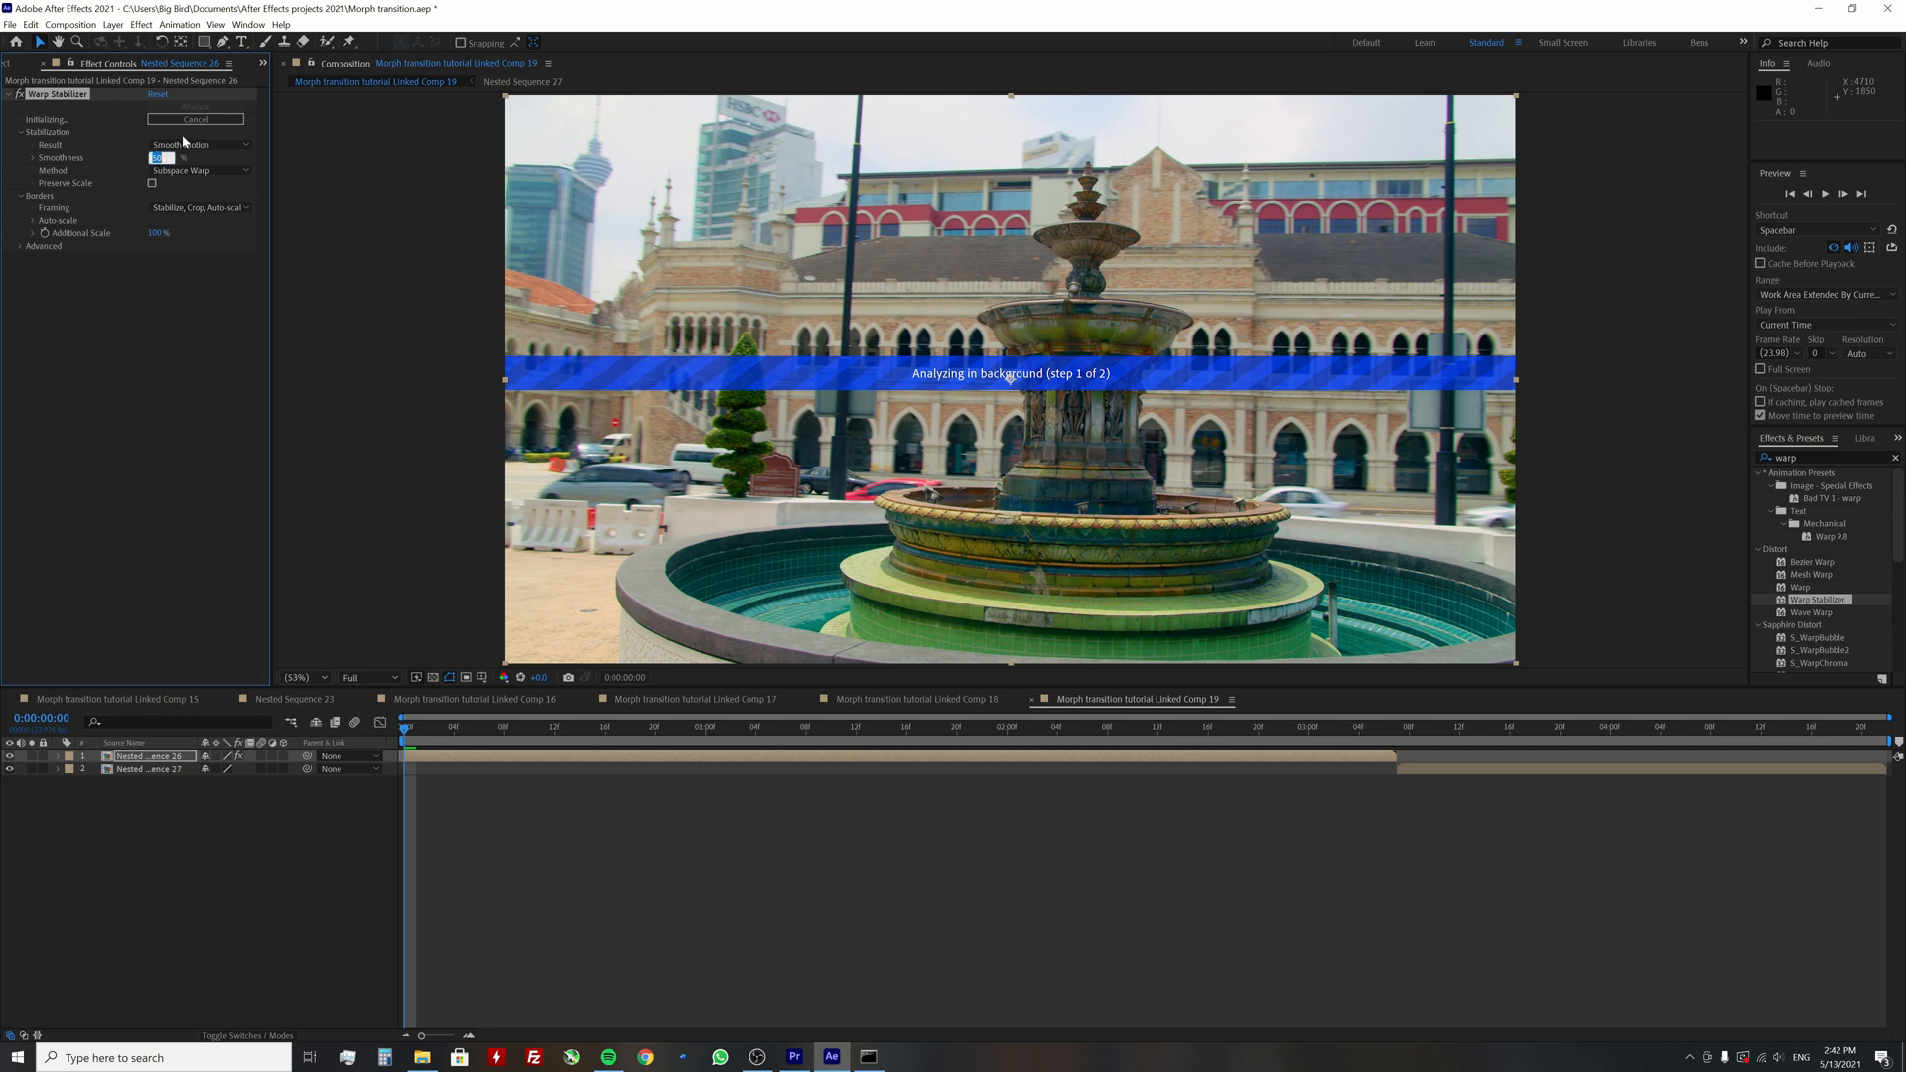
mouse_move(216, 131)
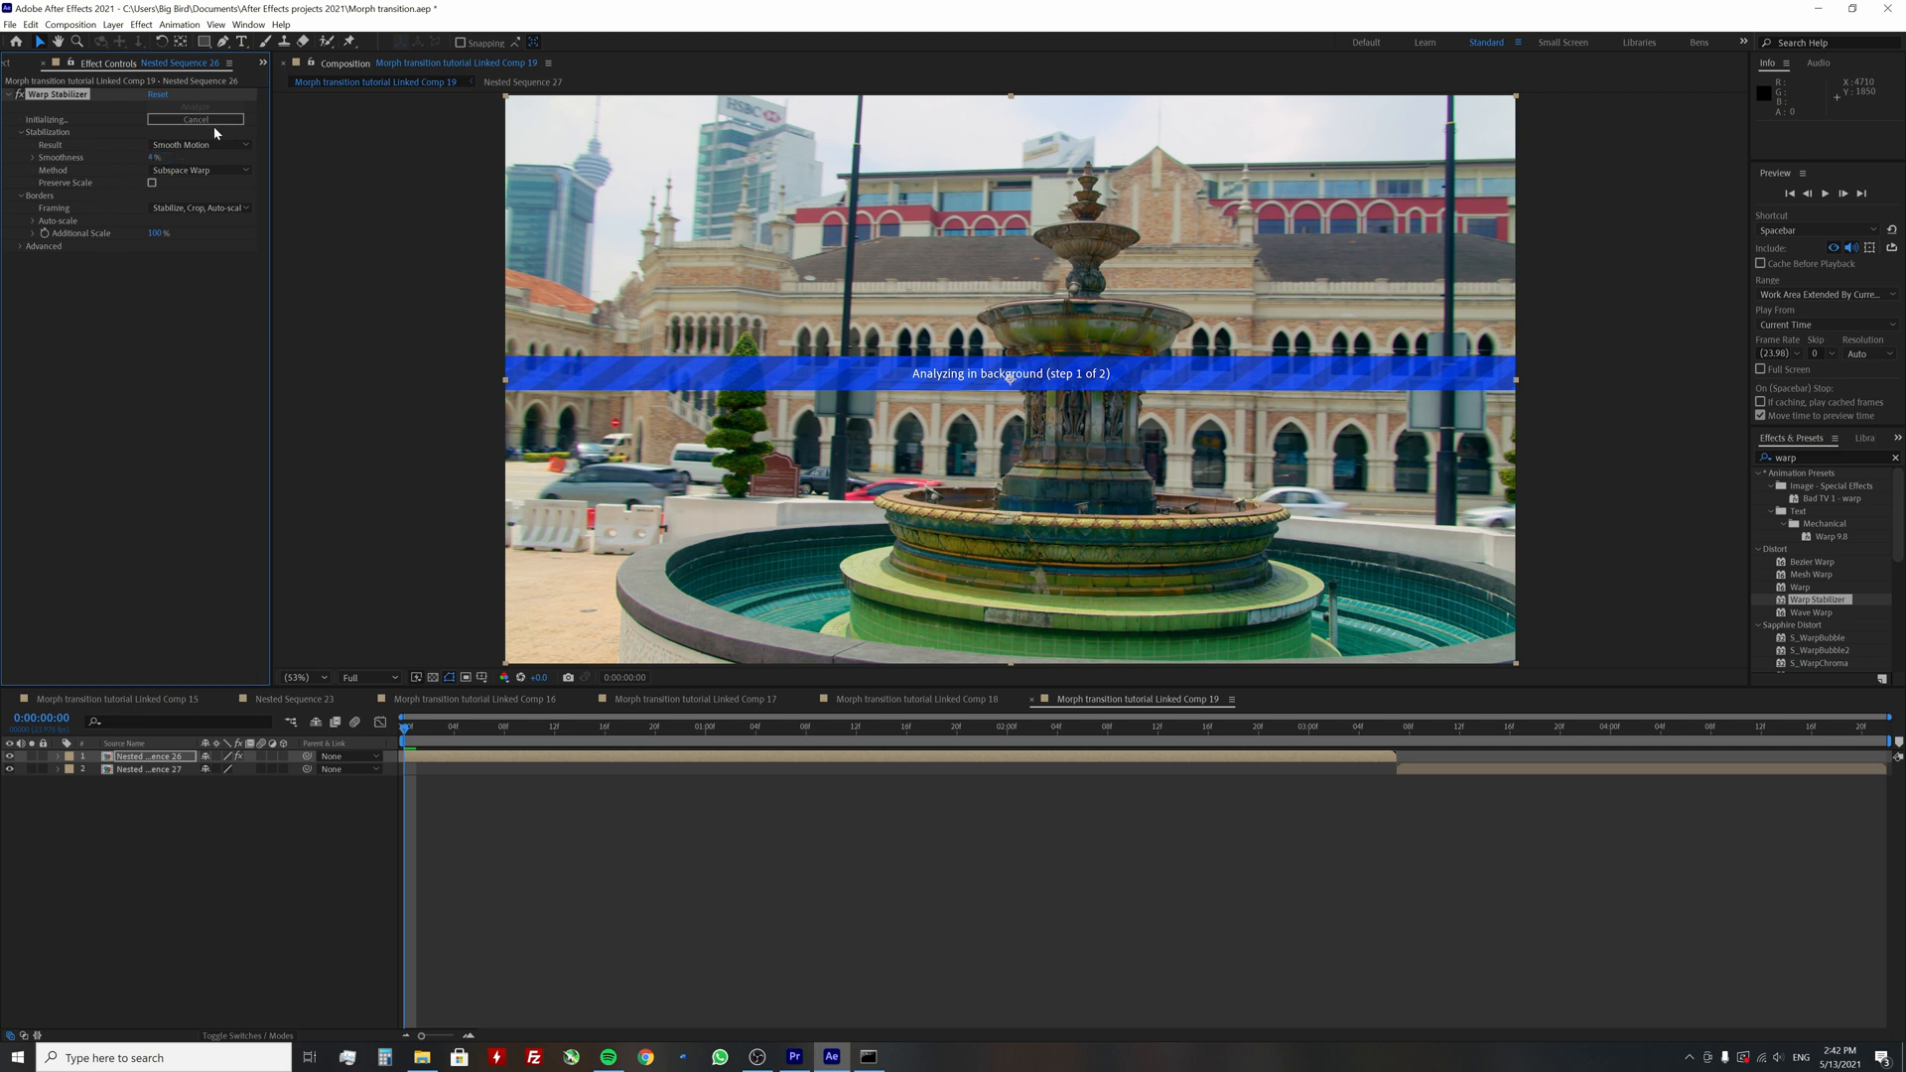
mouse_move(125, 460)
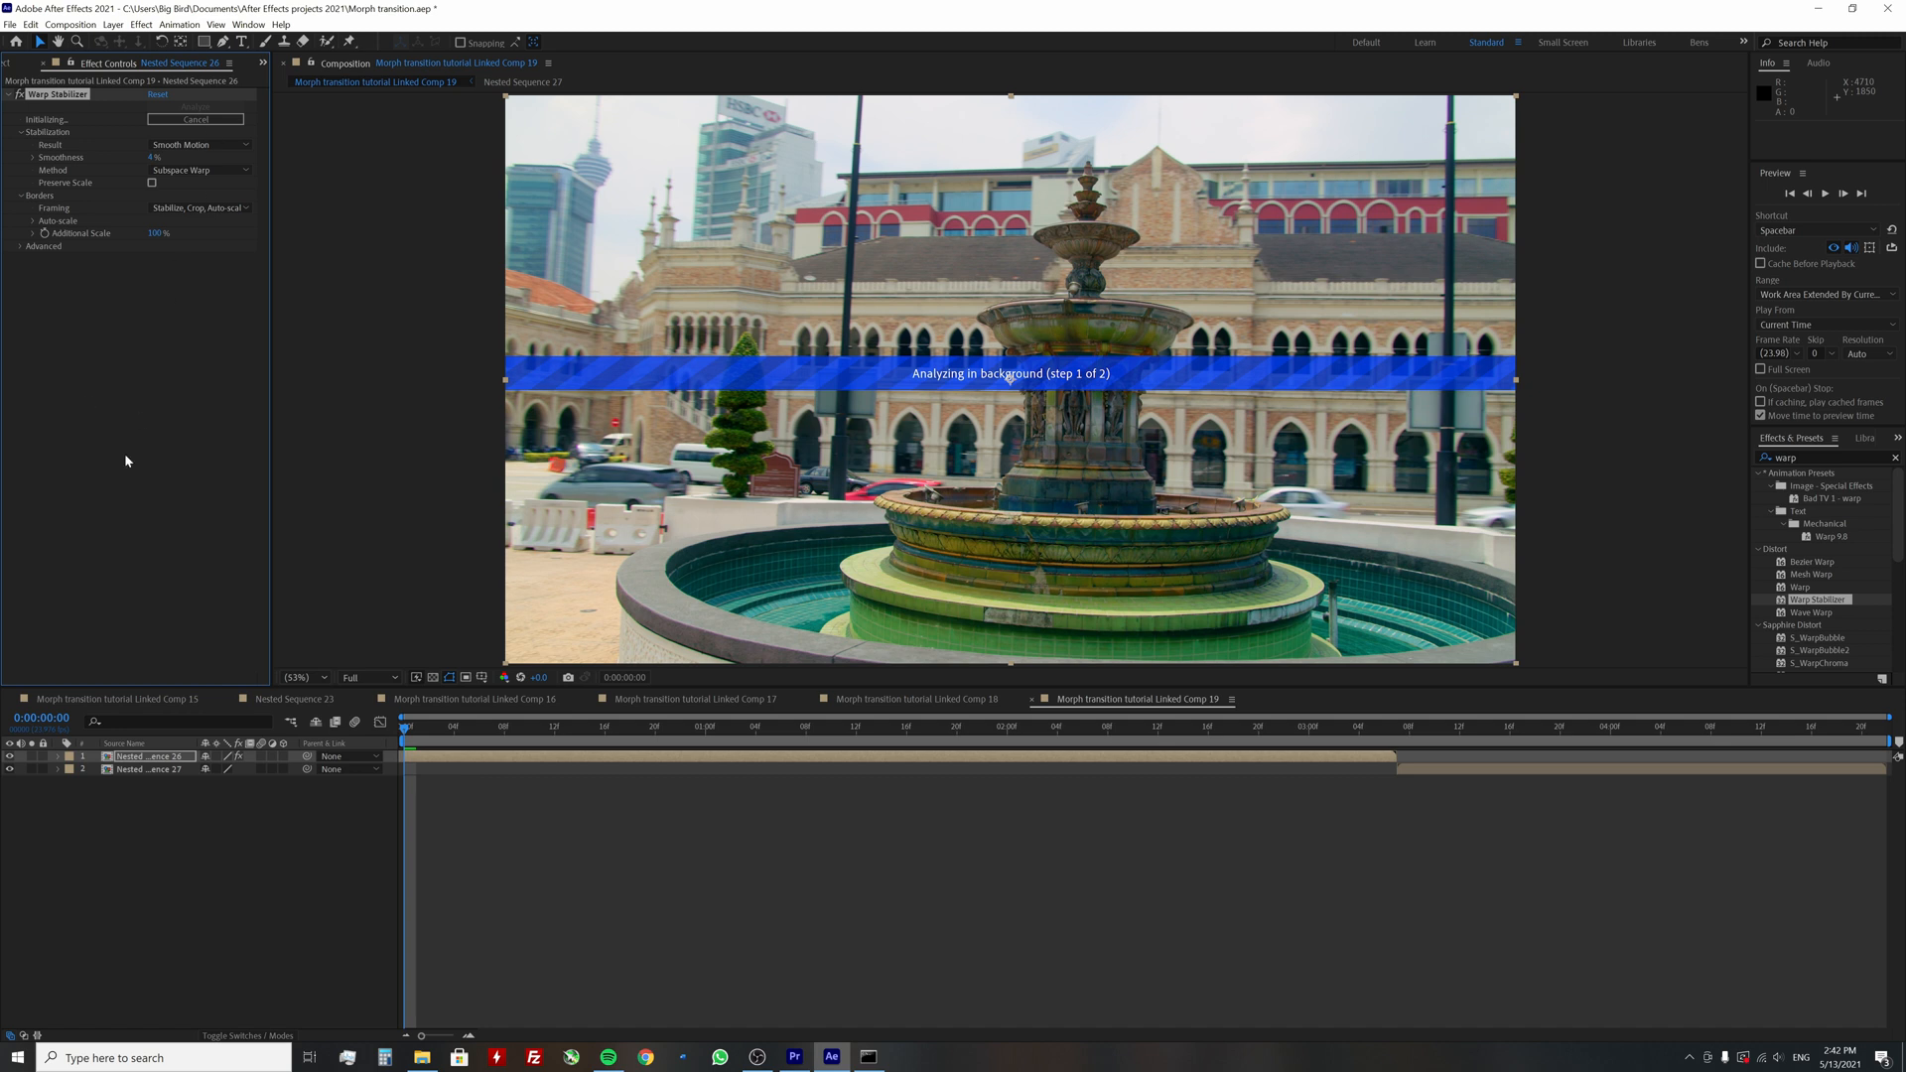
mouse_move(202, 354)
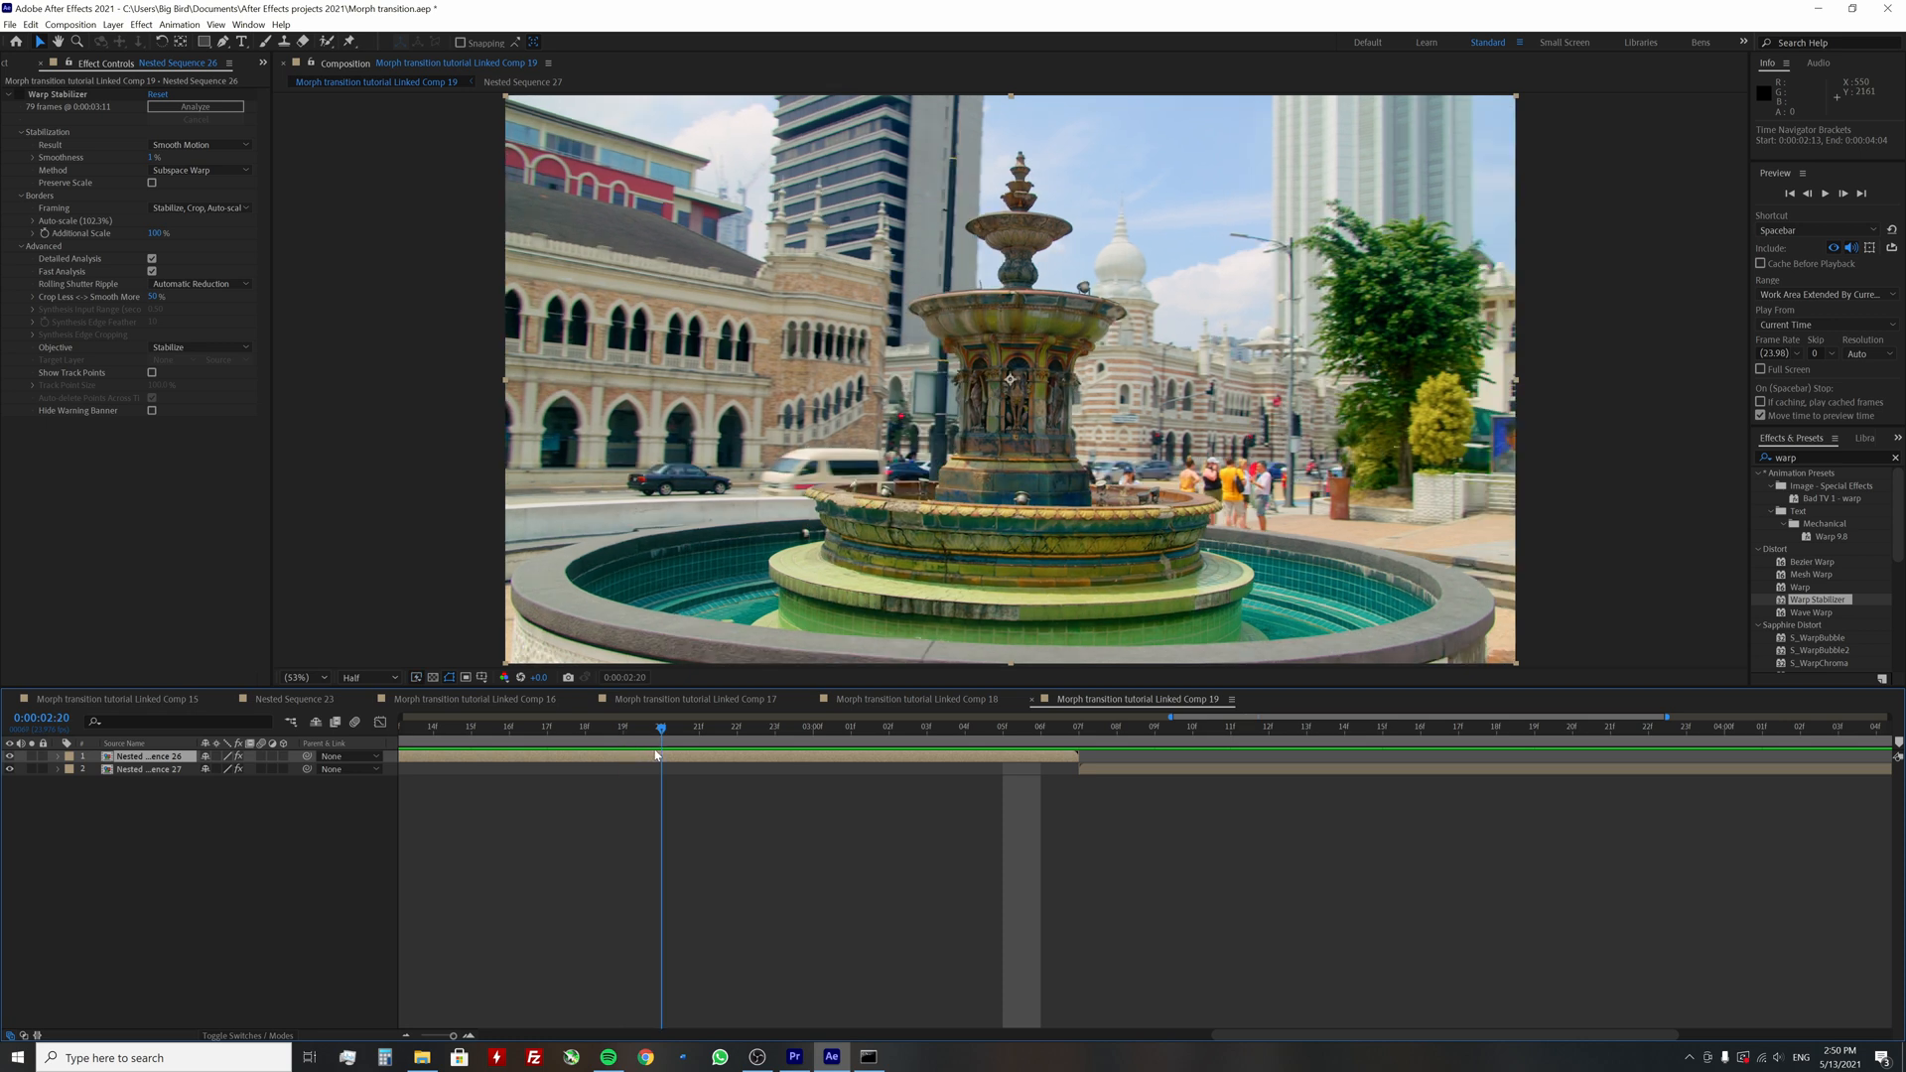
Select the Nested Sequence 27 layer and search the effects for Mesh Warp
left_click(146, 769)
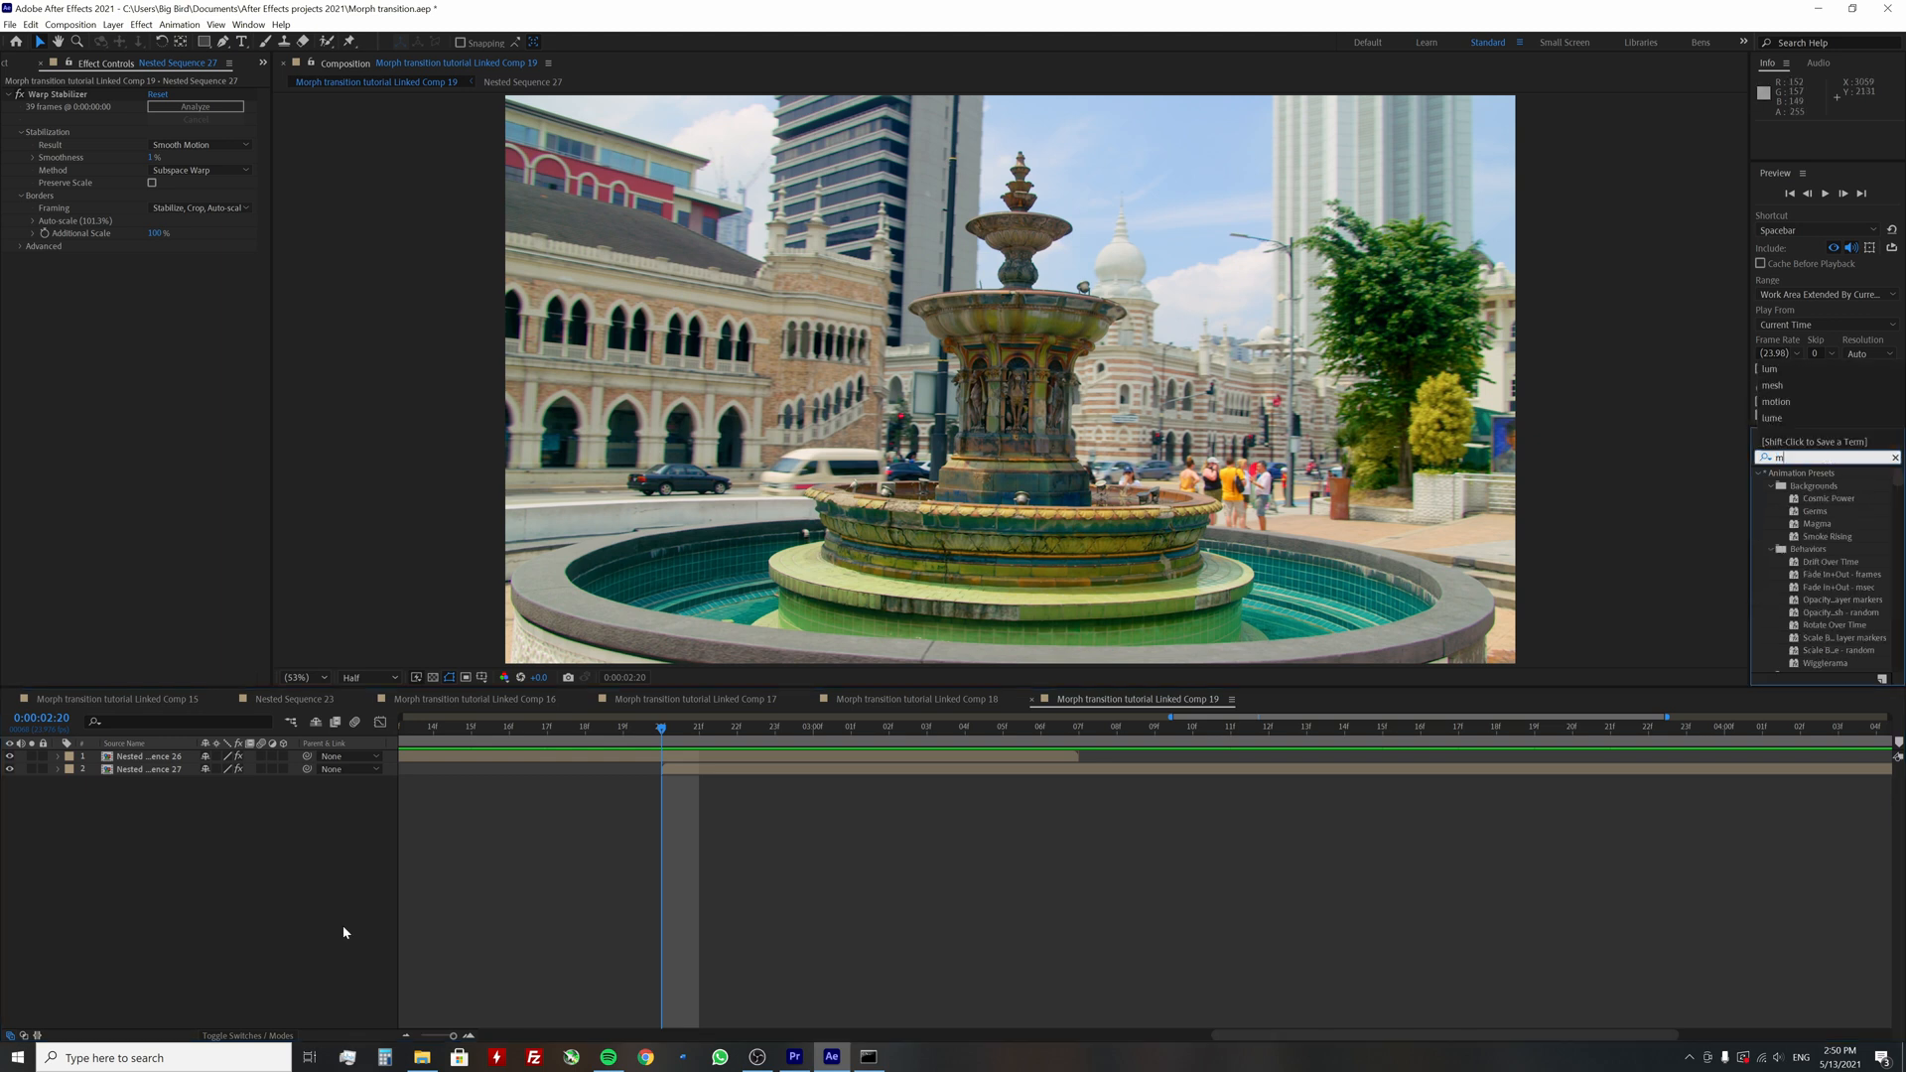
type("esh")
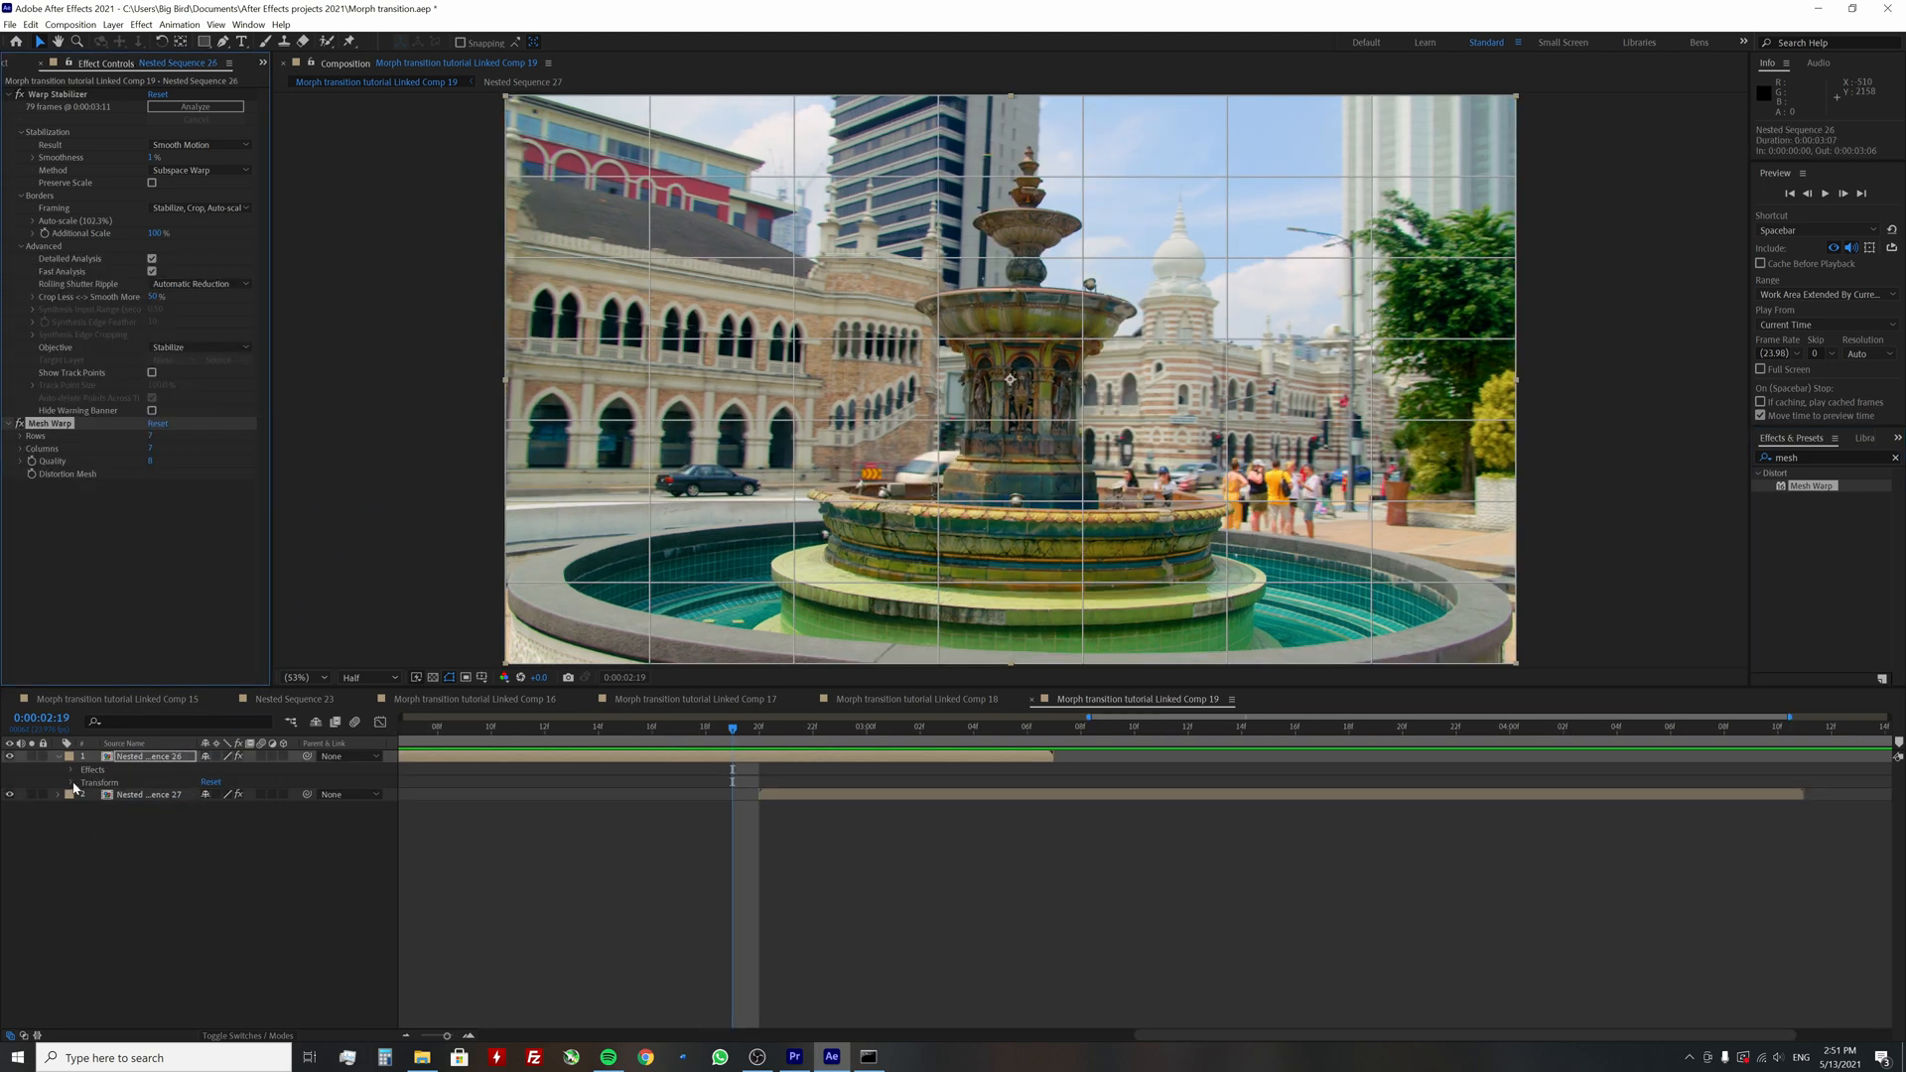
Reveal the fountain layer's Transform properties and scrub the playhead through the transition
left_click(72, 782)
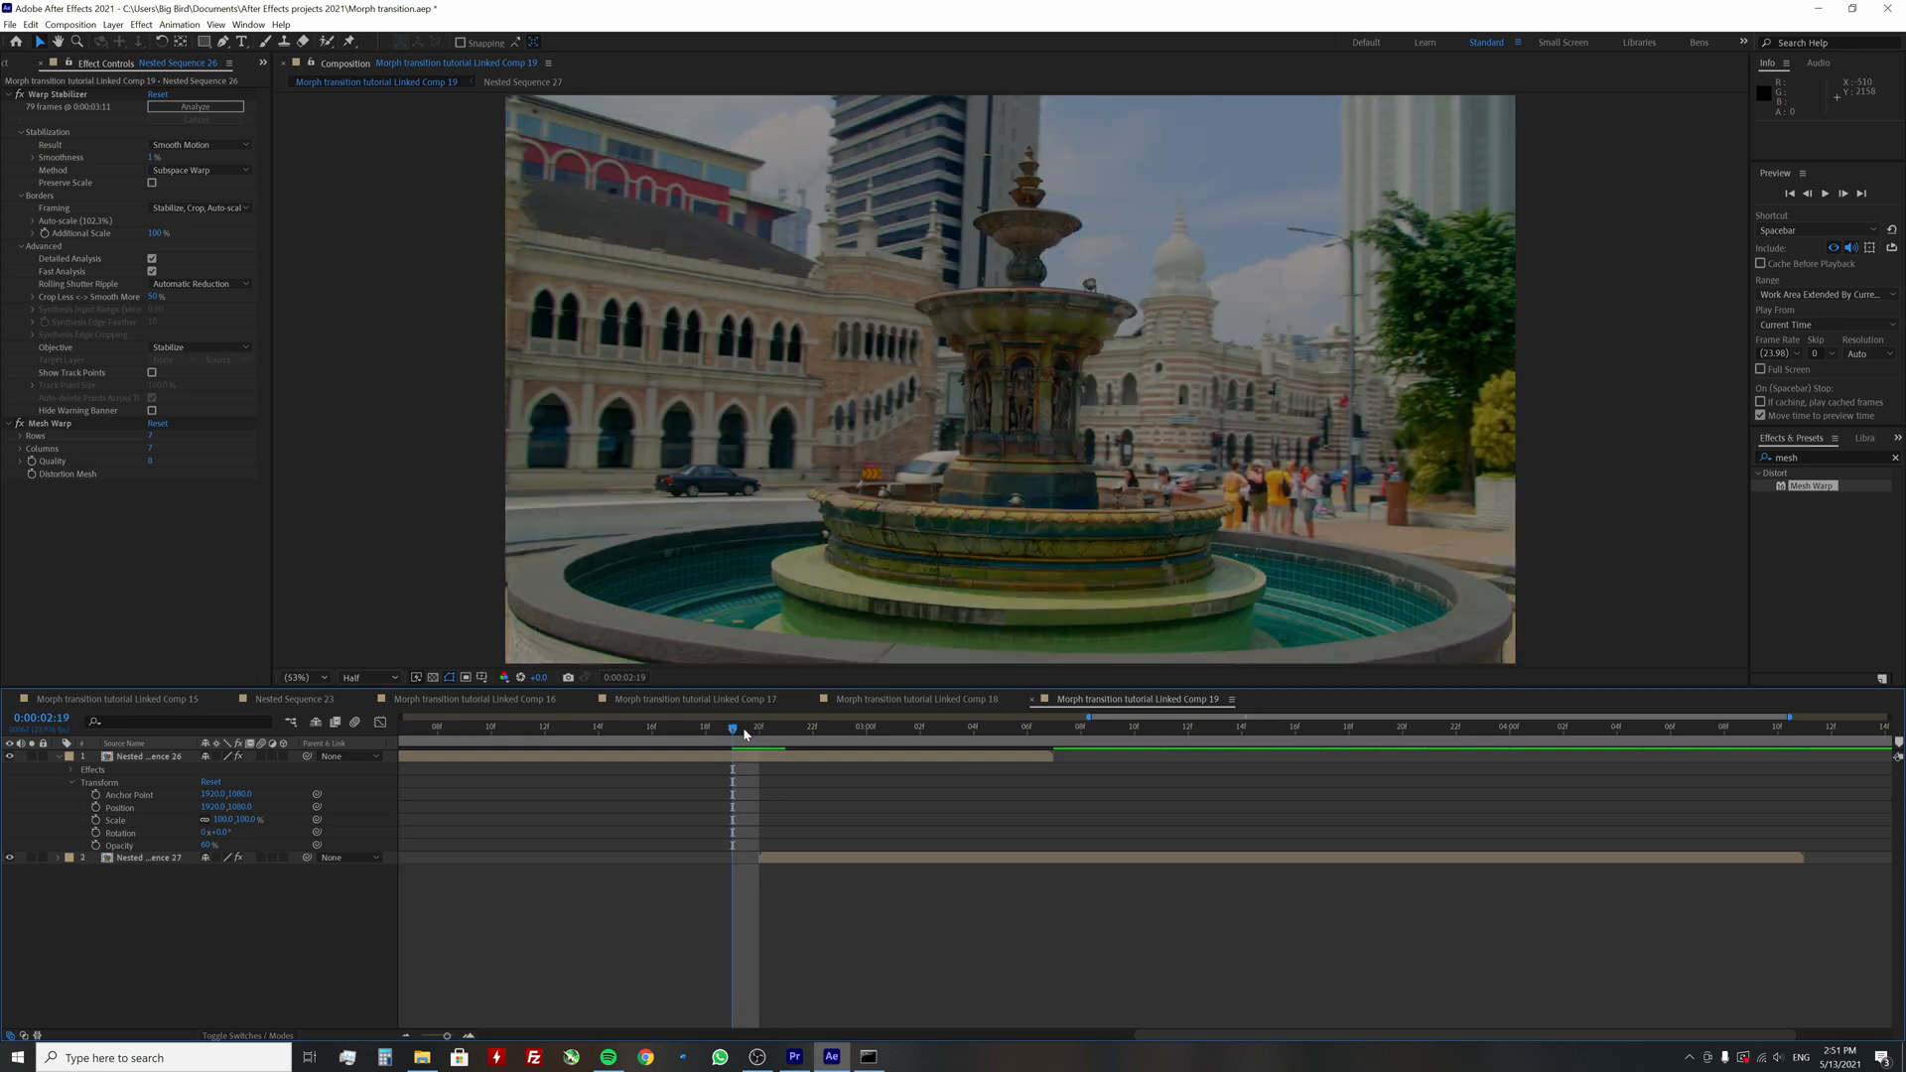
mouse_move(739, 736)
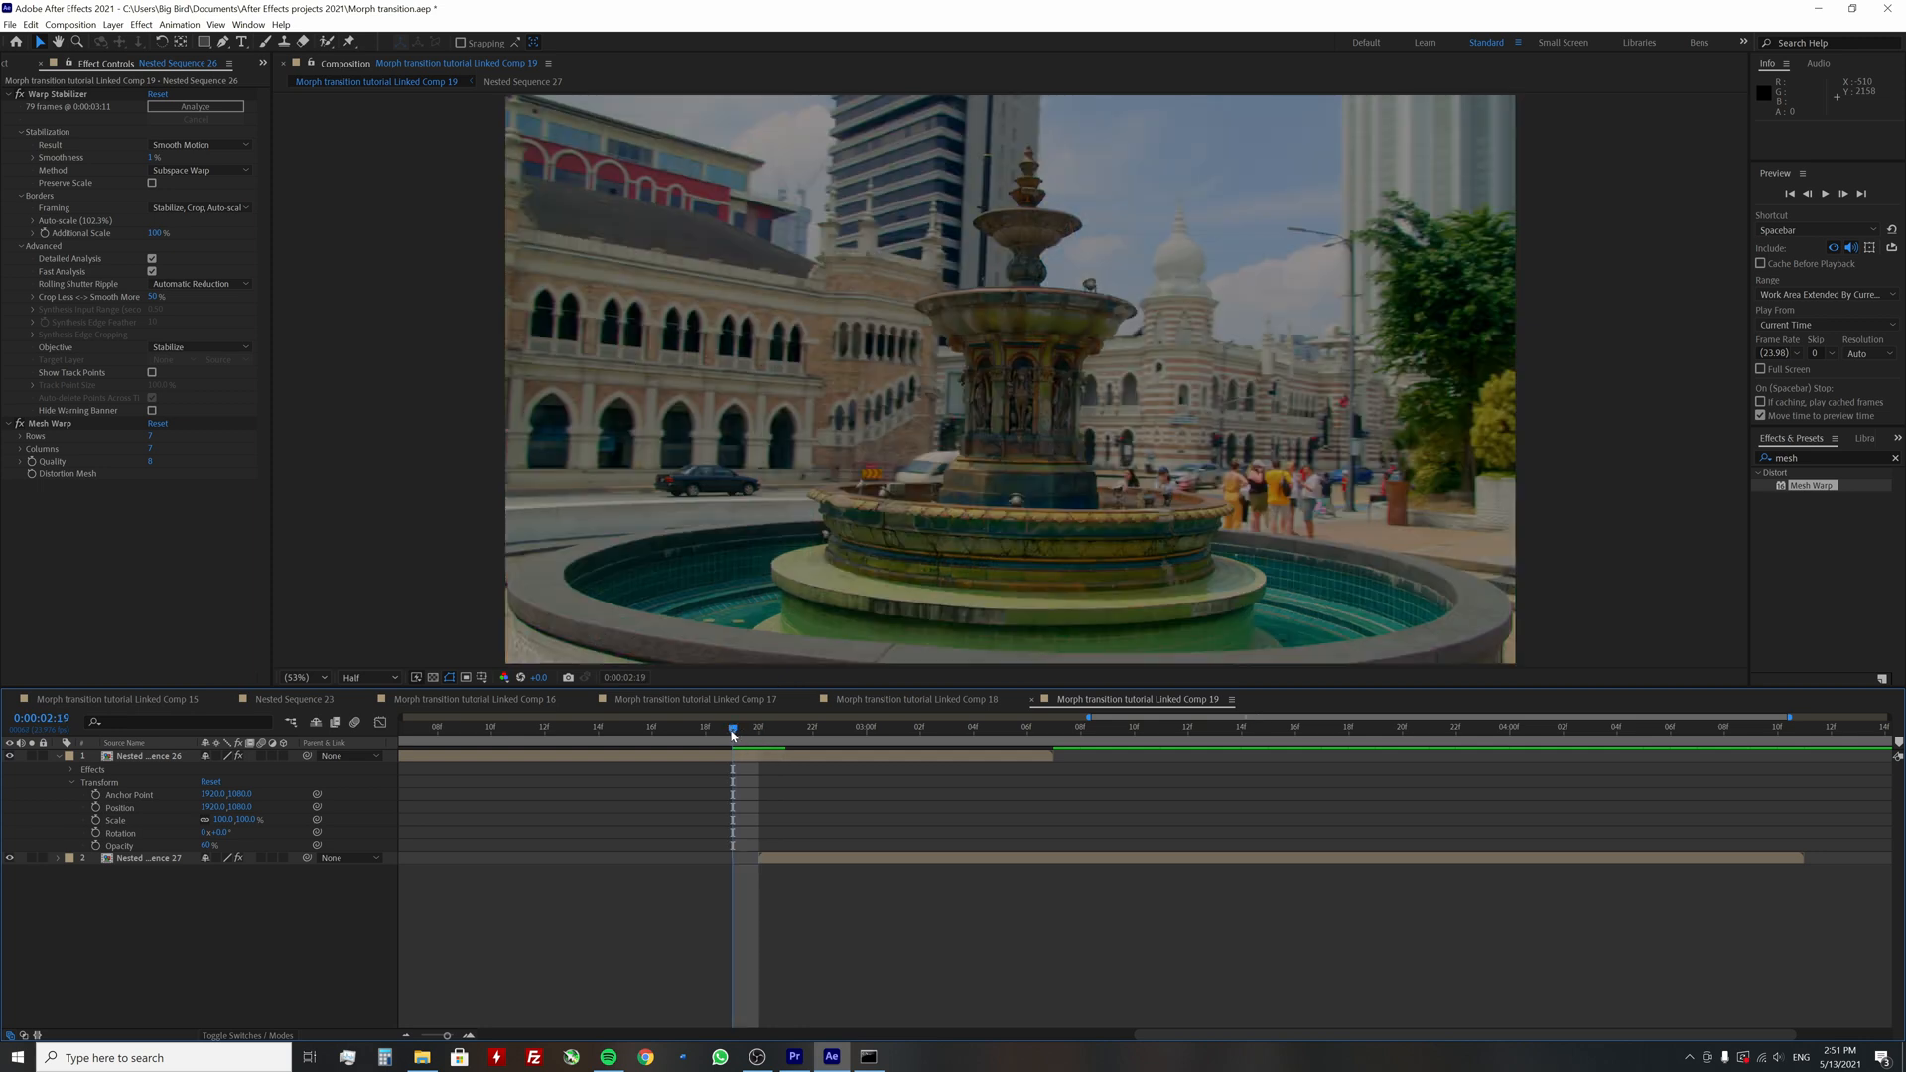
left_click_drag(732, 727, 678, 727)
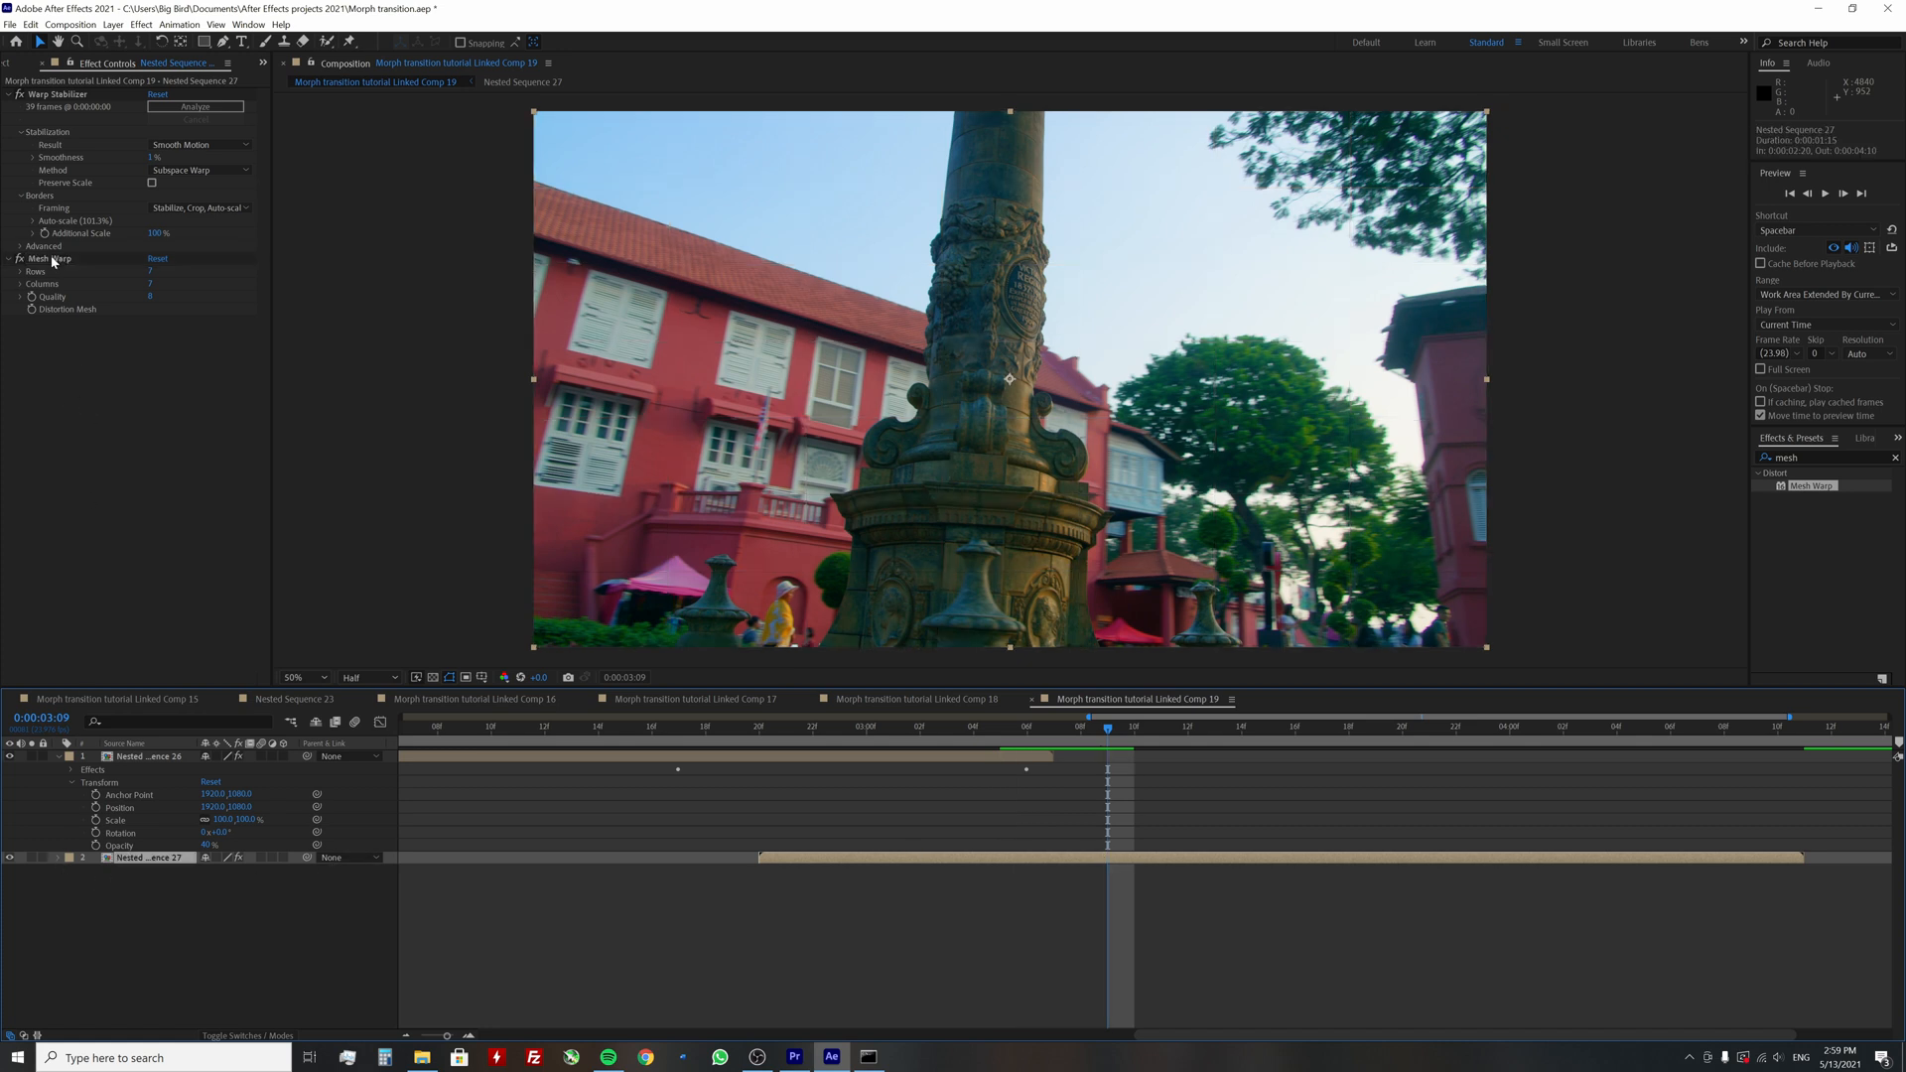
Select Mesh Warp in Effect Controls to display the red building's distortion grid
left_click(50, 259)
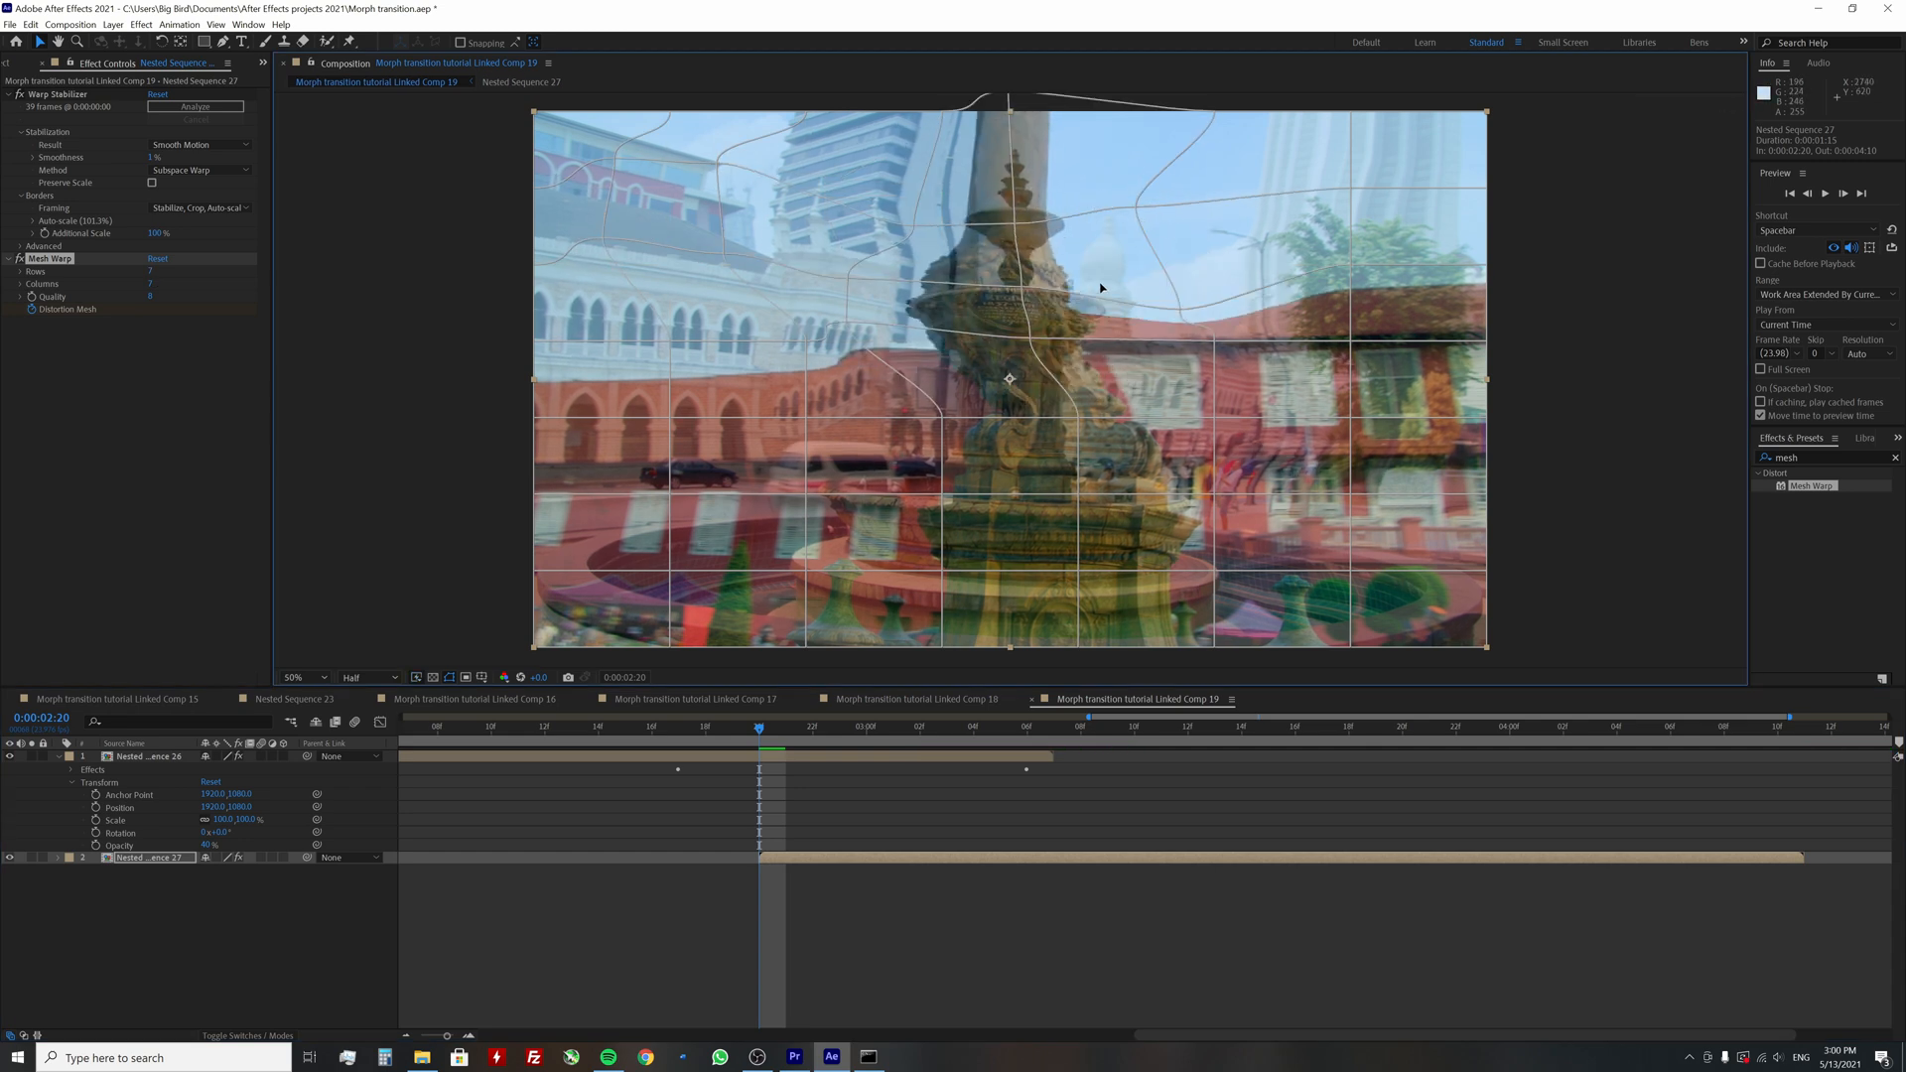
Drag mesh points to bend the column along the fountain's outline, and enter 12 rows
left_click_drag(1100, 288, 1022, 504)
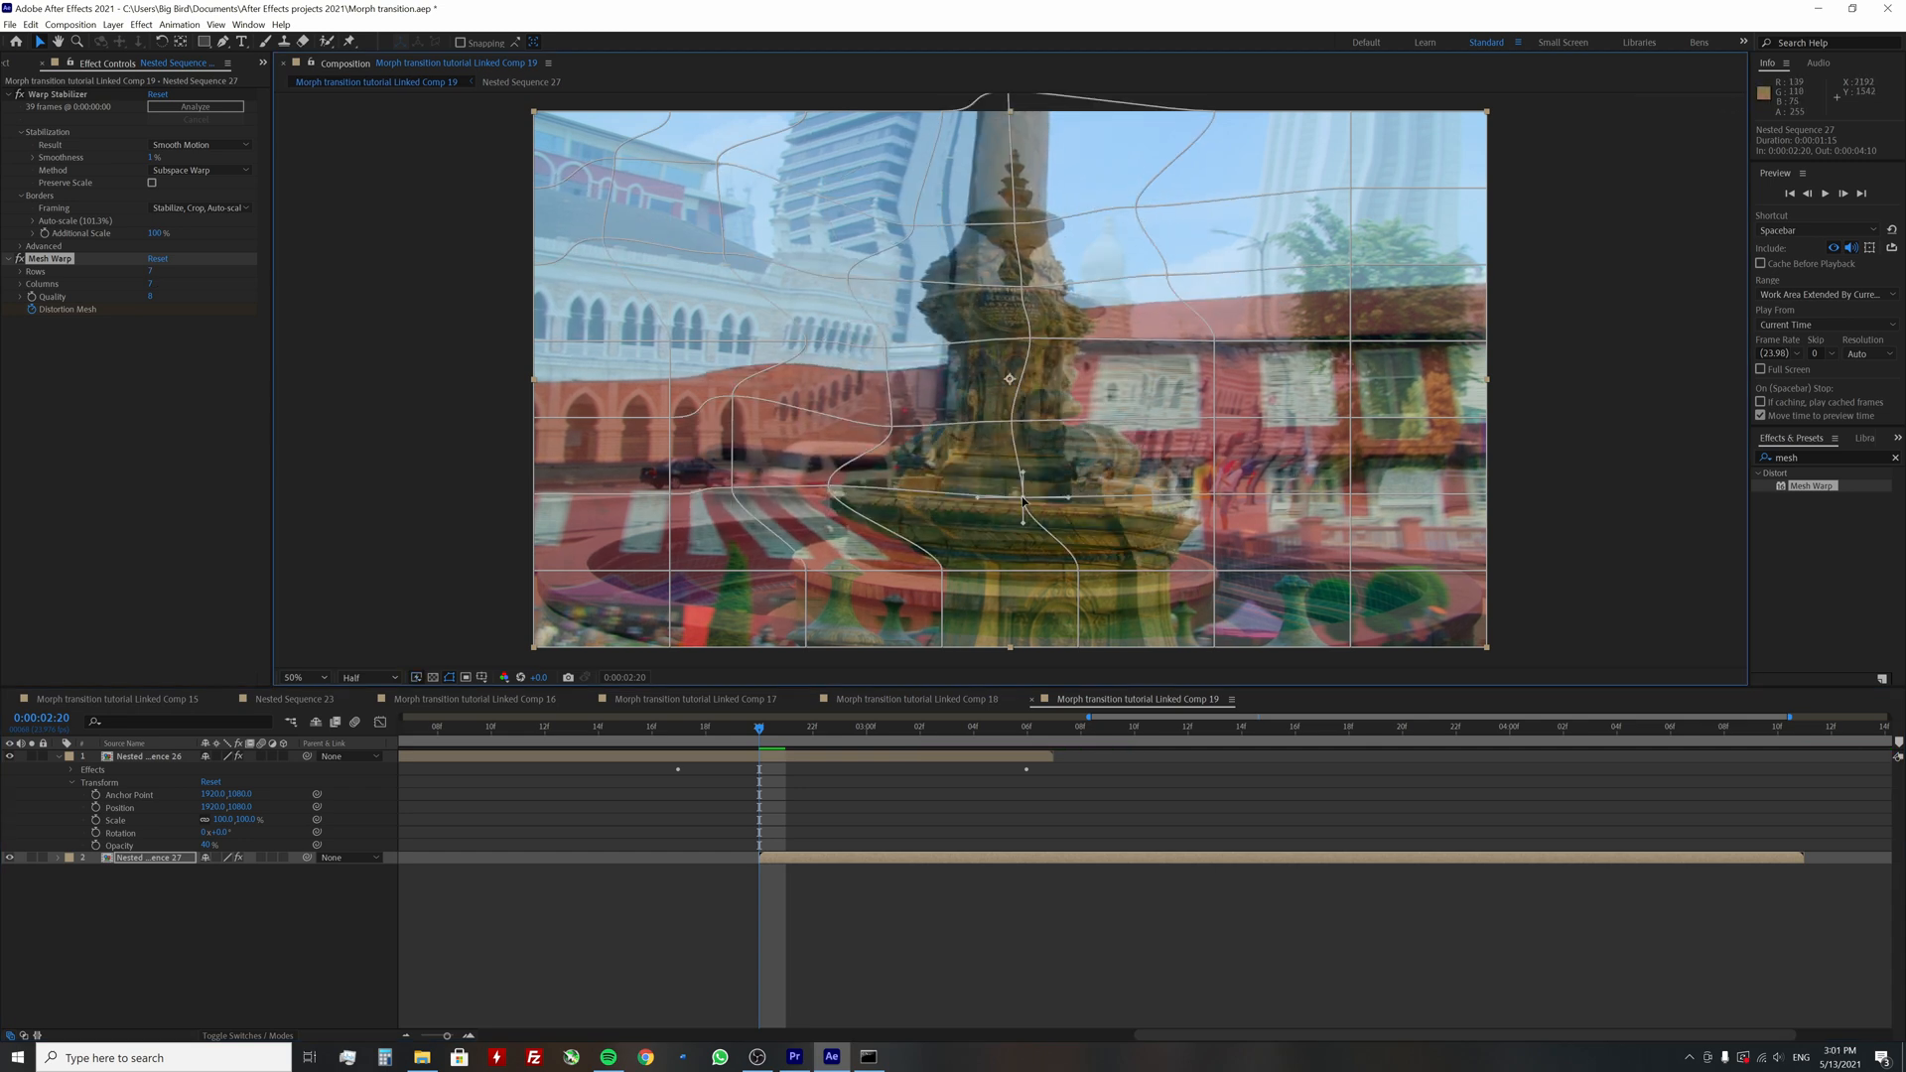
left_click_drag(1022, 502, 785, 654)
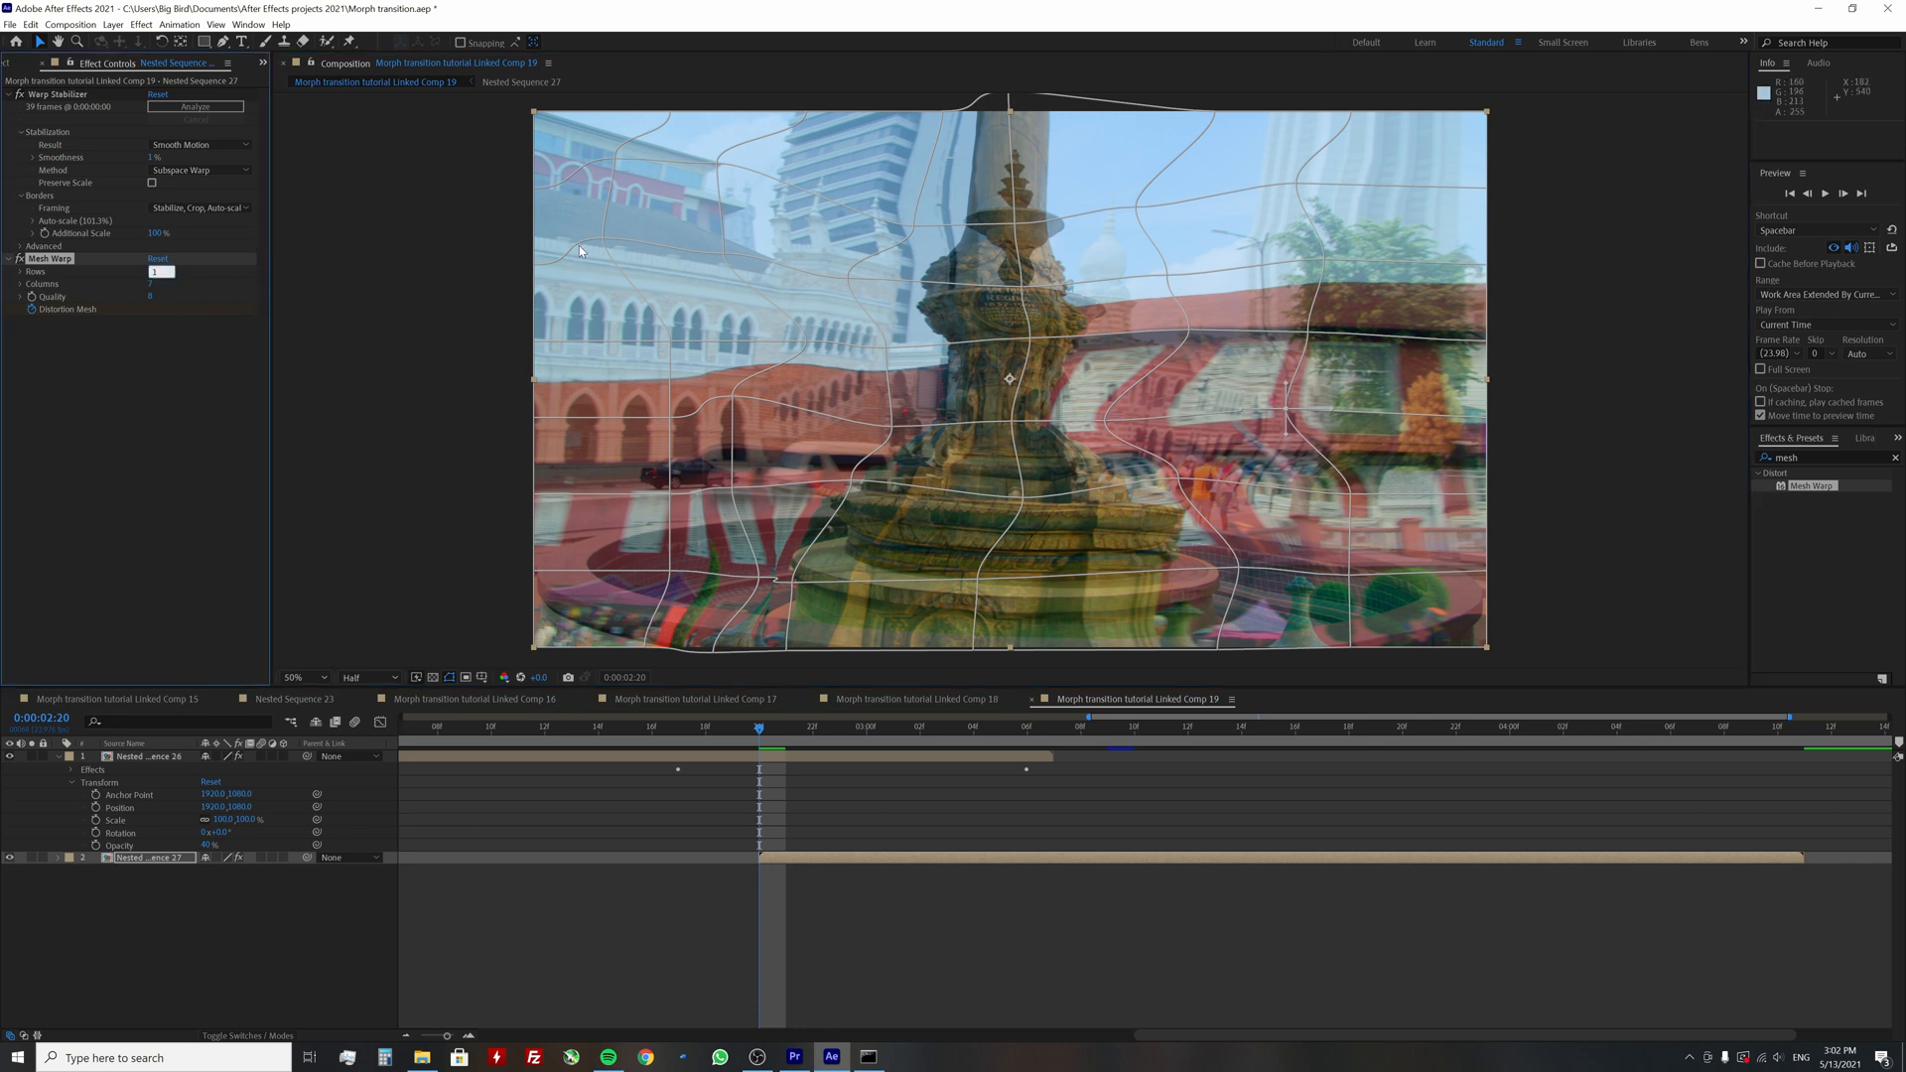
type("12")
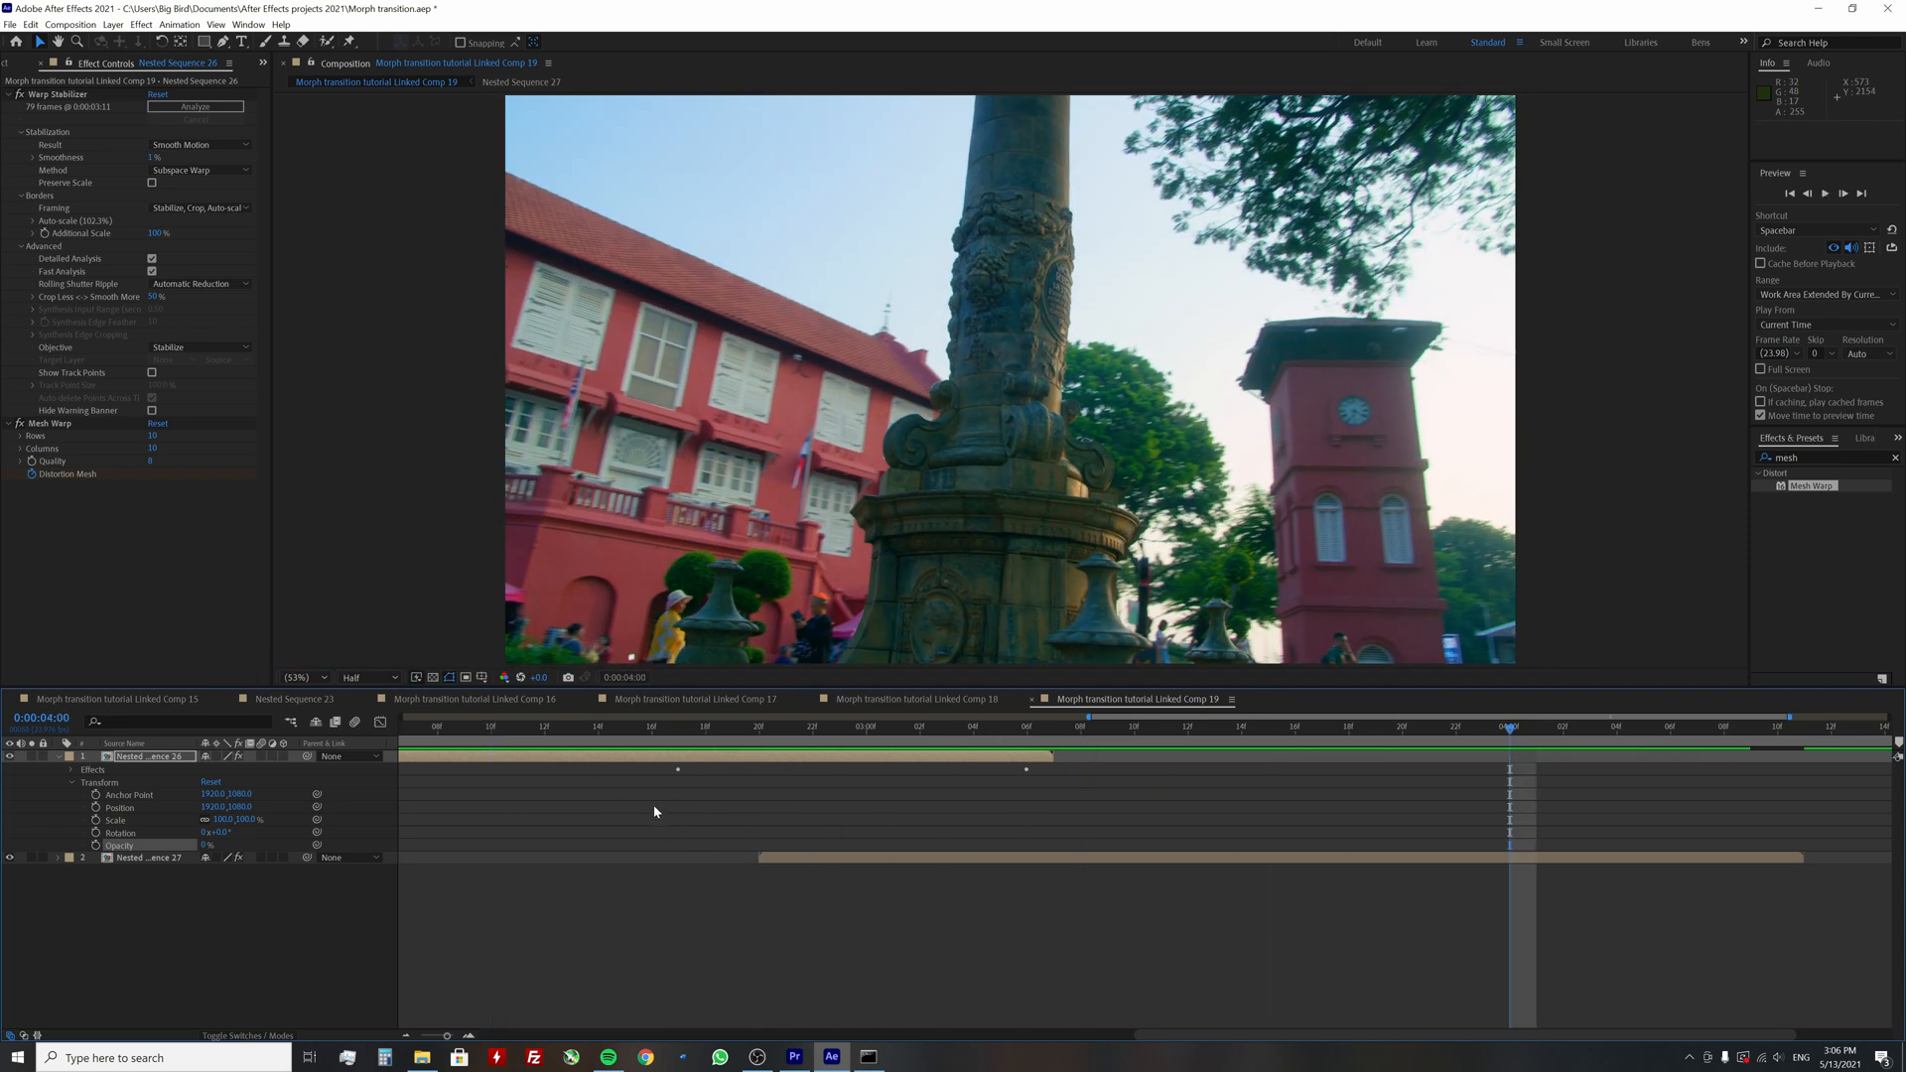
mouse_move(827, 717)
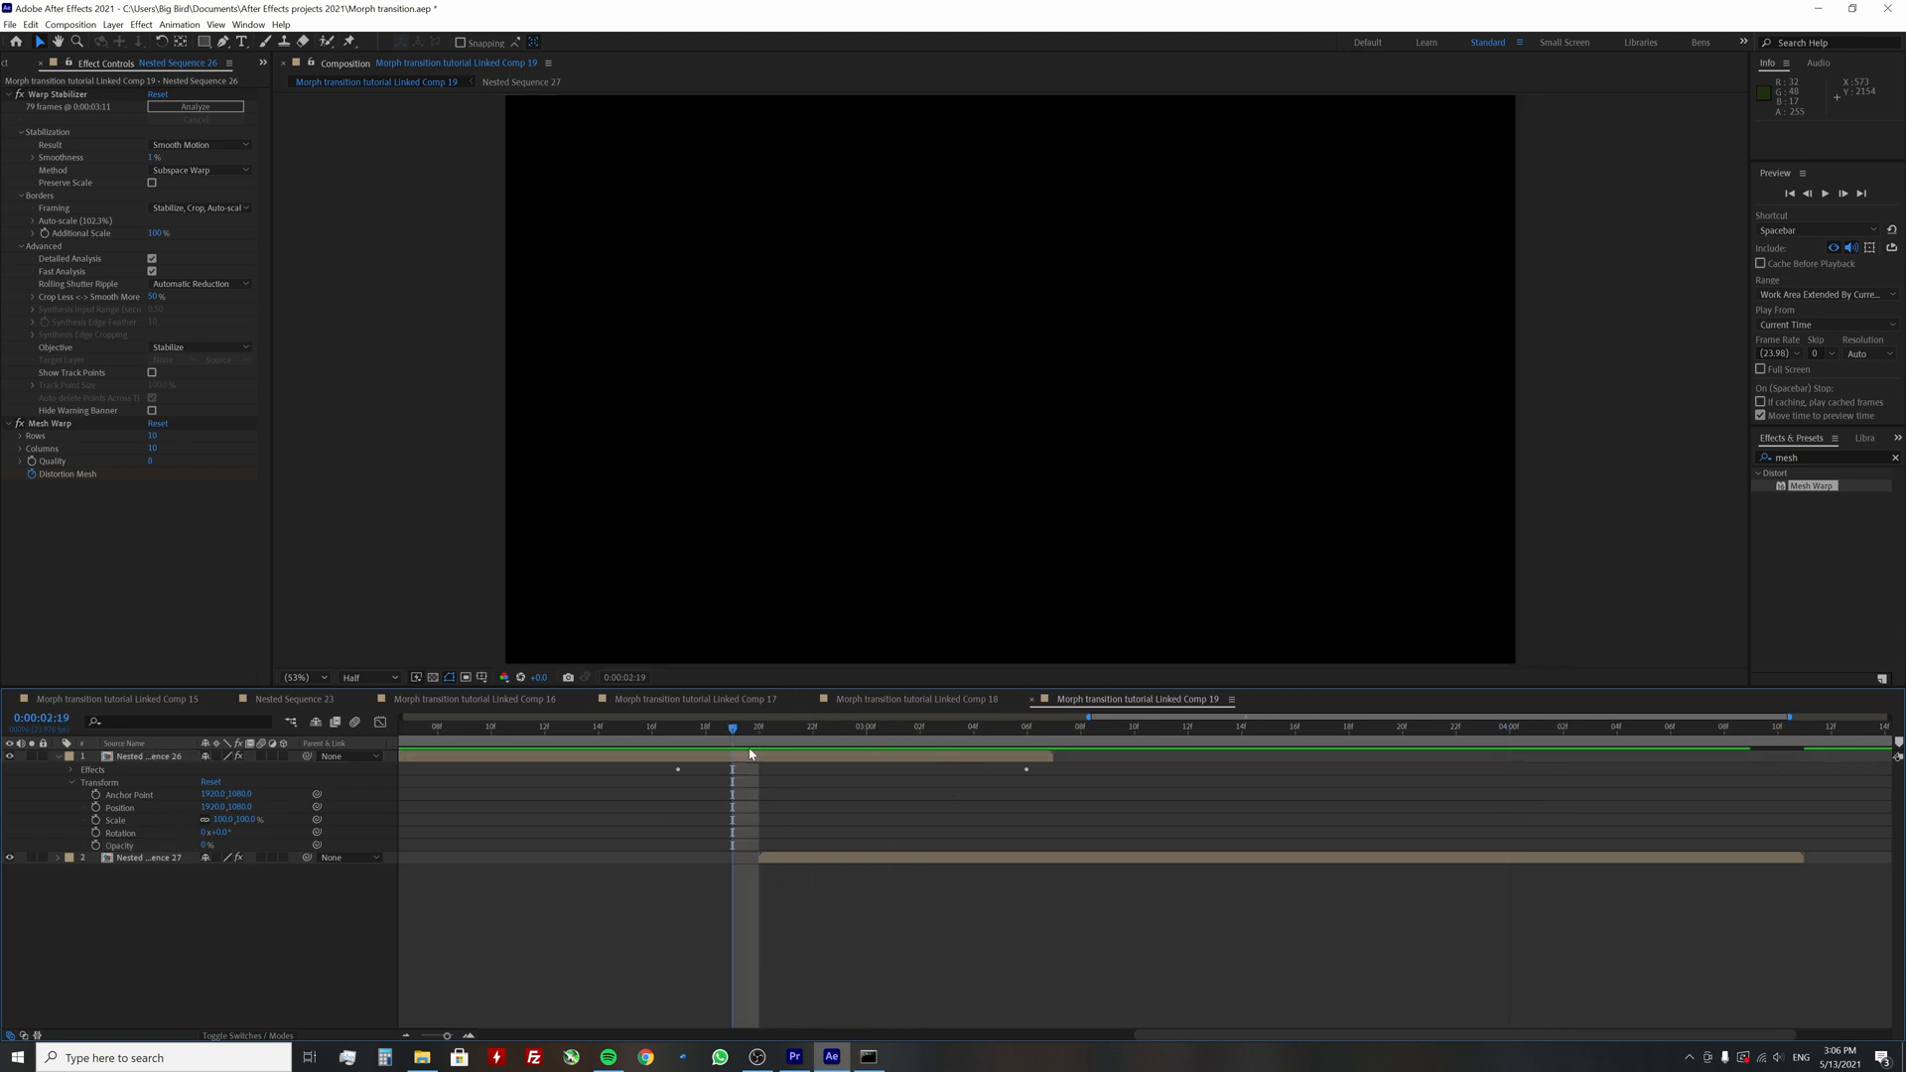
Move to 0:00:02:19 and set an Opacity keyframe on Nested Sequence 26
left_click(145, 754)
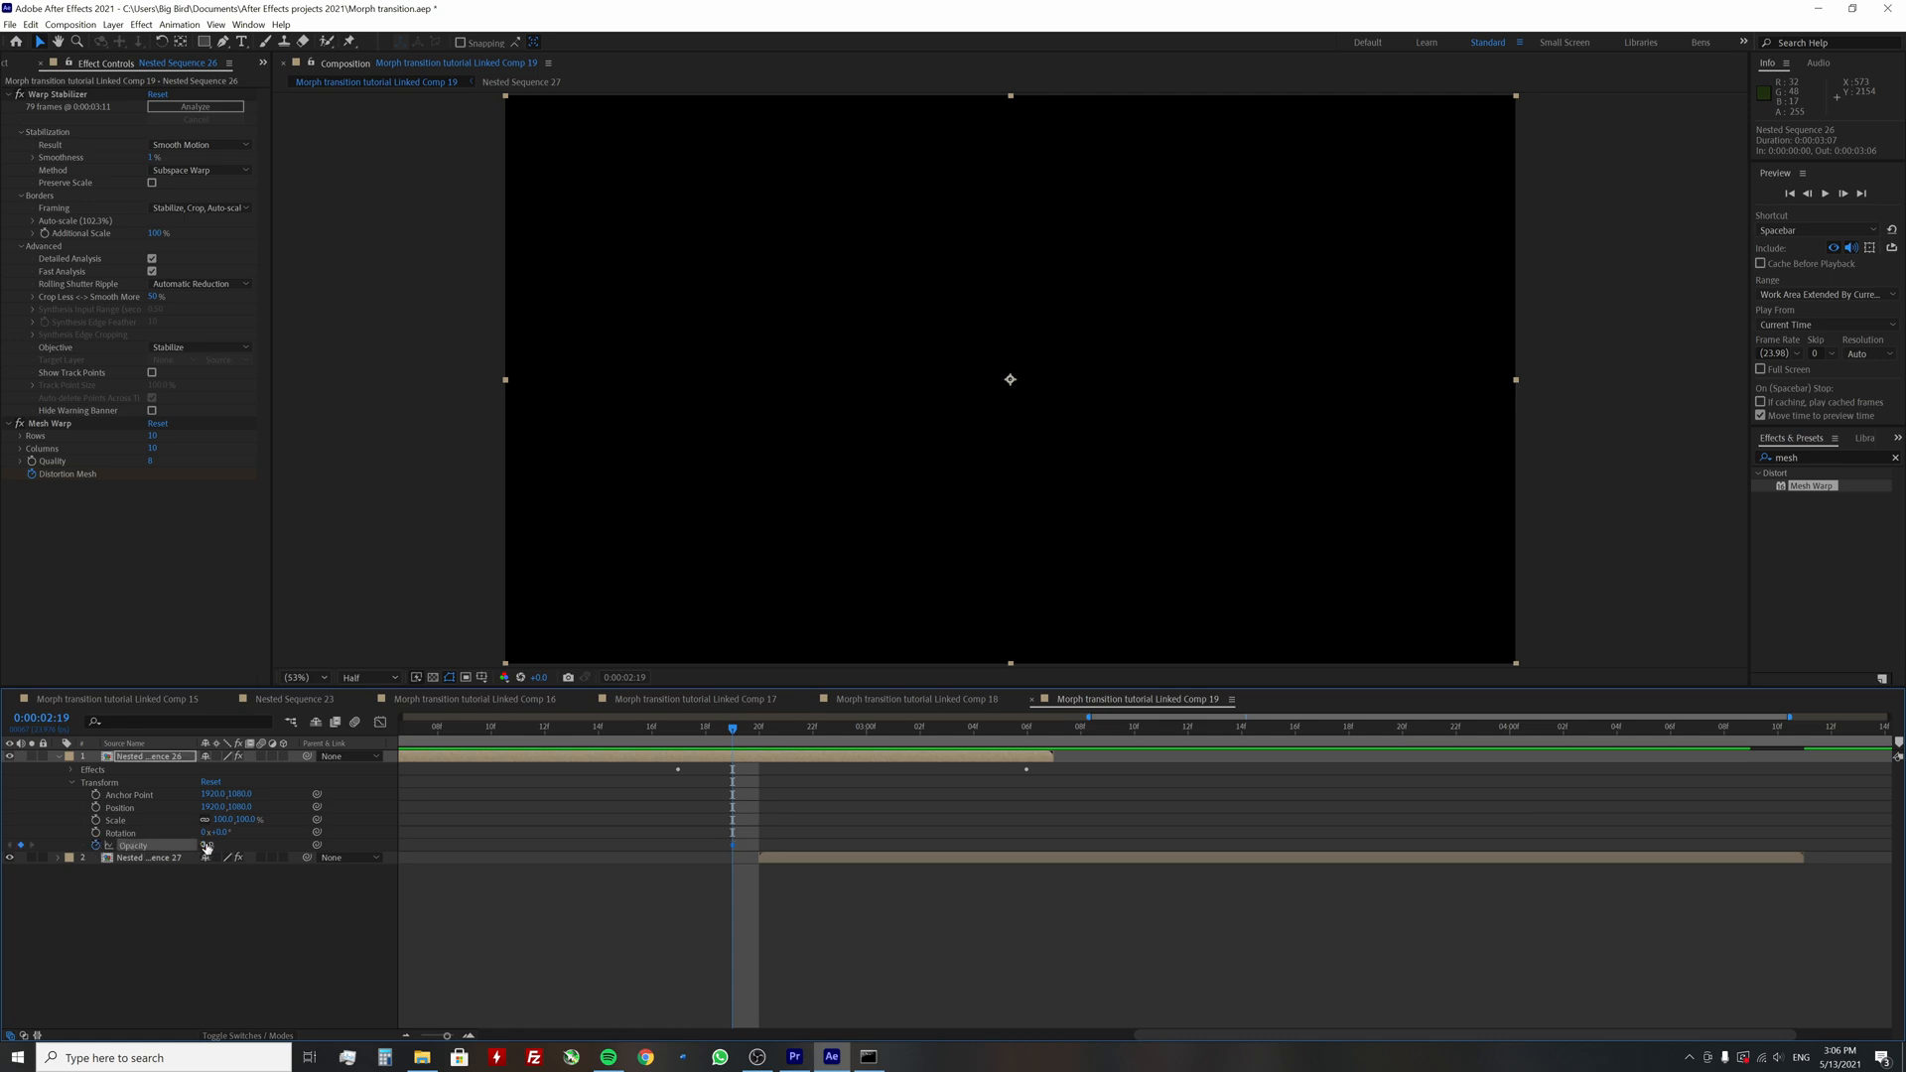
double_click(215, 845)
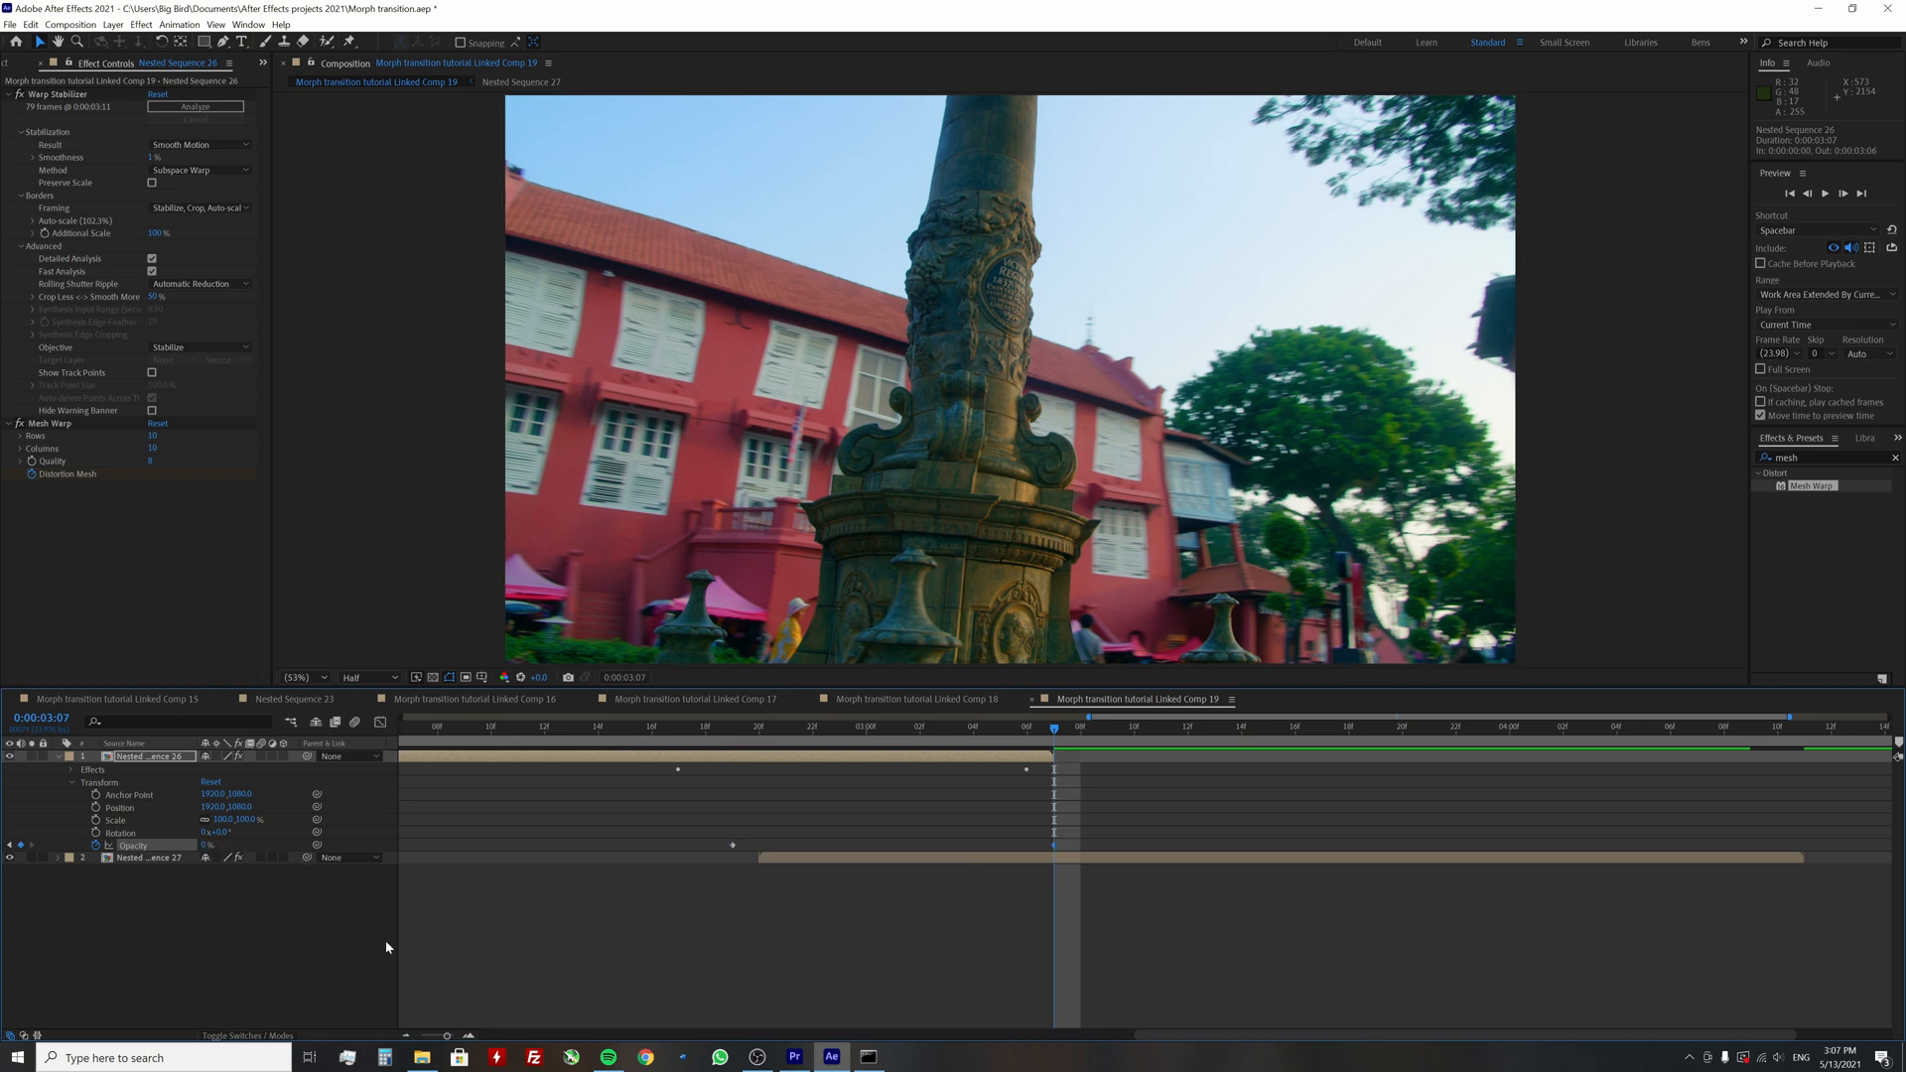
mouse_move(513, 791)
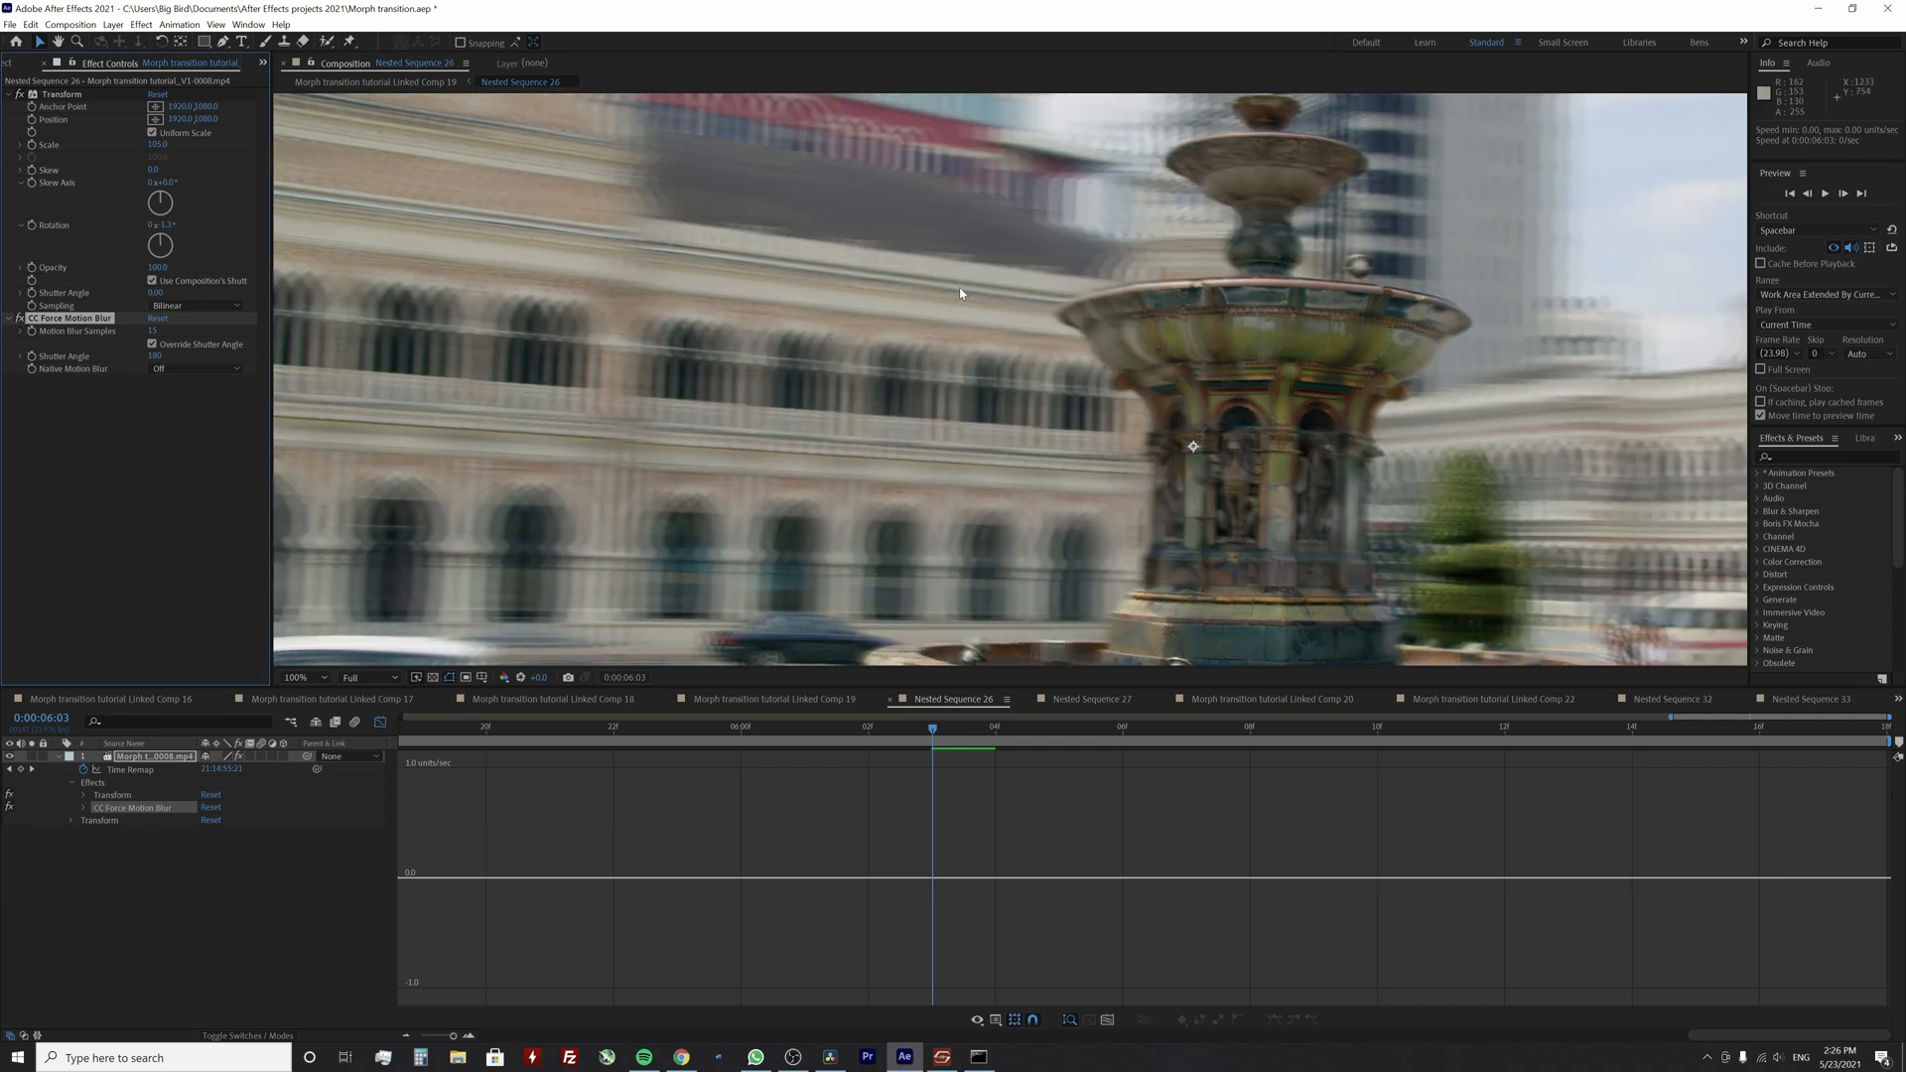
Apply CC Force Motion Blur to the nested clip and set Motion Blur Samples to 15
left_click(298, 677)
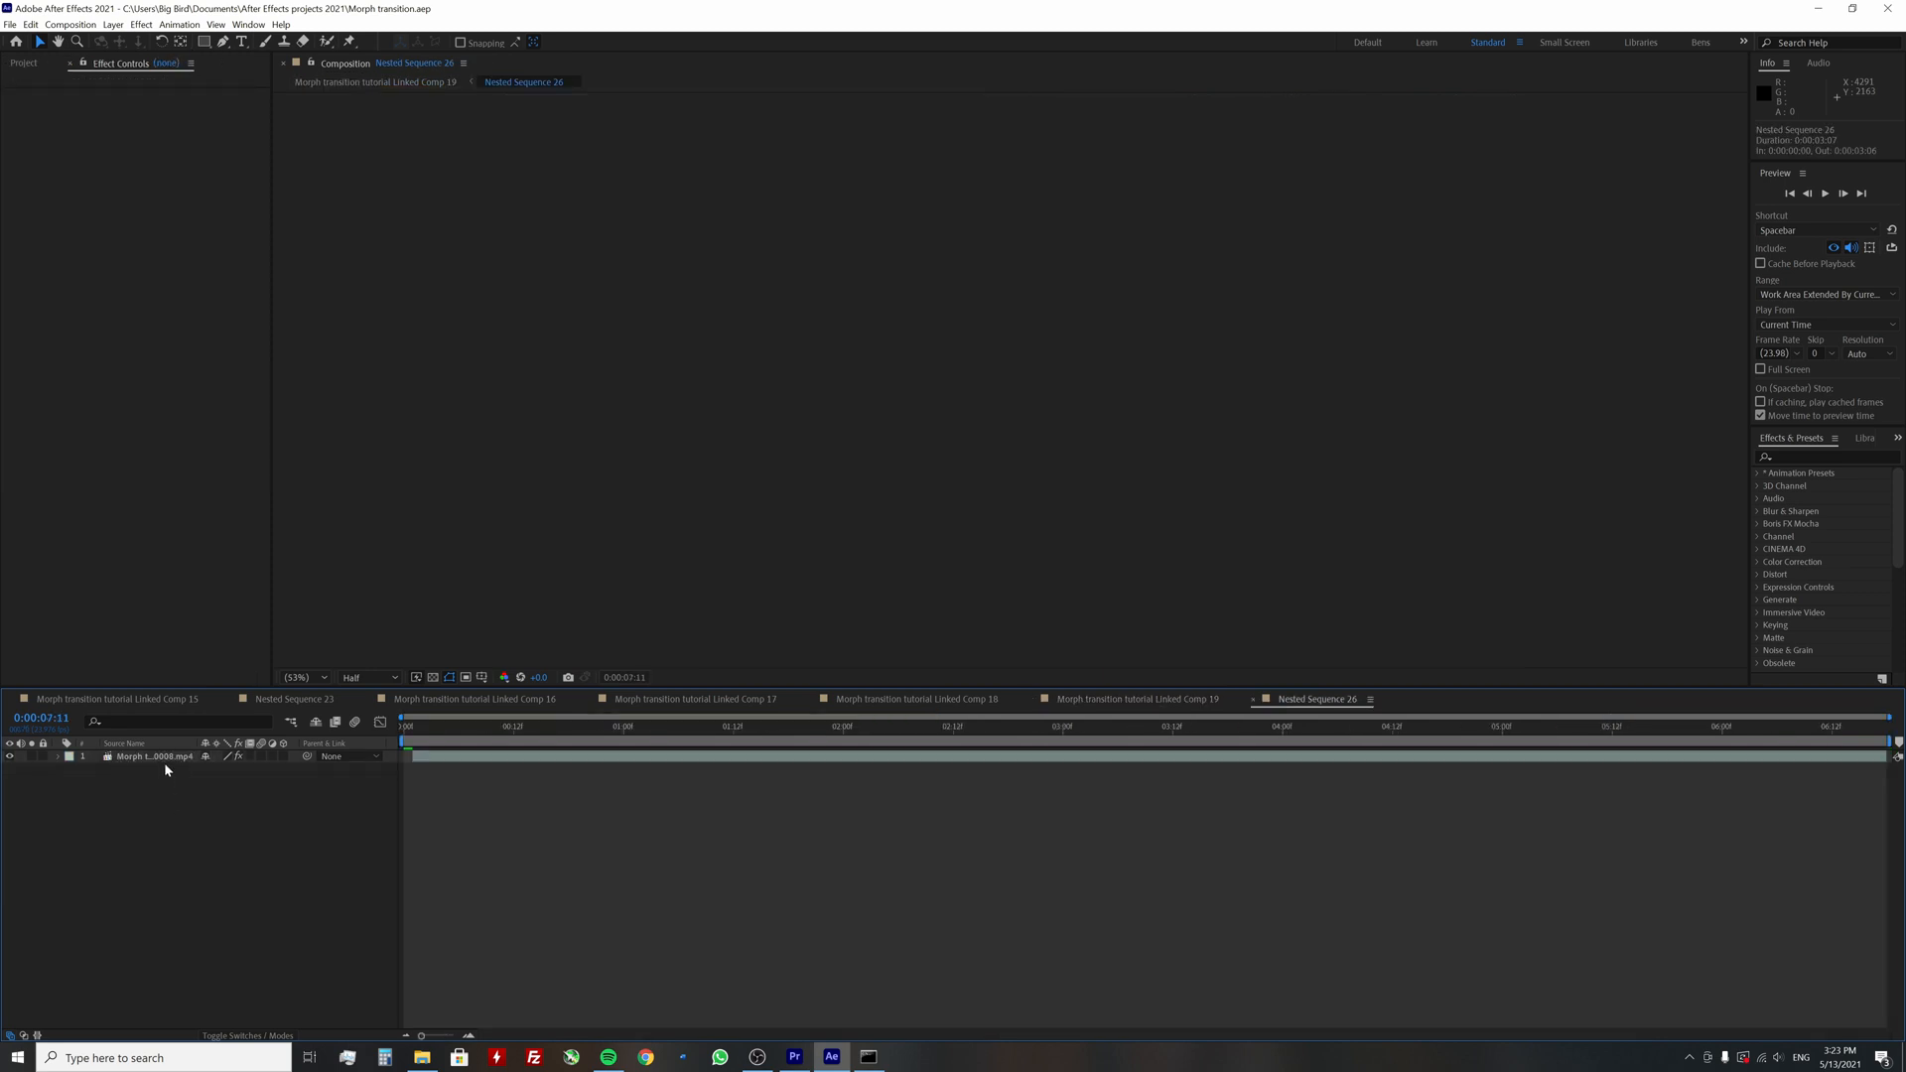
left_click(151, 756)
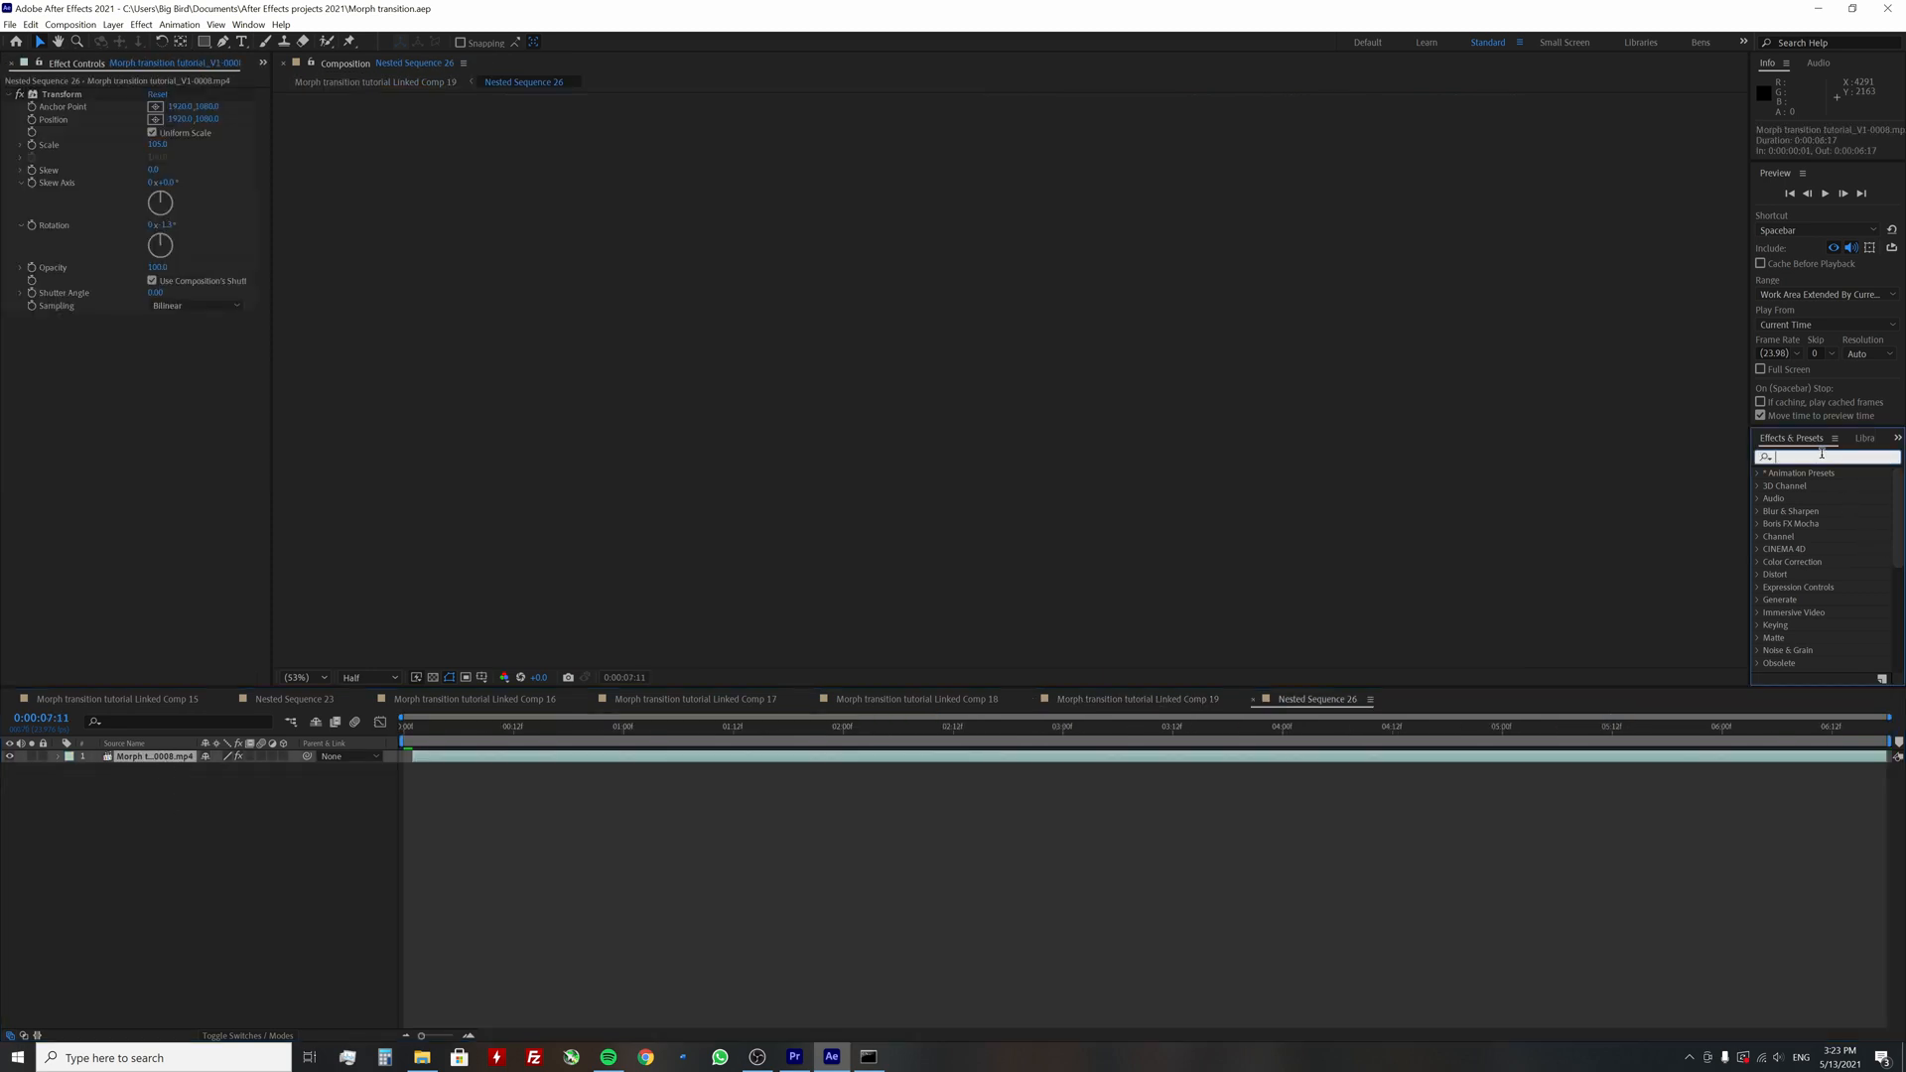
type("cc f")
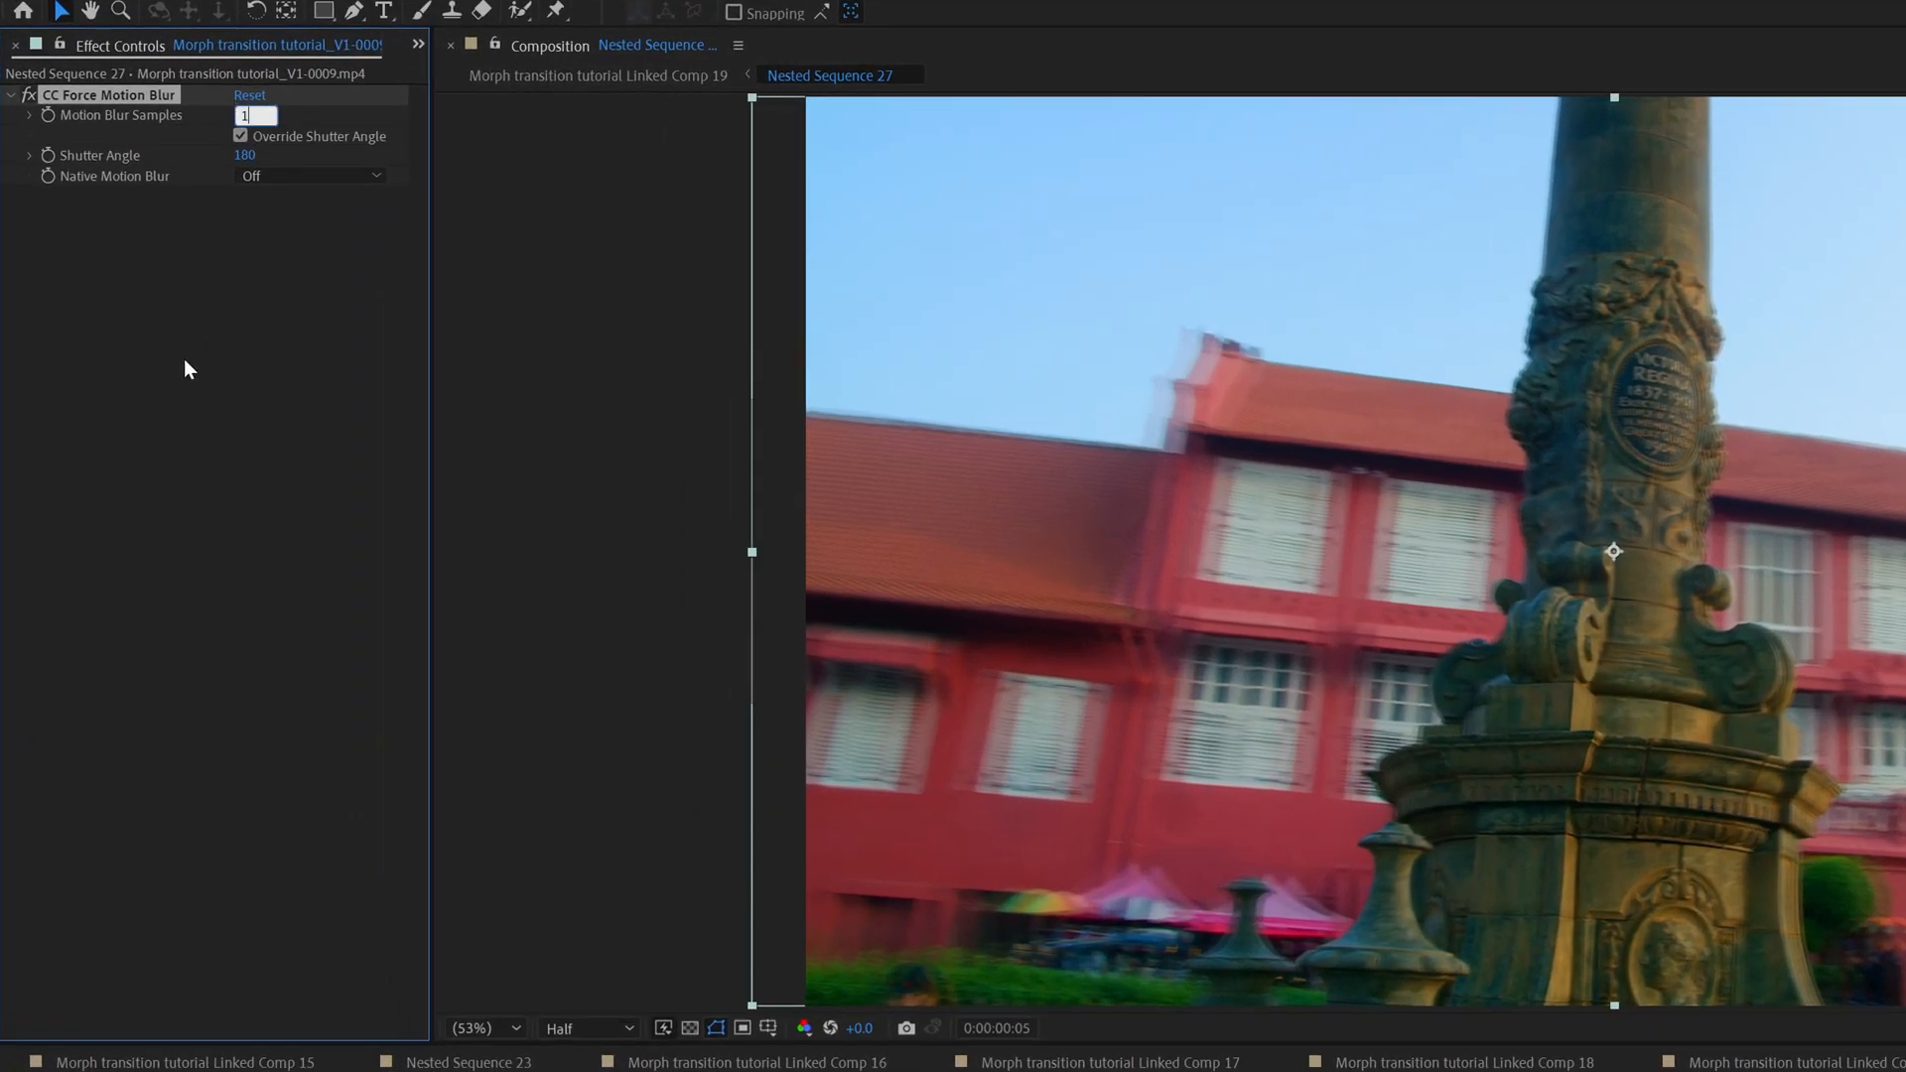
type("15")
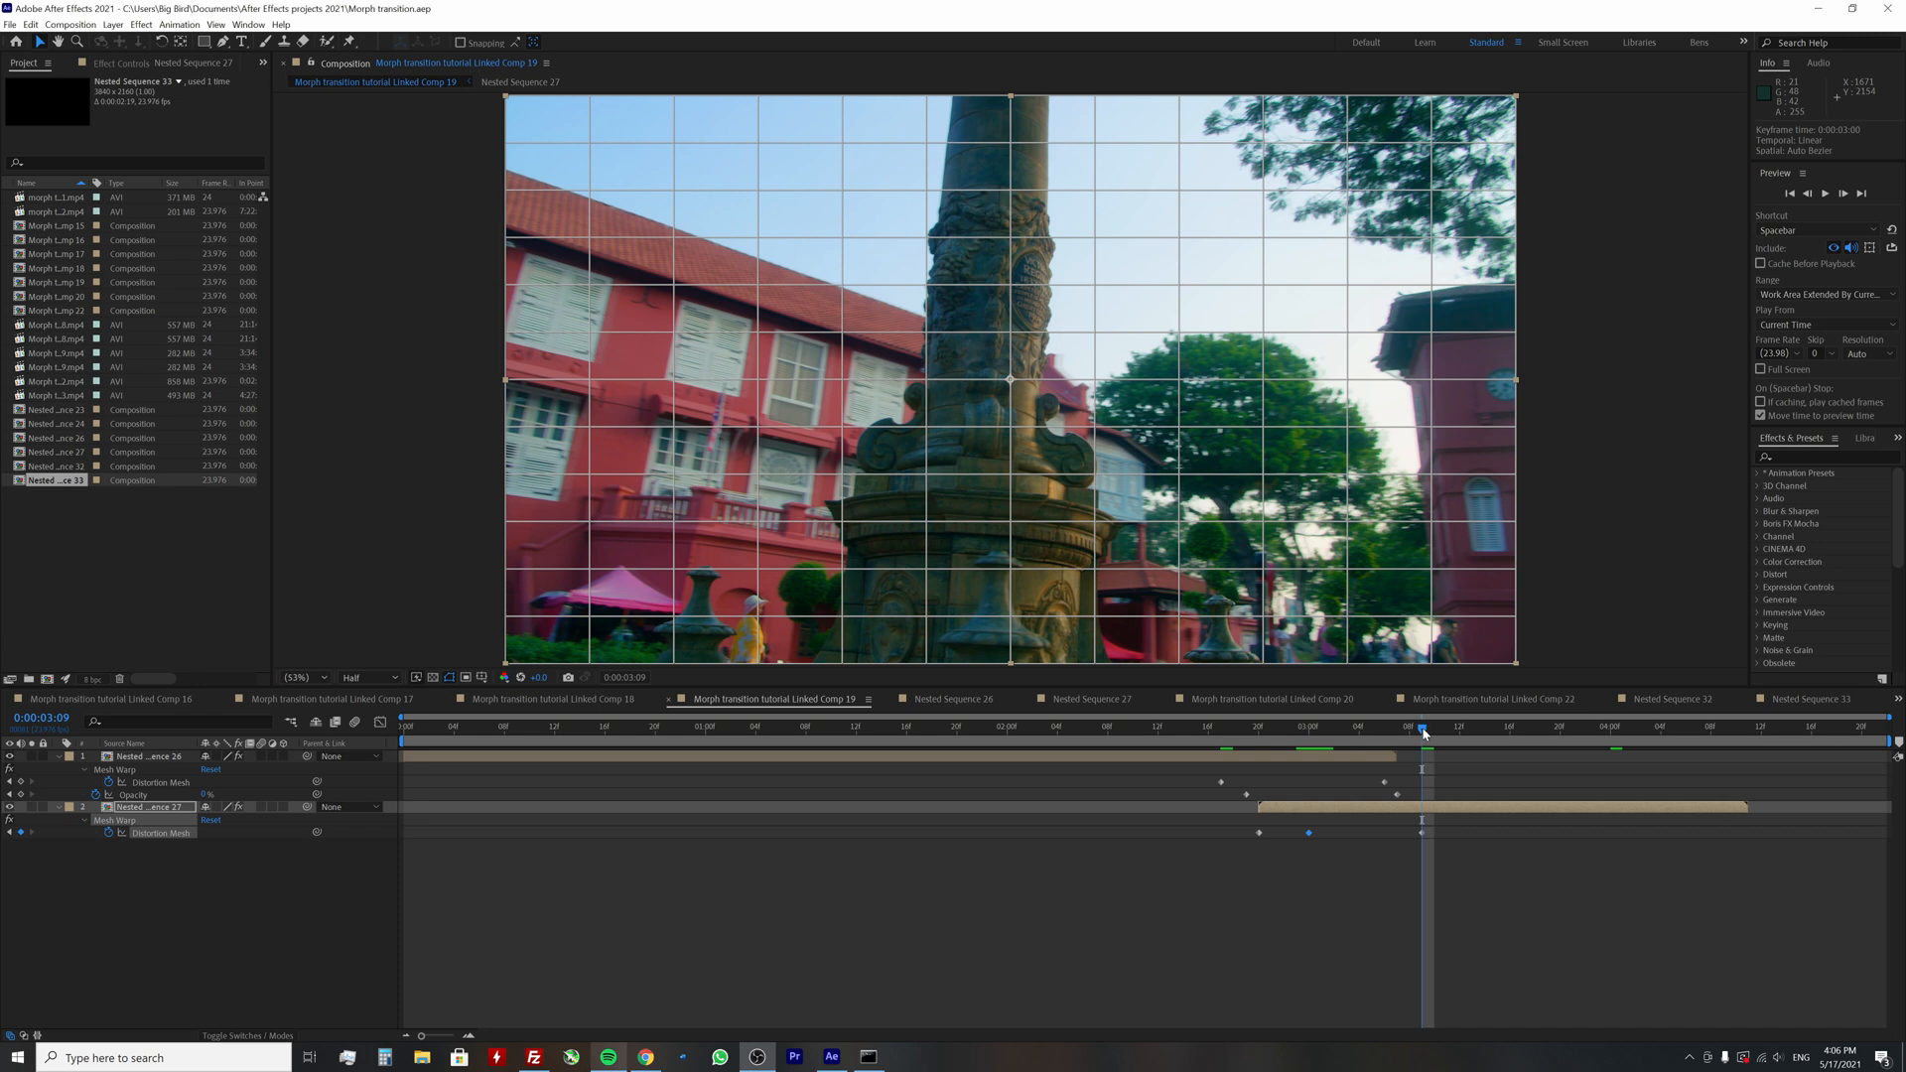
Scrub Comp 19 across the Distortion Mesh keyframes to preview the morph
left_click_drag(1423, 727, 1320, 728)
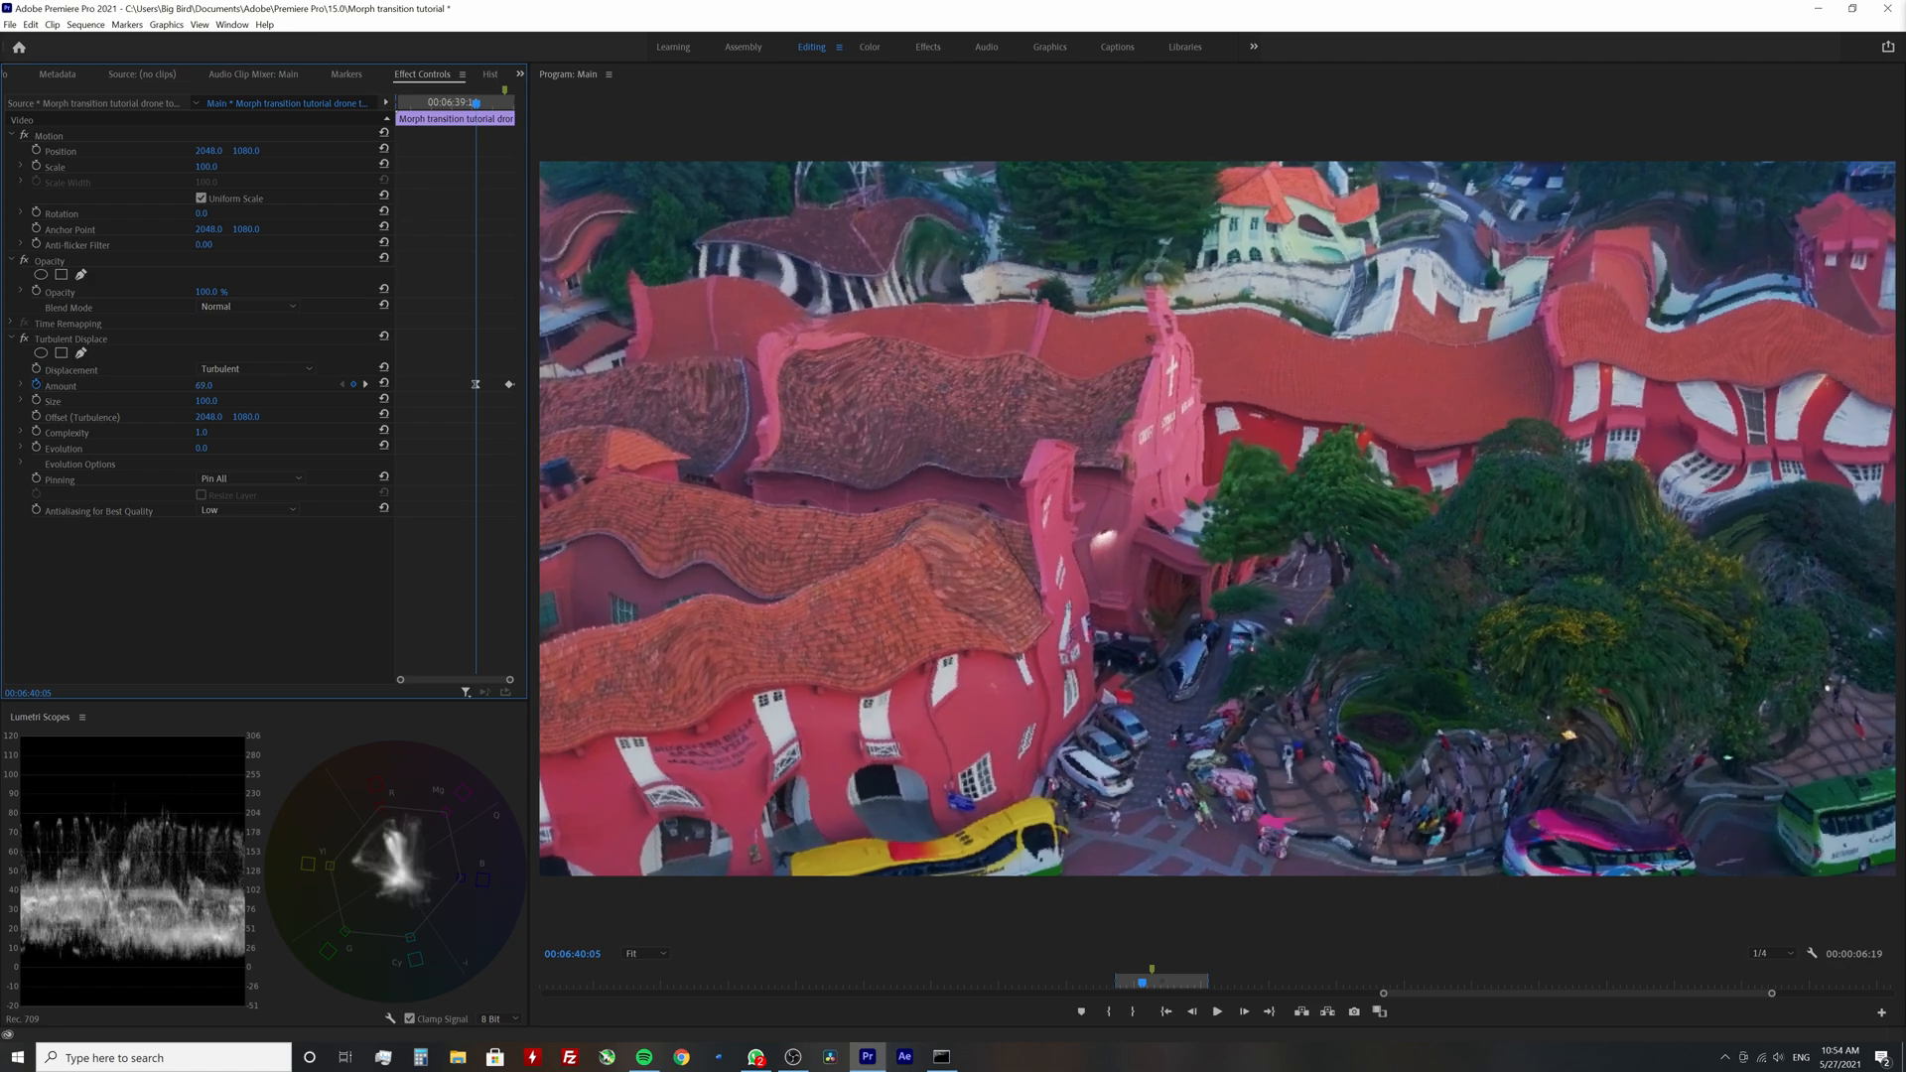
Raise the Turbulent Displace Amount from 61 to 77 in Effect Controls
left_click_drag(202, 385, 219, 385)
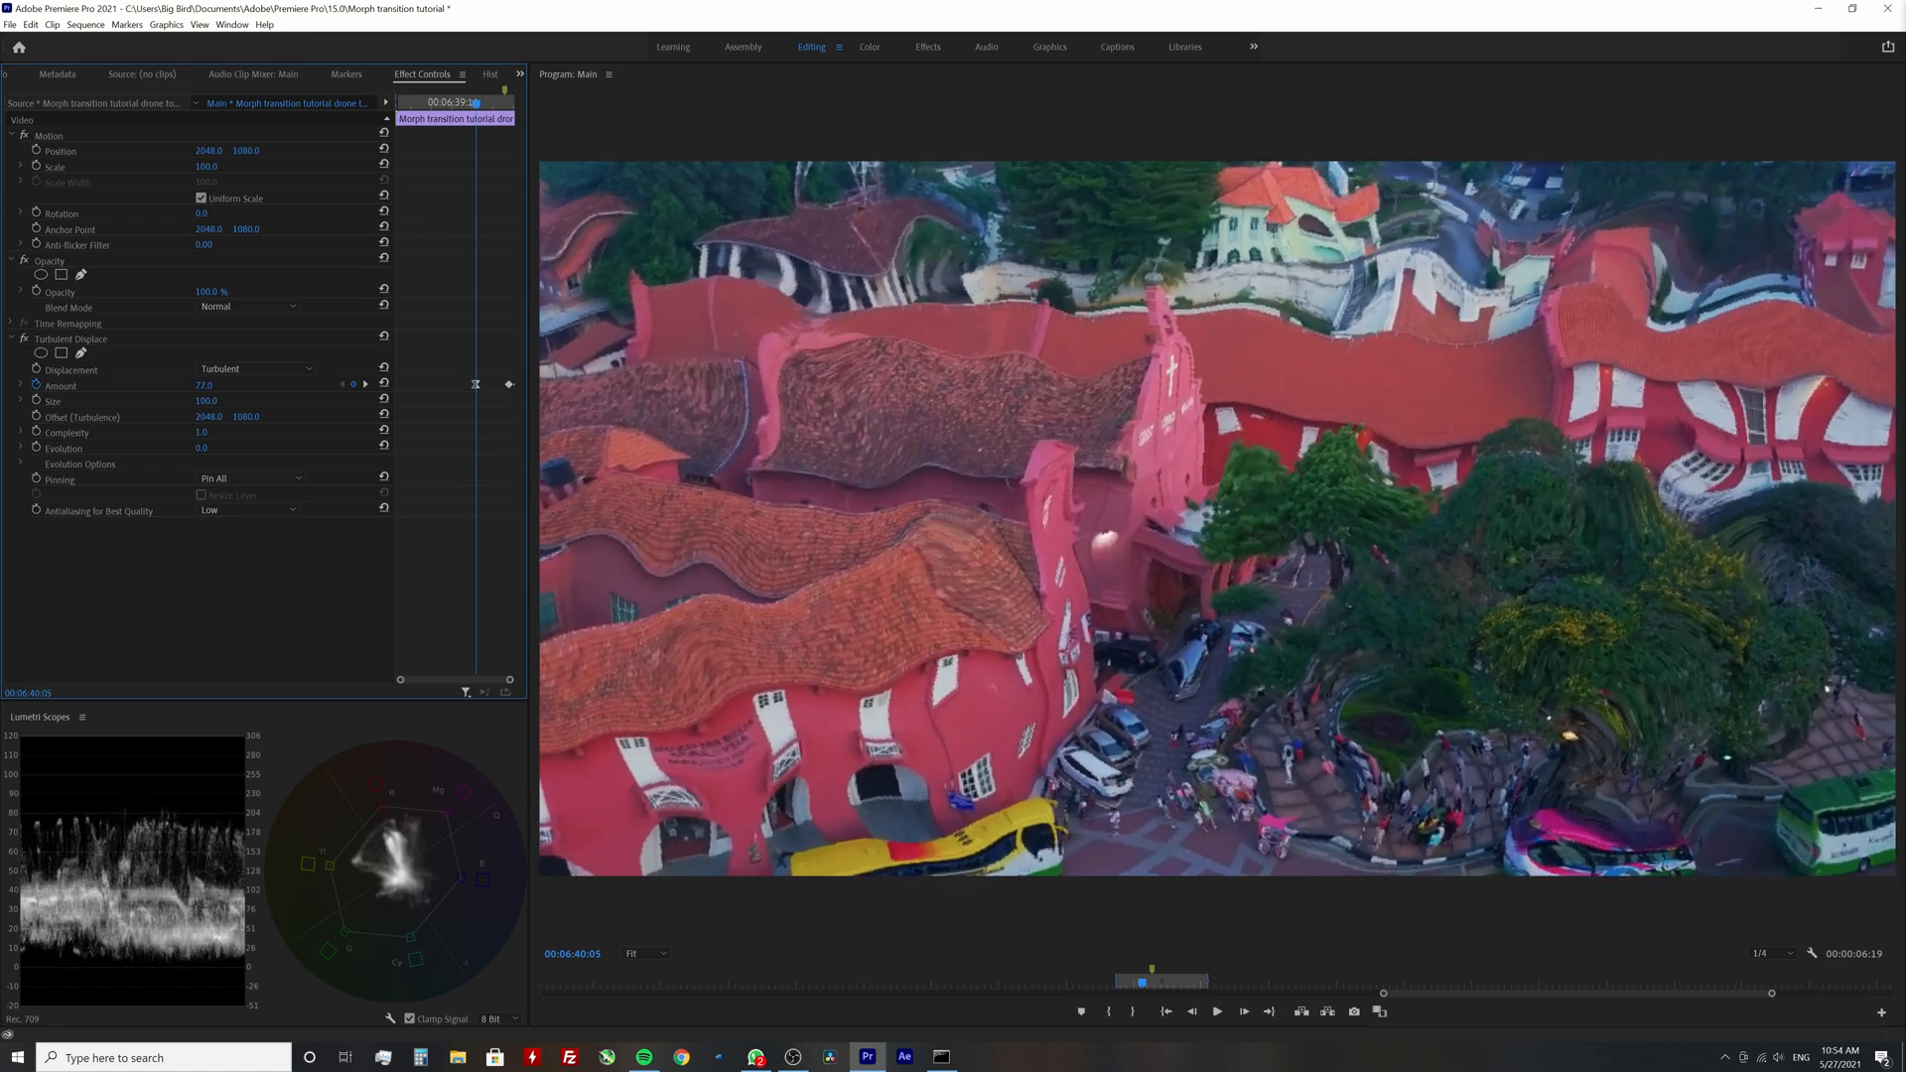